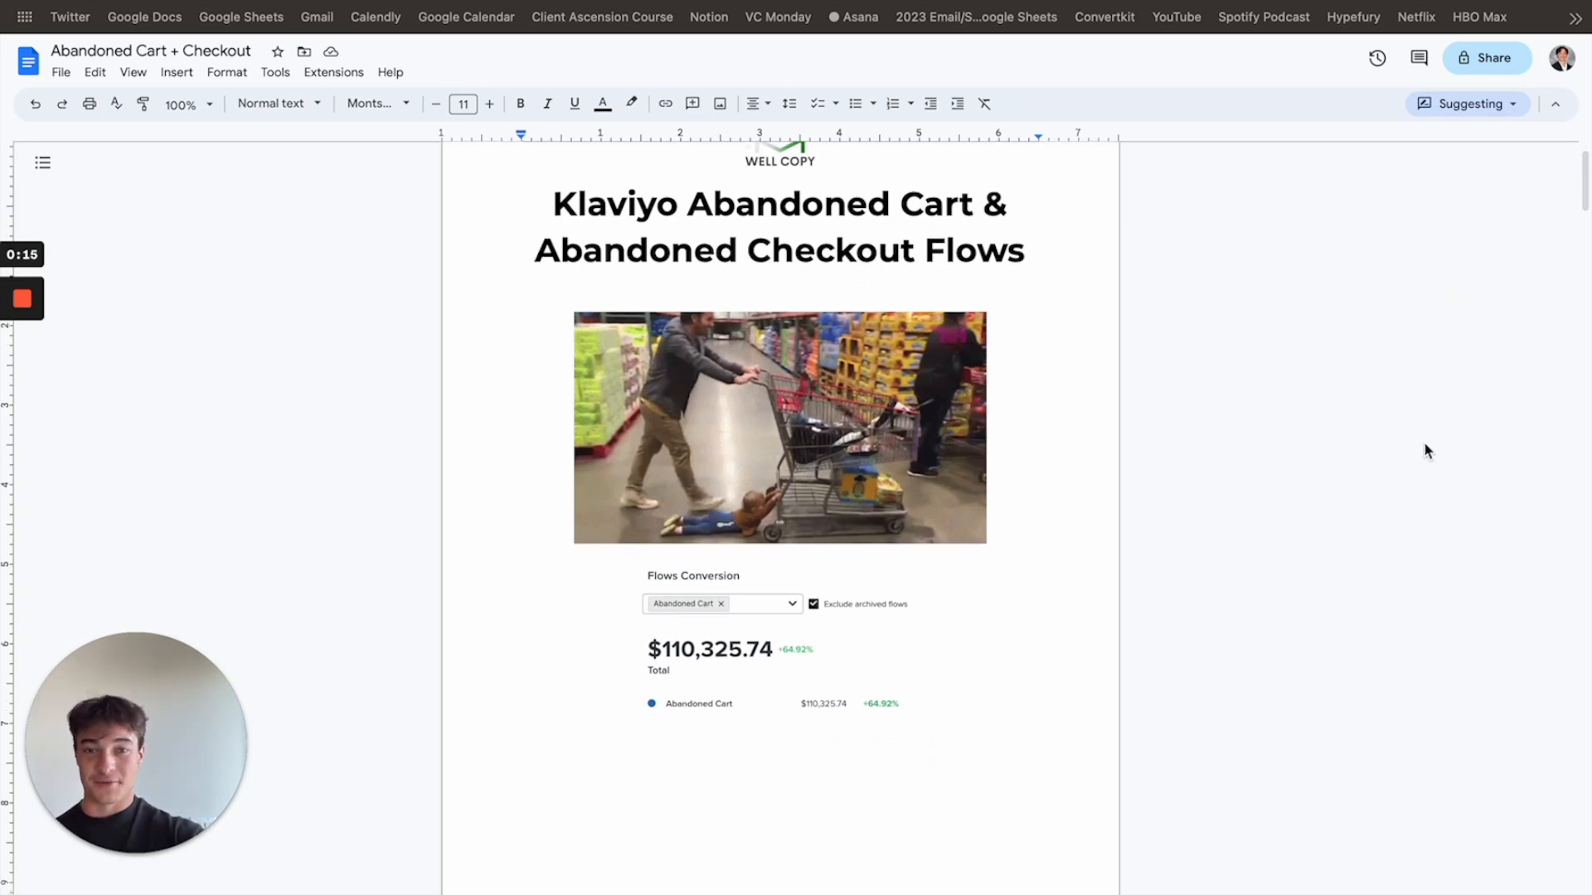
Step: Scroll past the title page and Flows Conversion screenshot to 'Why are these so important'
scroll(down, 3)
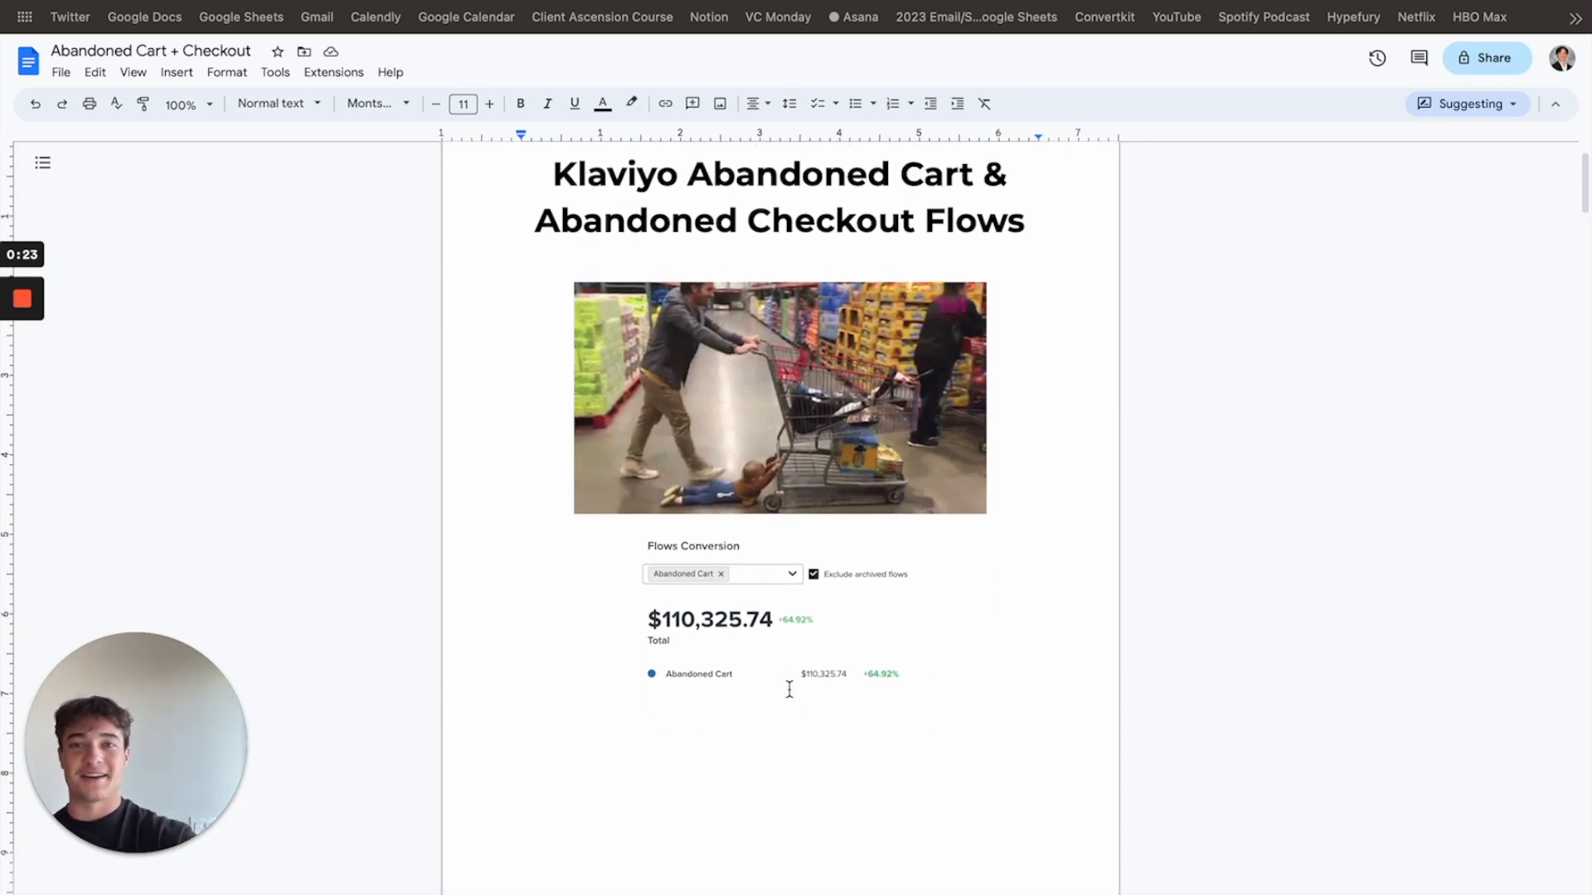
scroll(down, 3)
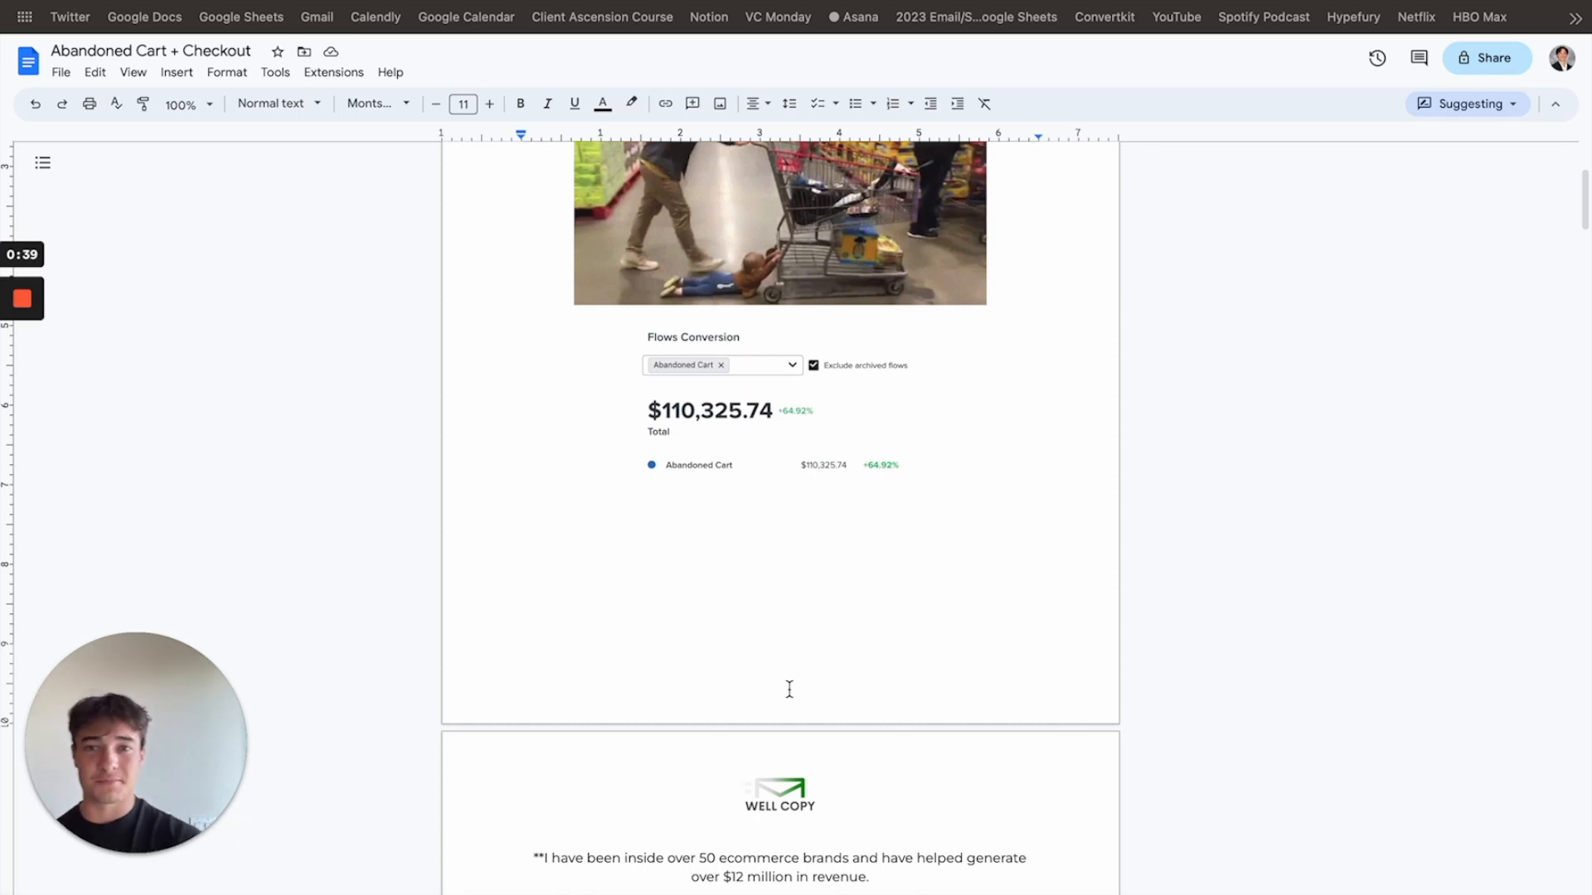
scroll(down, 3)
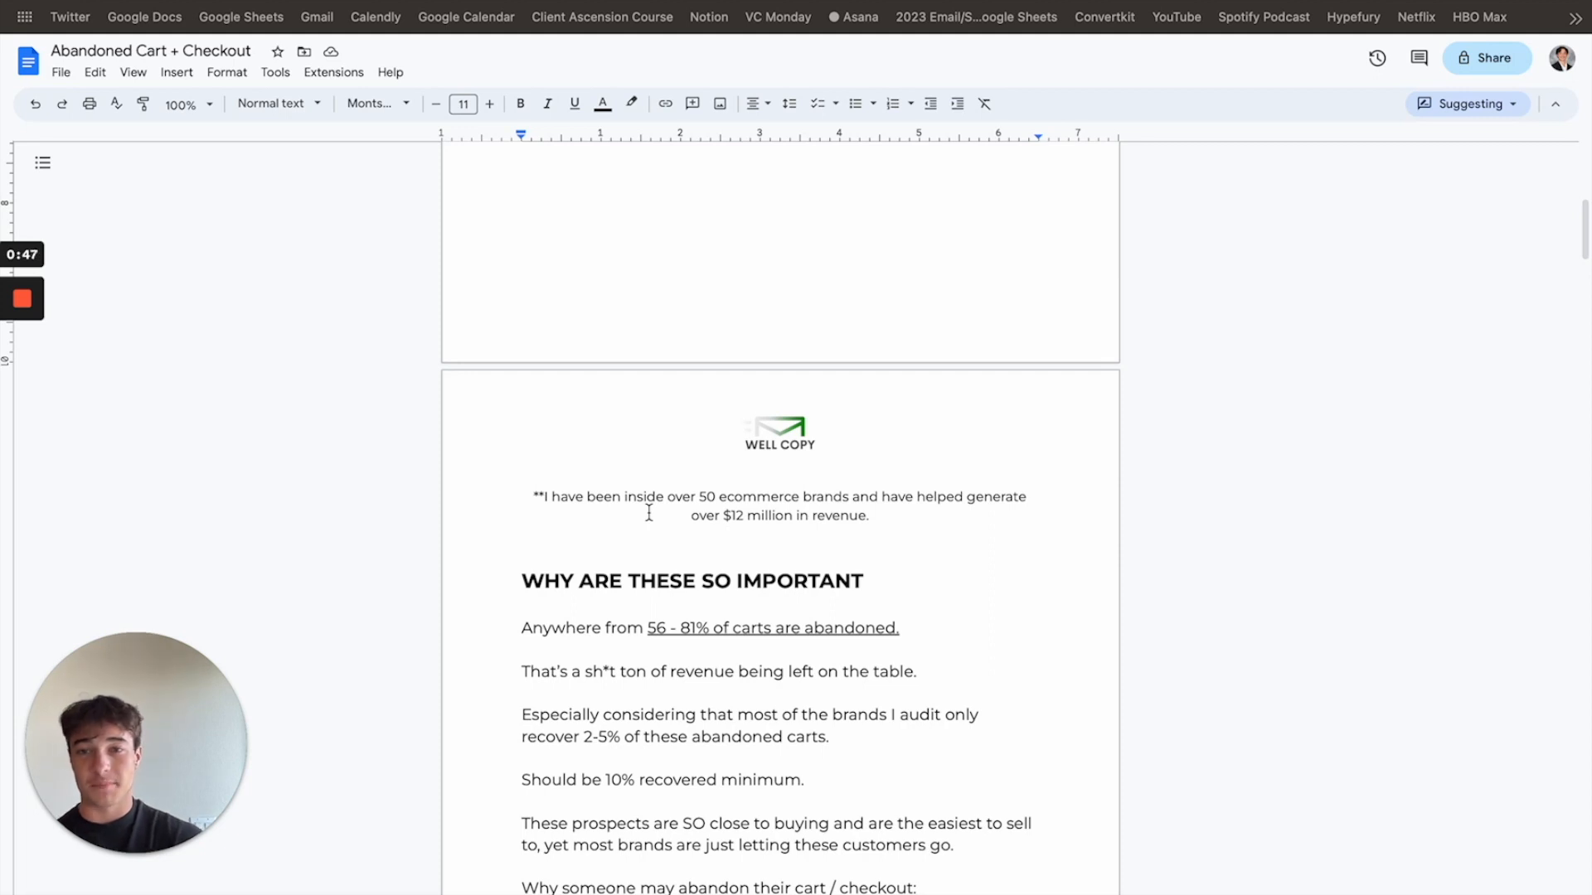
Step: Scroll through the cart-abandonment reasons list to the Common Mistakes flow screenshot
scroll(down, 3)
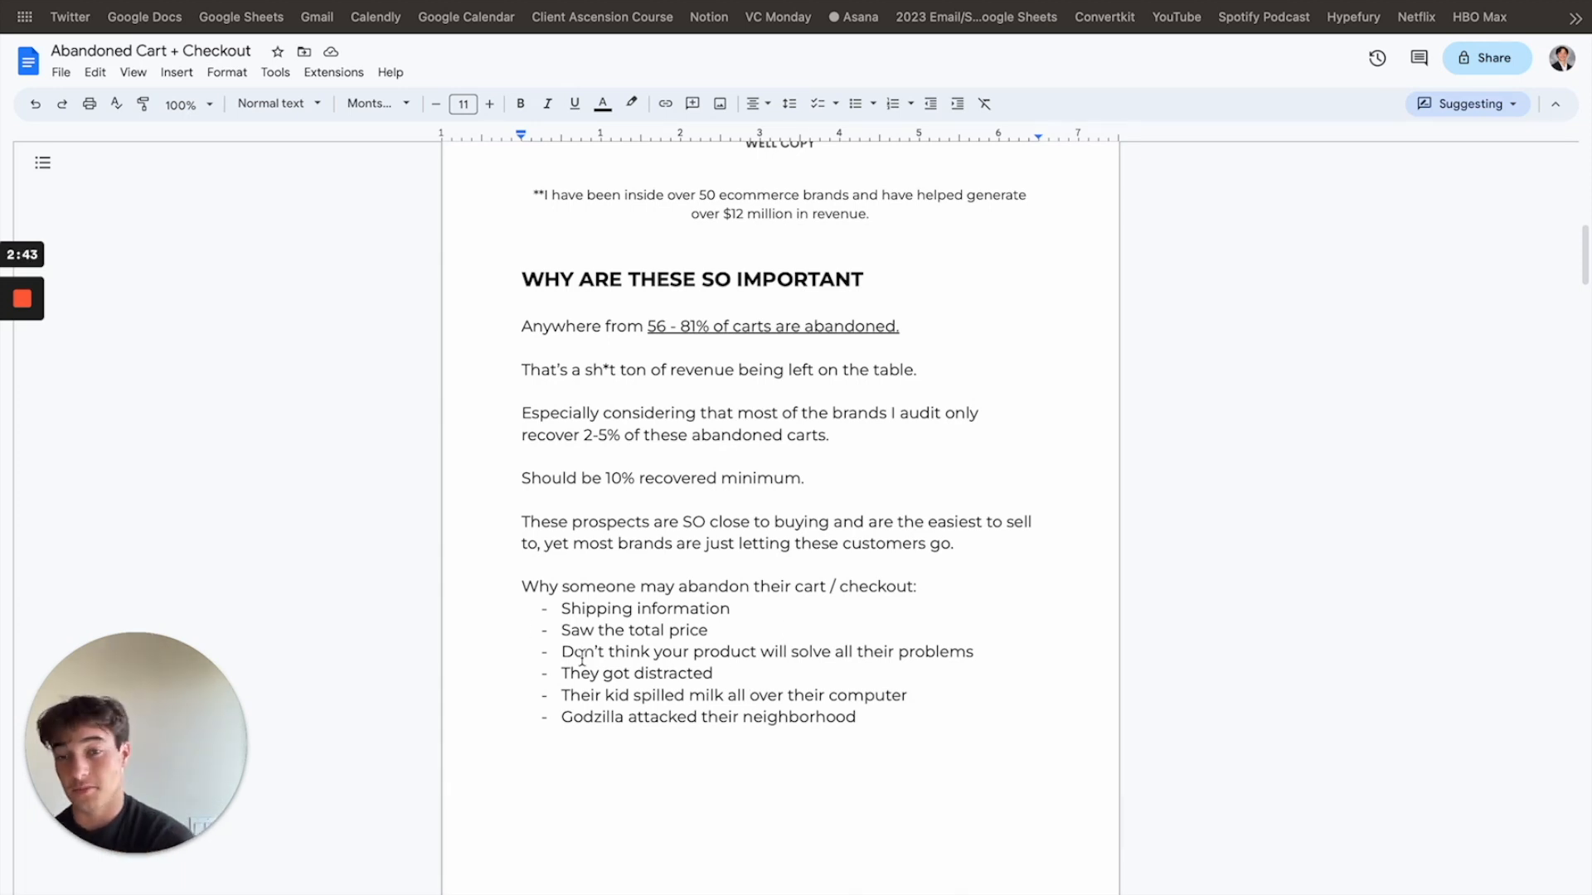
scroll(down, 3)
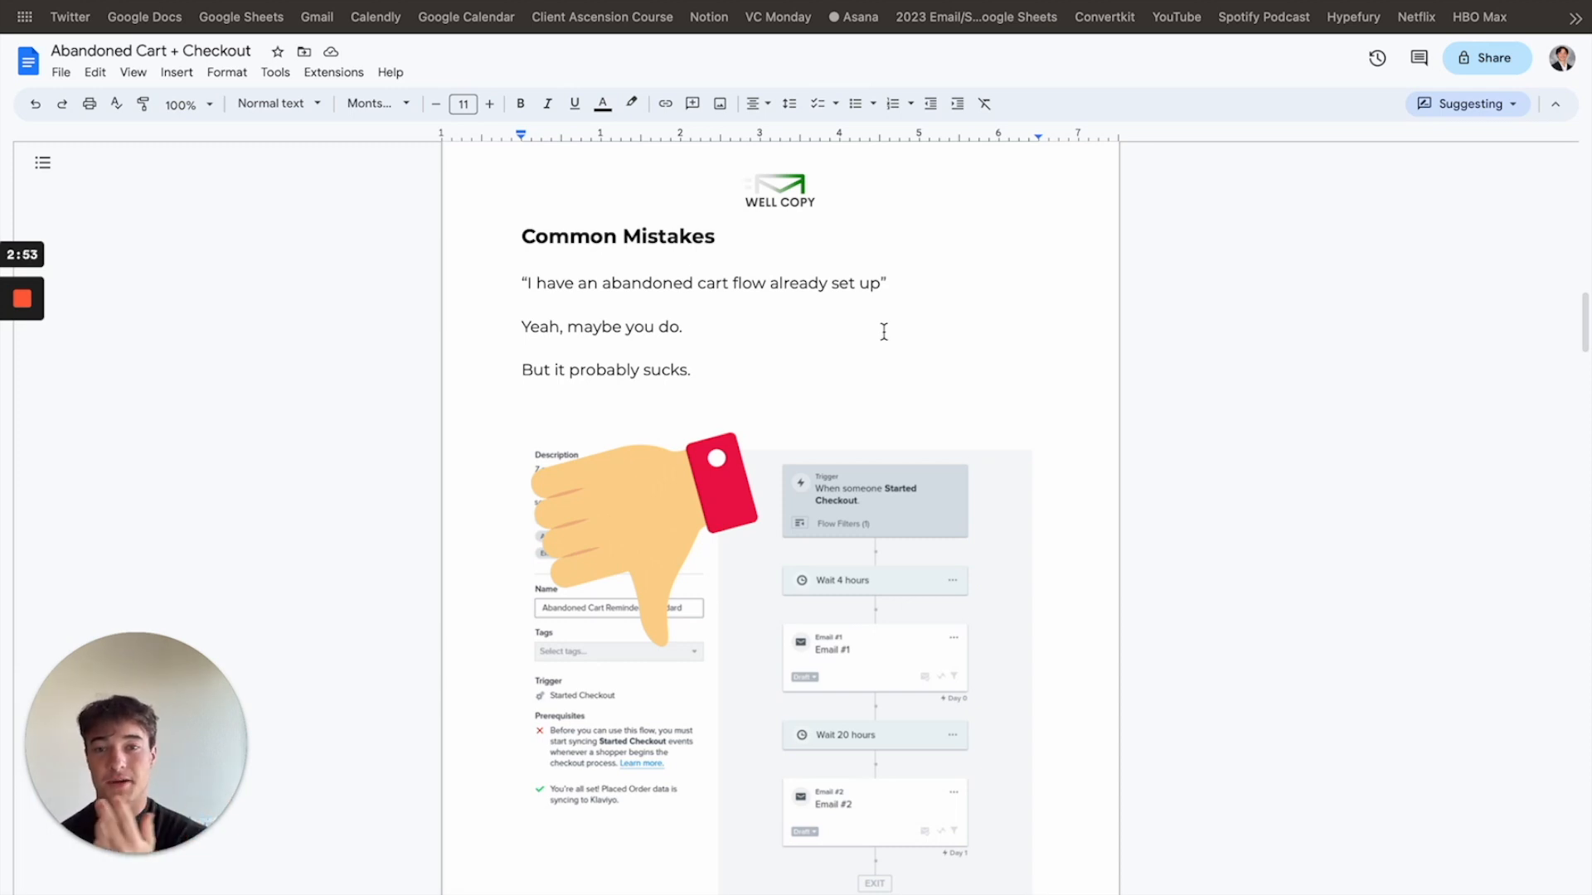
scroll(down, 3)
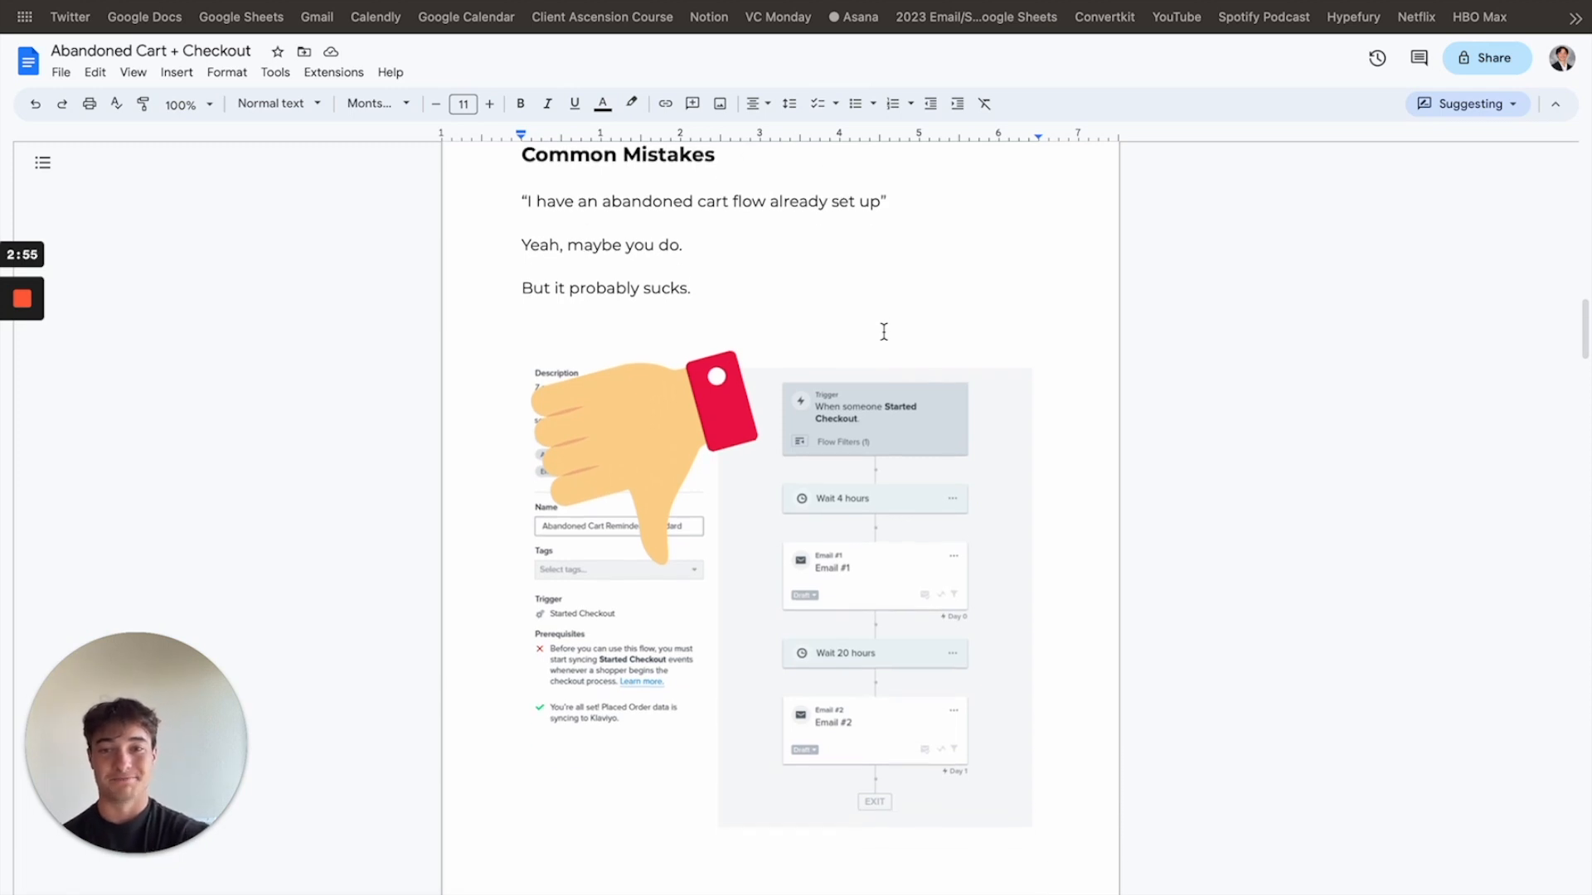
scroll(down, 3)
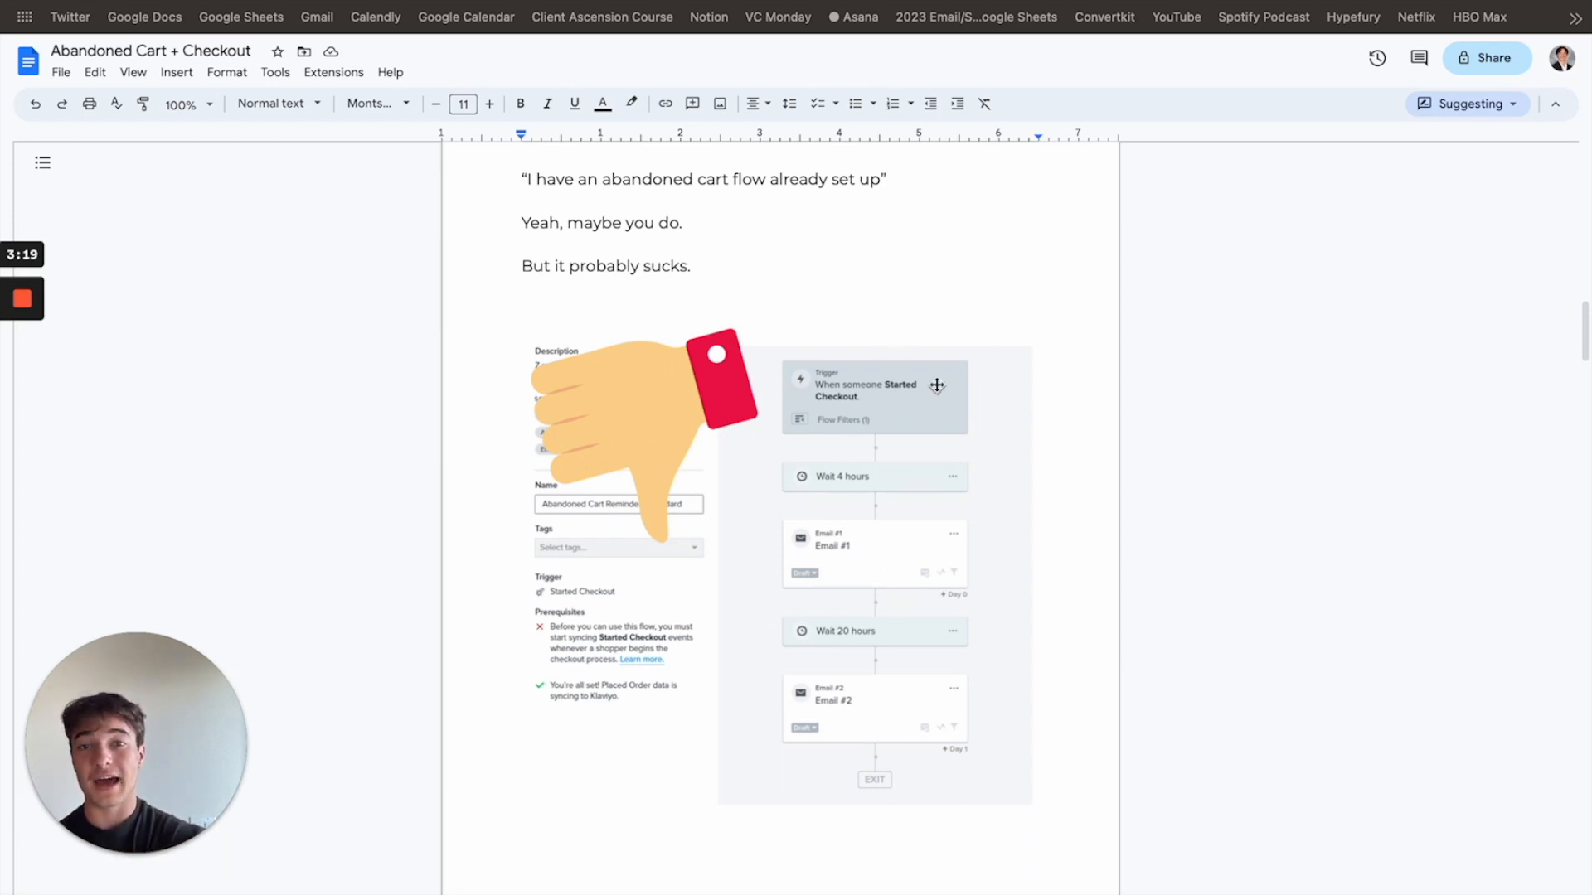
scroll(down, 3)
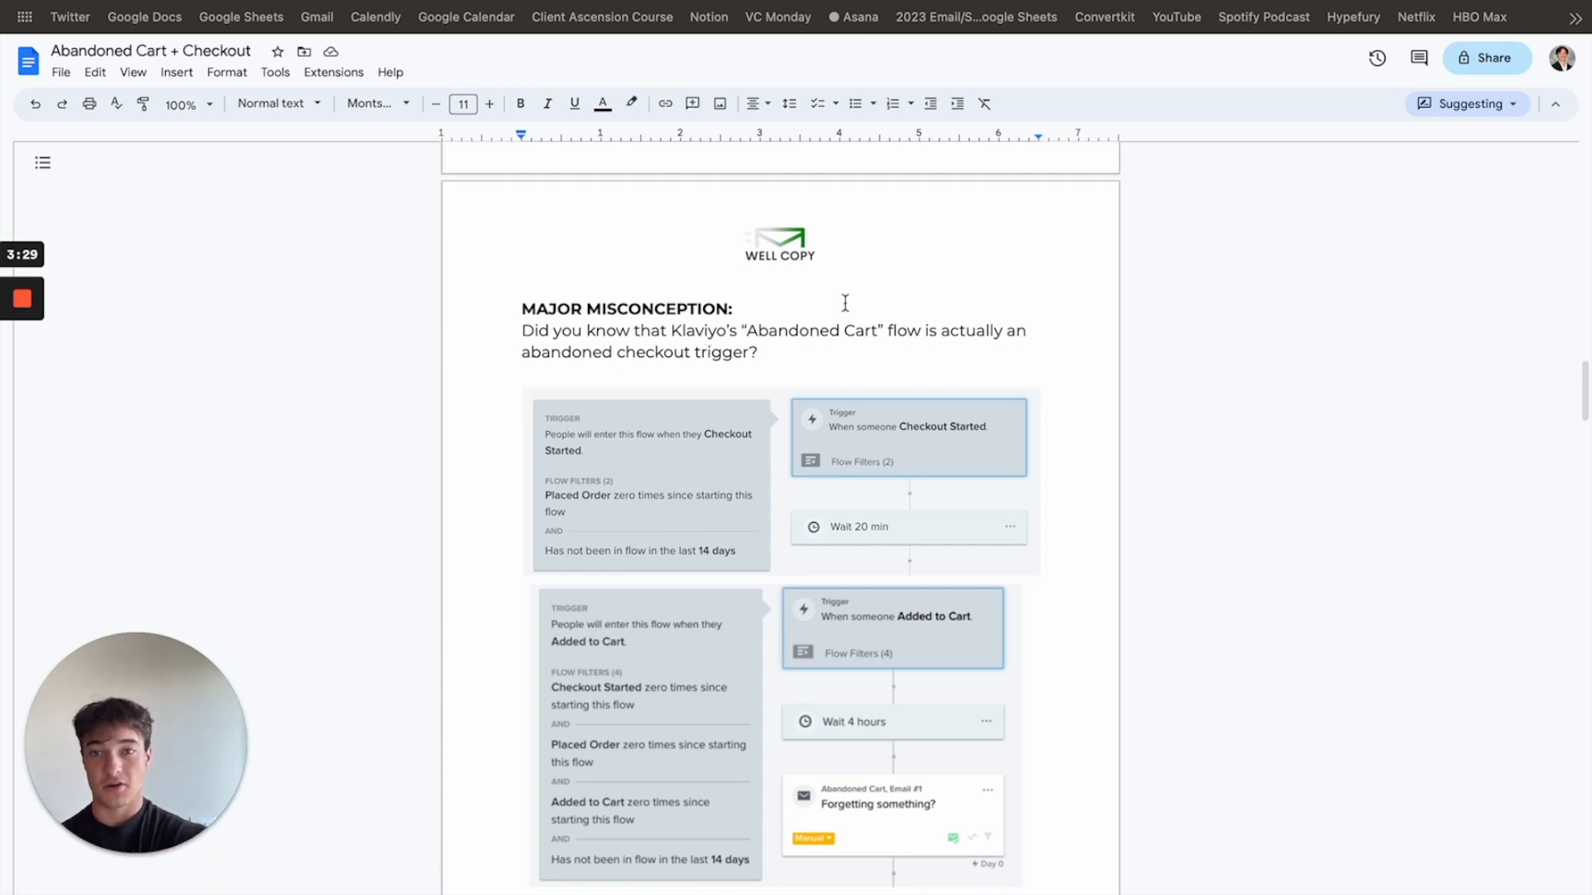
mouse_move(605, 415)
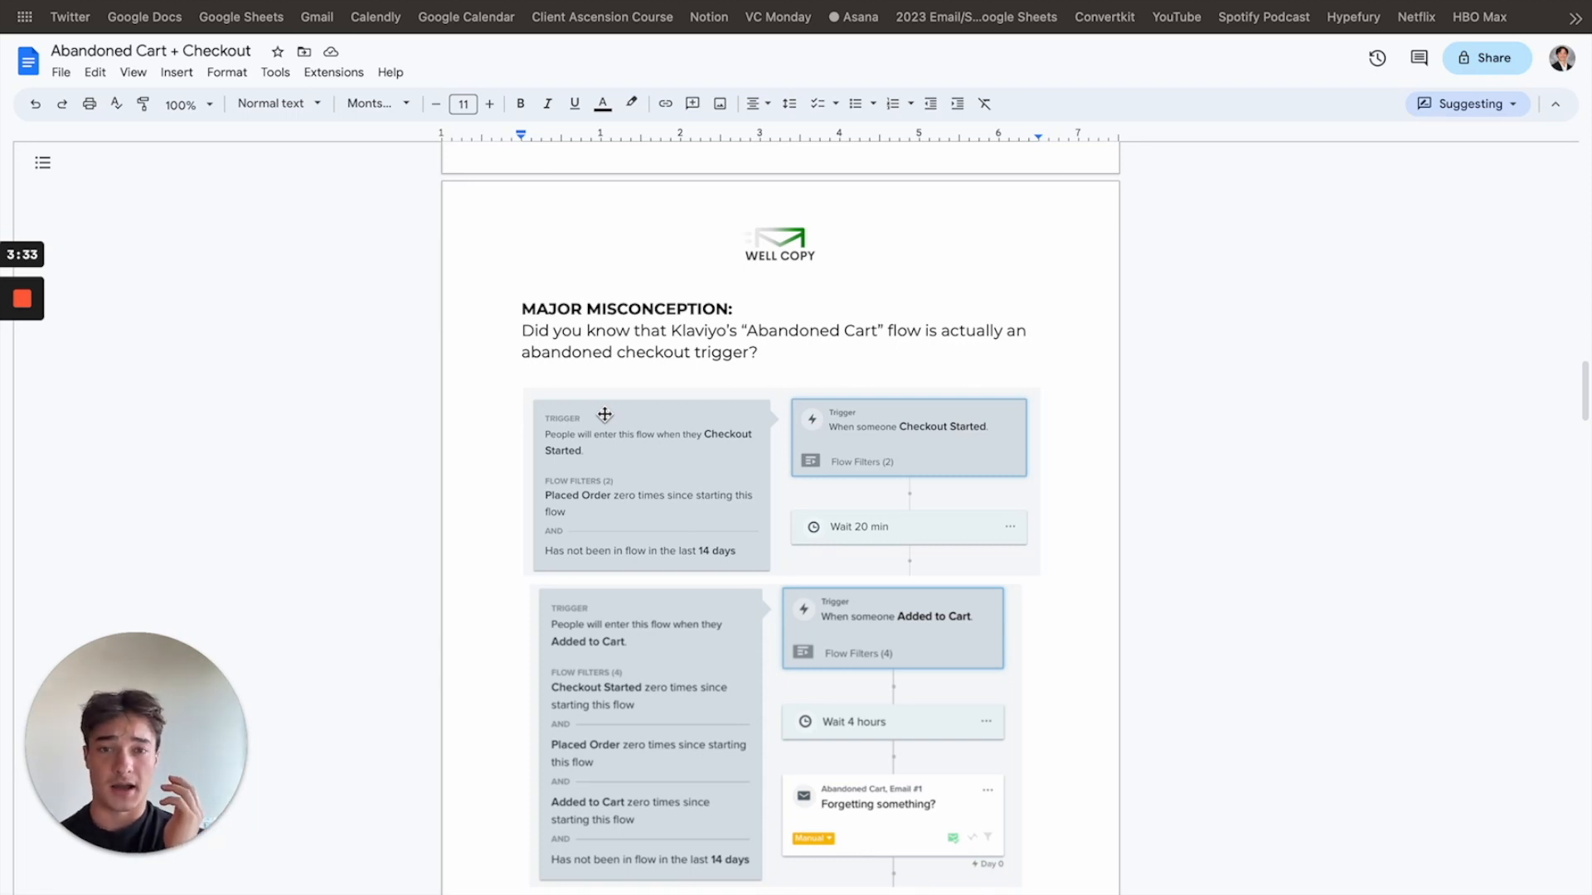
mouse_move(978, 468)
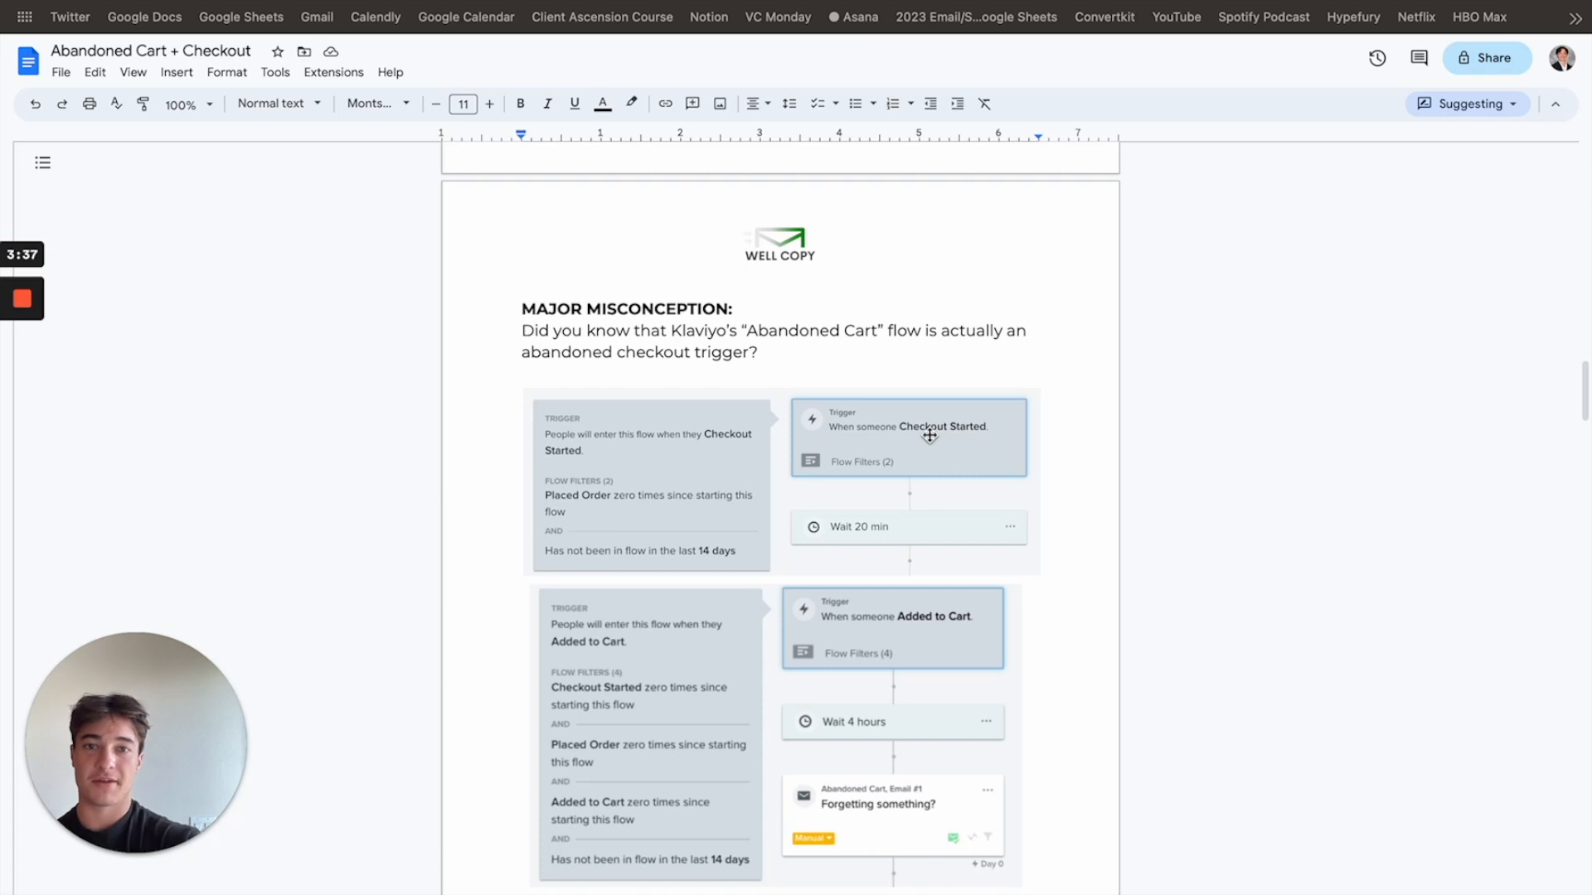
mouse_move(958, 447)
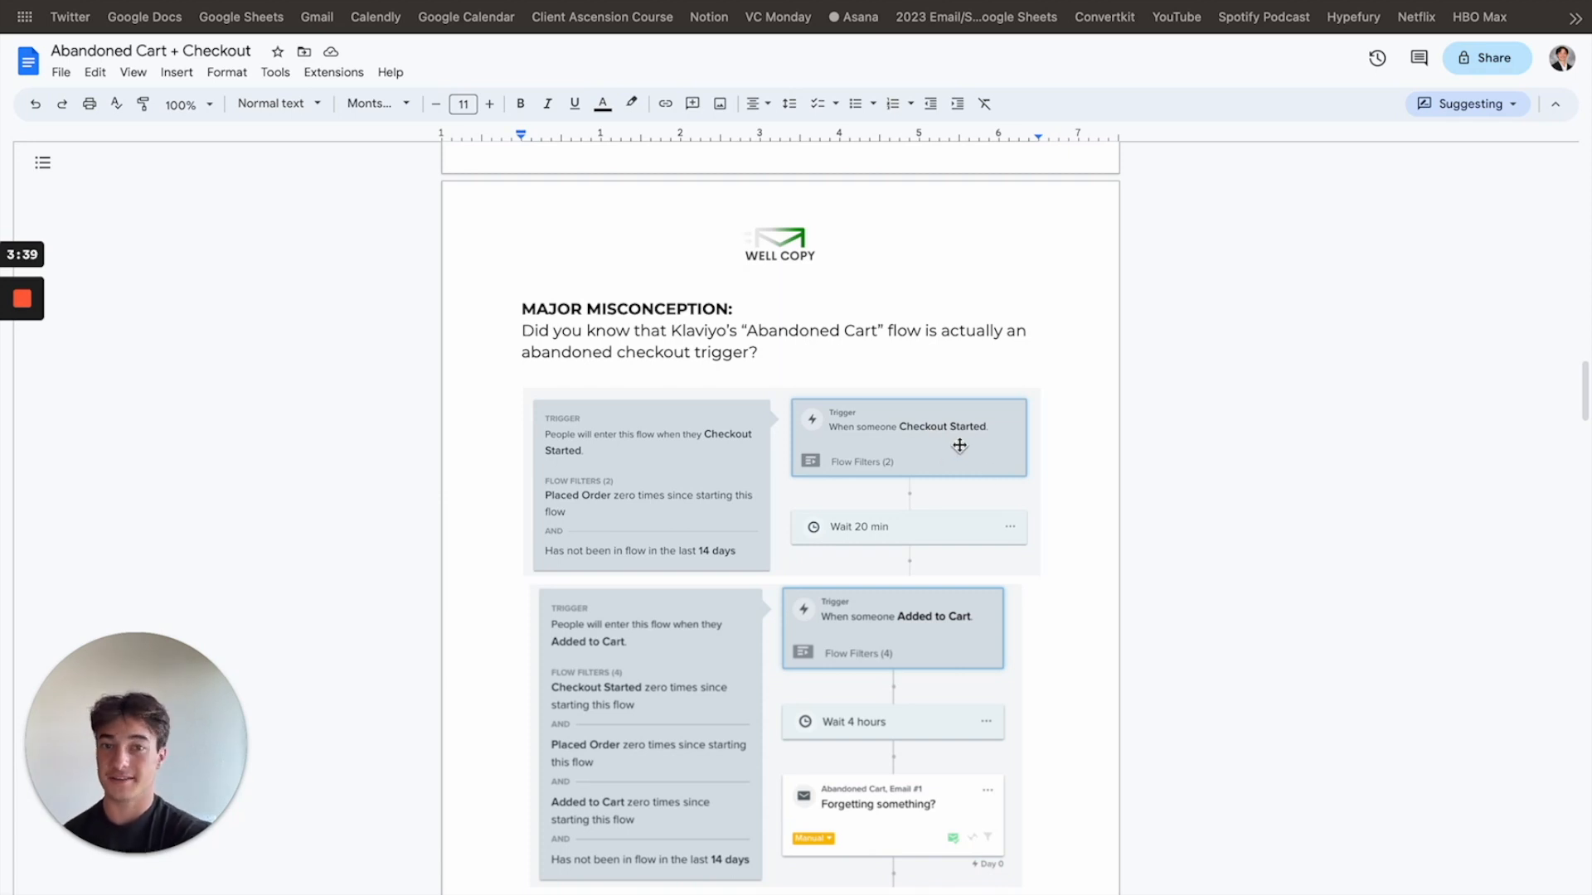
Step: Scroll past the MAJOR MISCONCEPTION trigger screenshots to the Other Common Mistakes list
scroll(down, 3)
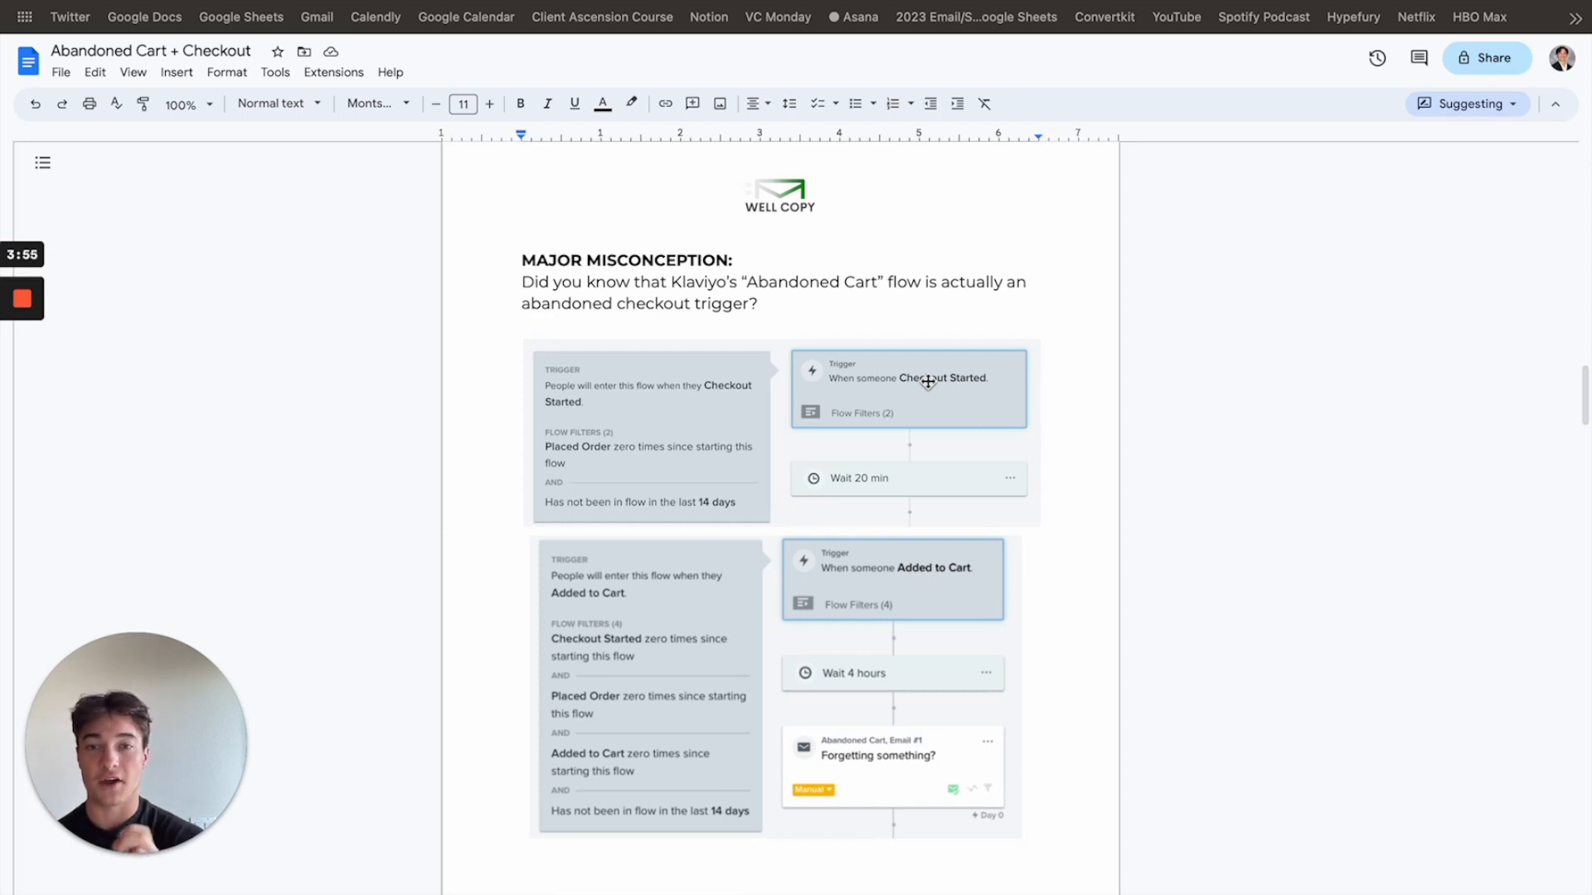
mouse_move(864, 562)
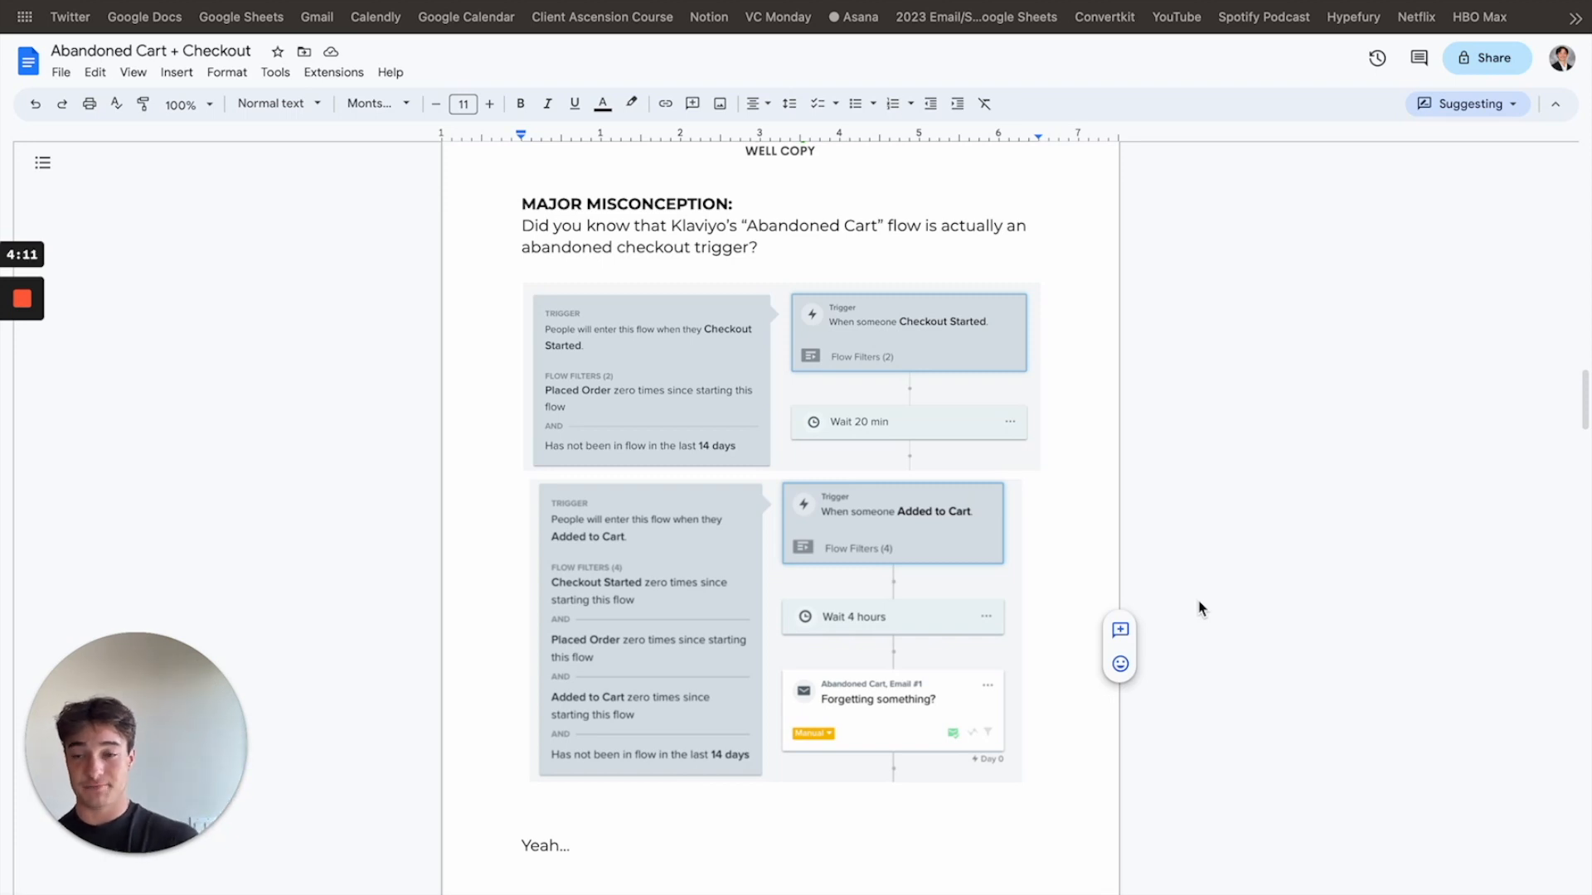
scroll(down, 3)
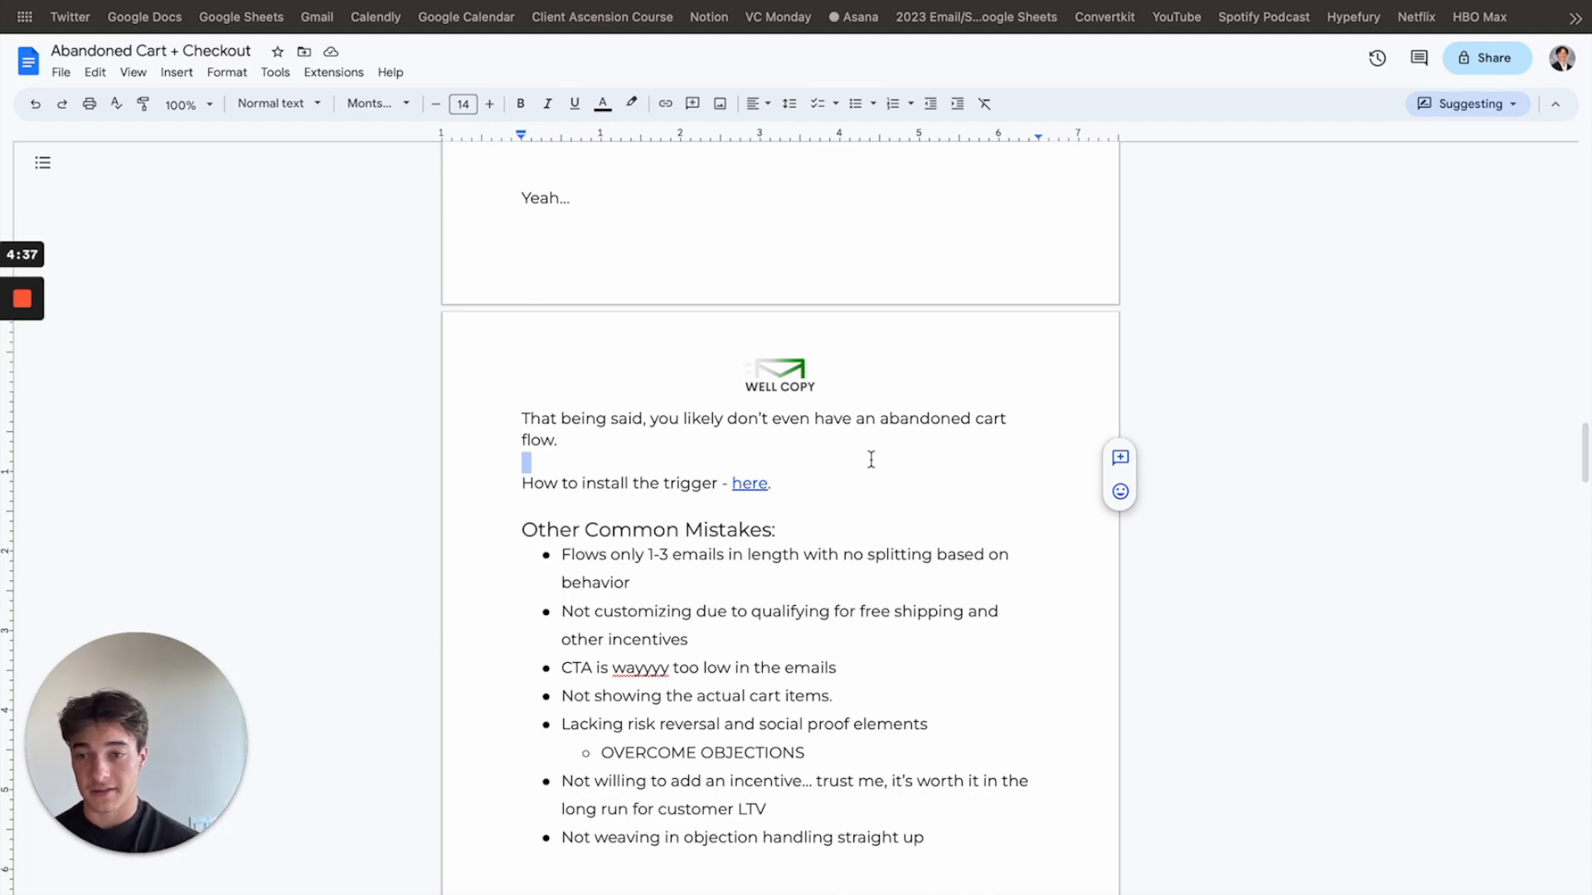
Step: Scroll past Other Common Mistakes and Whole Flow Outline to the high-converting flow diagram
scroll(down, 3)
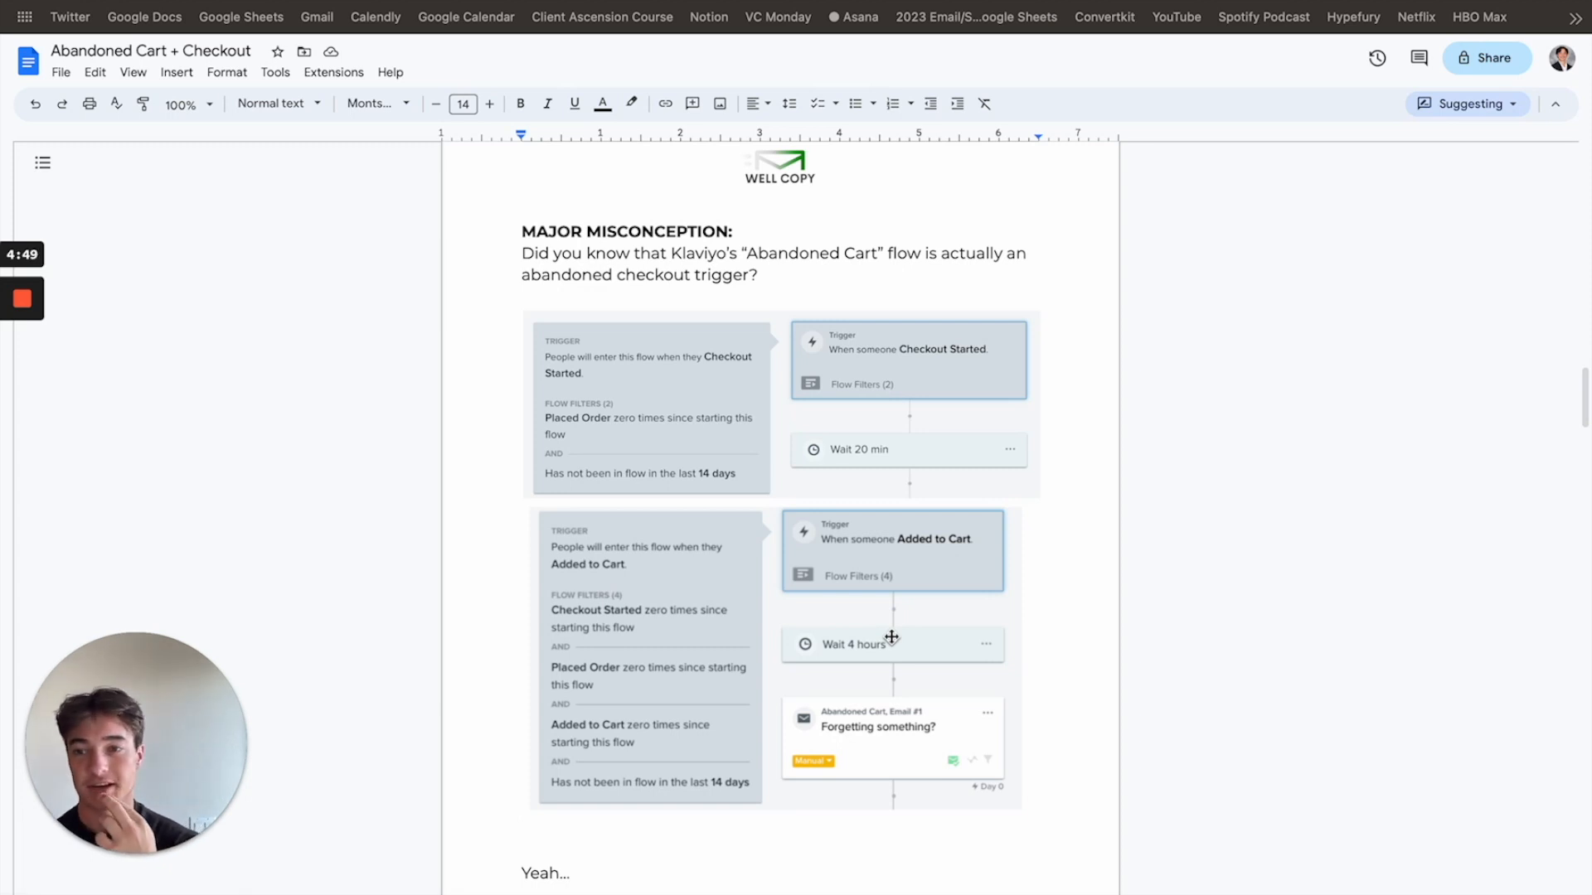
scroll(down, 3)
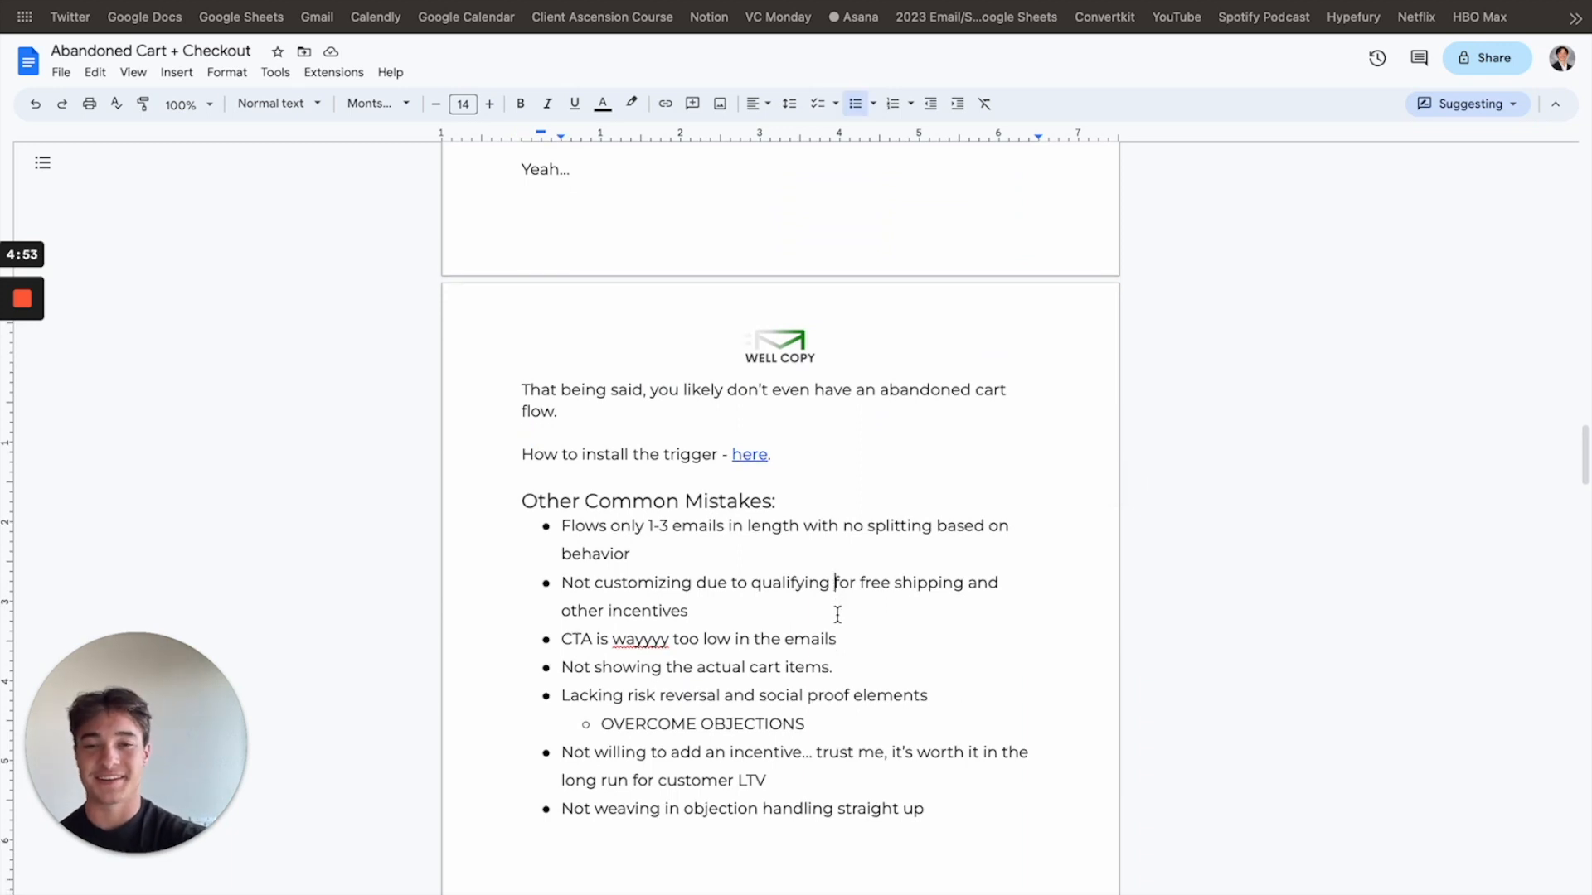
scroll(down, 3)
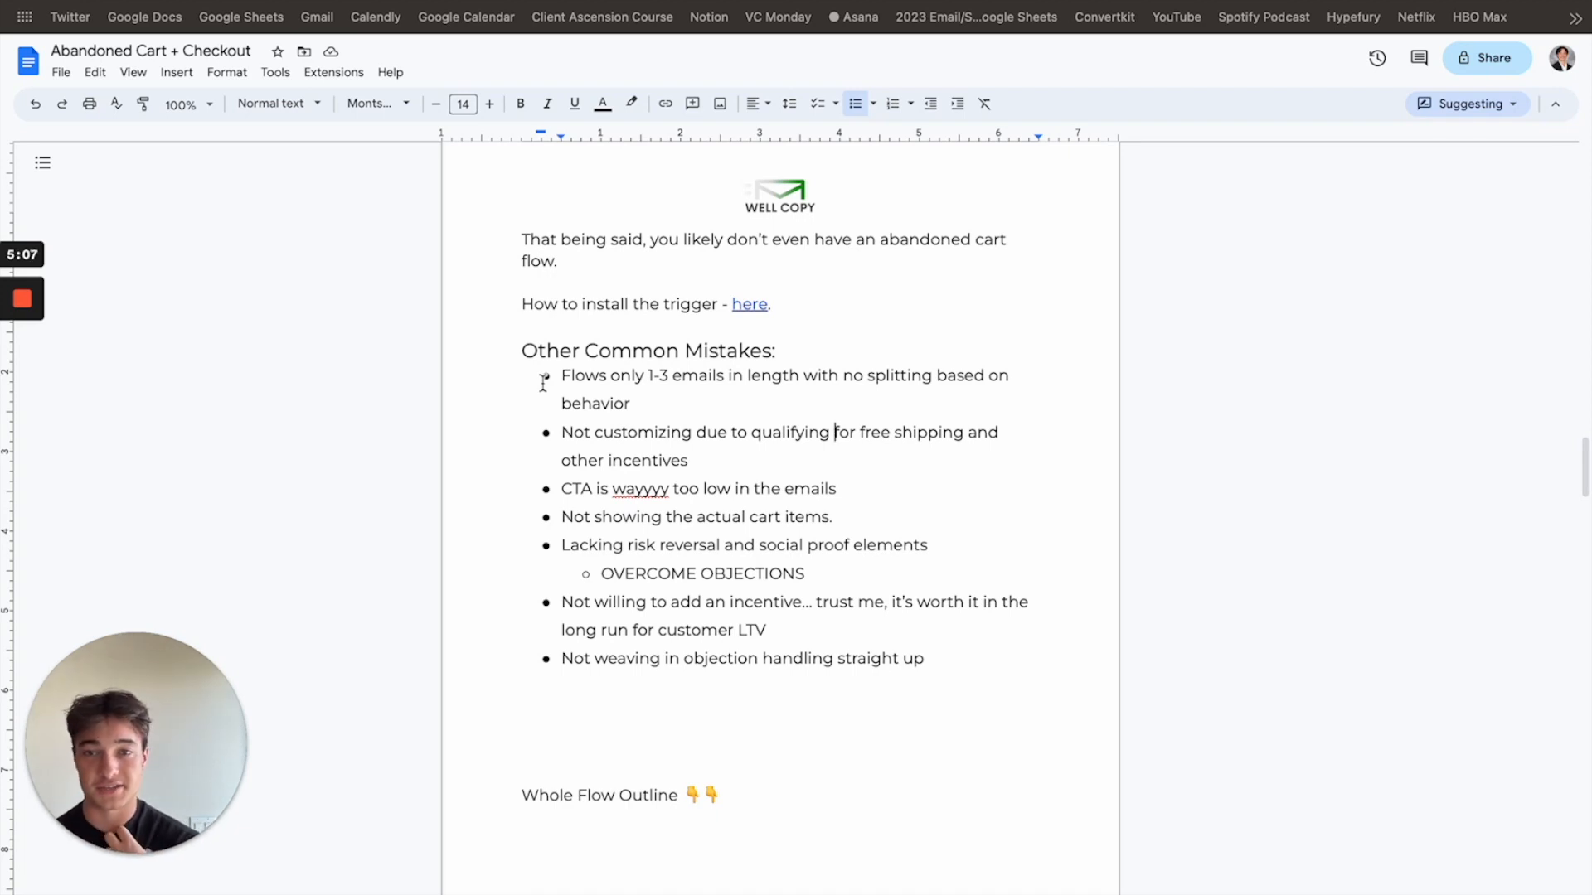
mouse_move(726, 475)
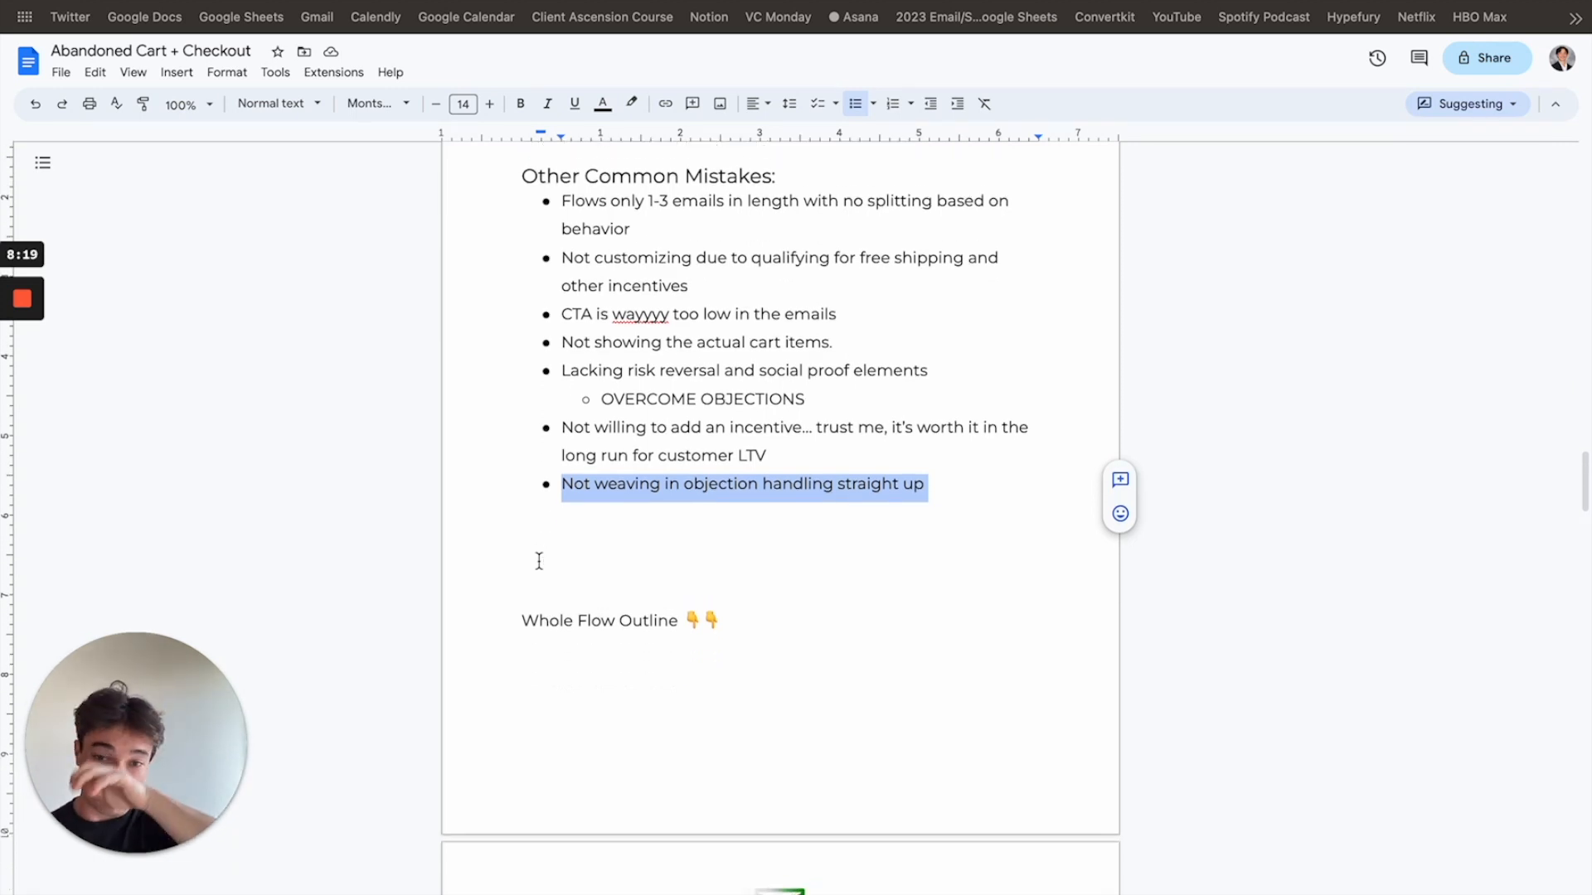
scroll(down, 3)
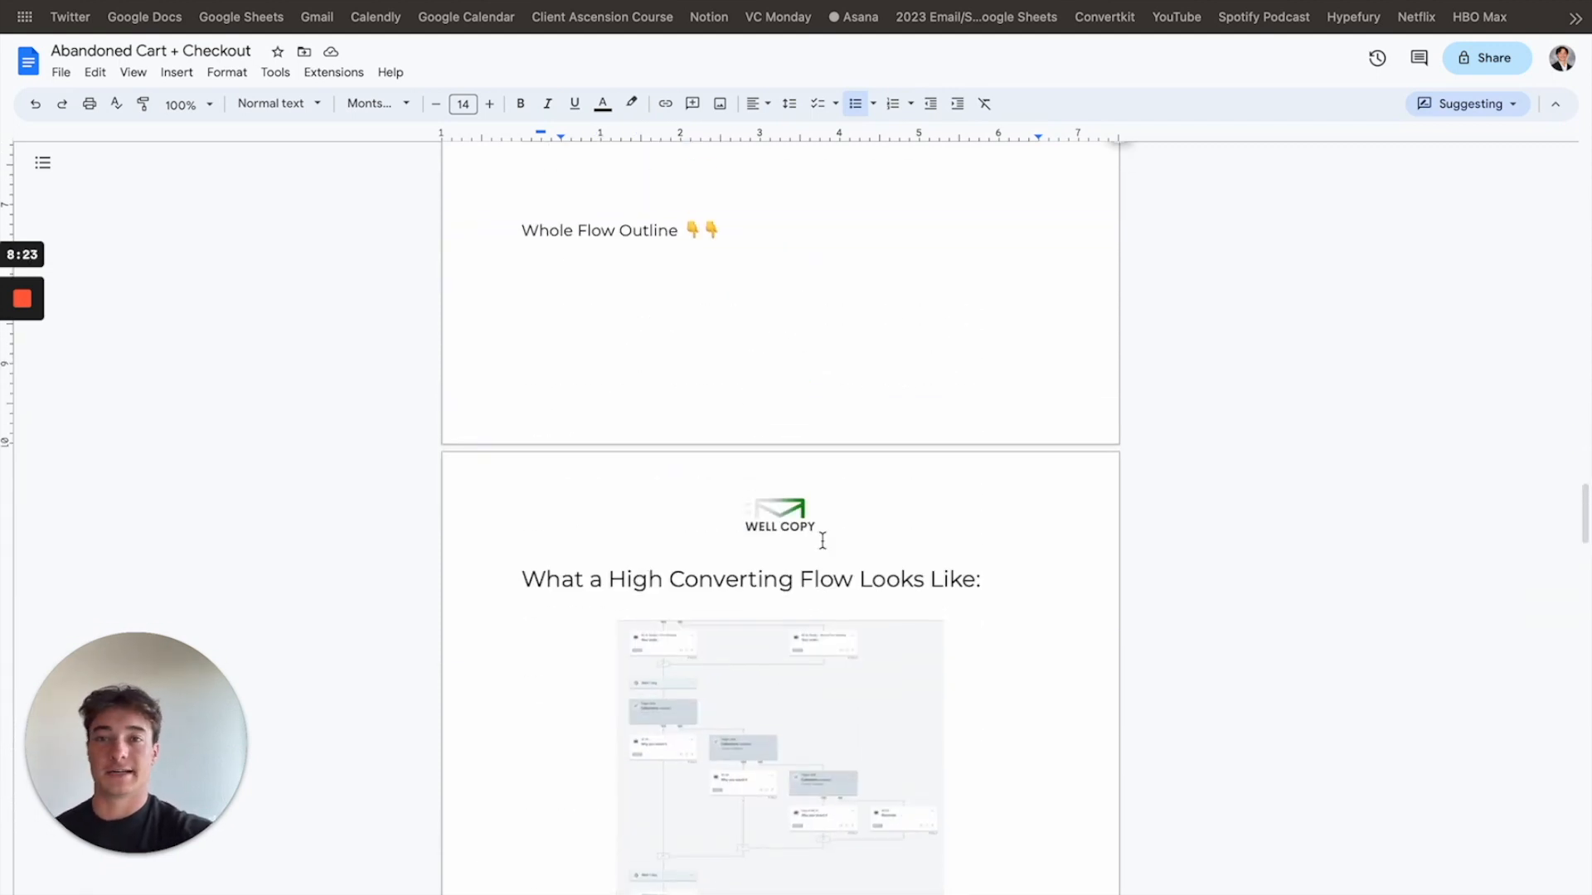
Step: Scroll through the flow diagram to the six-email list starting with Reminder and Urgency
scroll(down, 3)
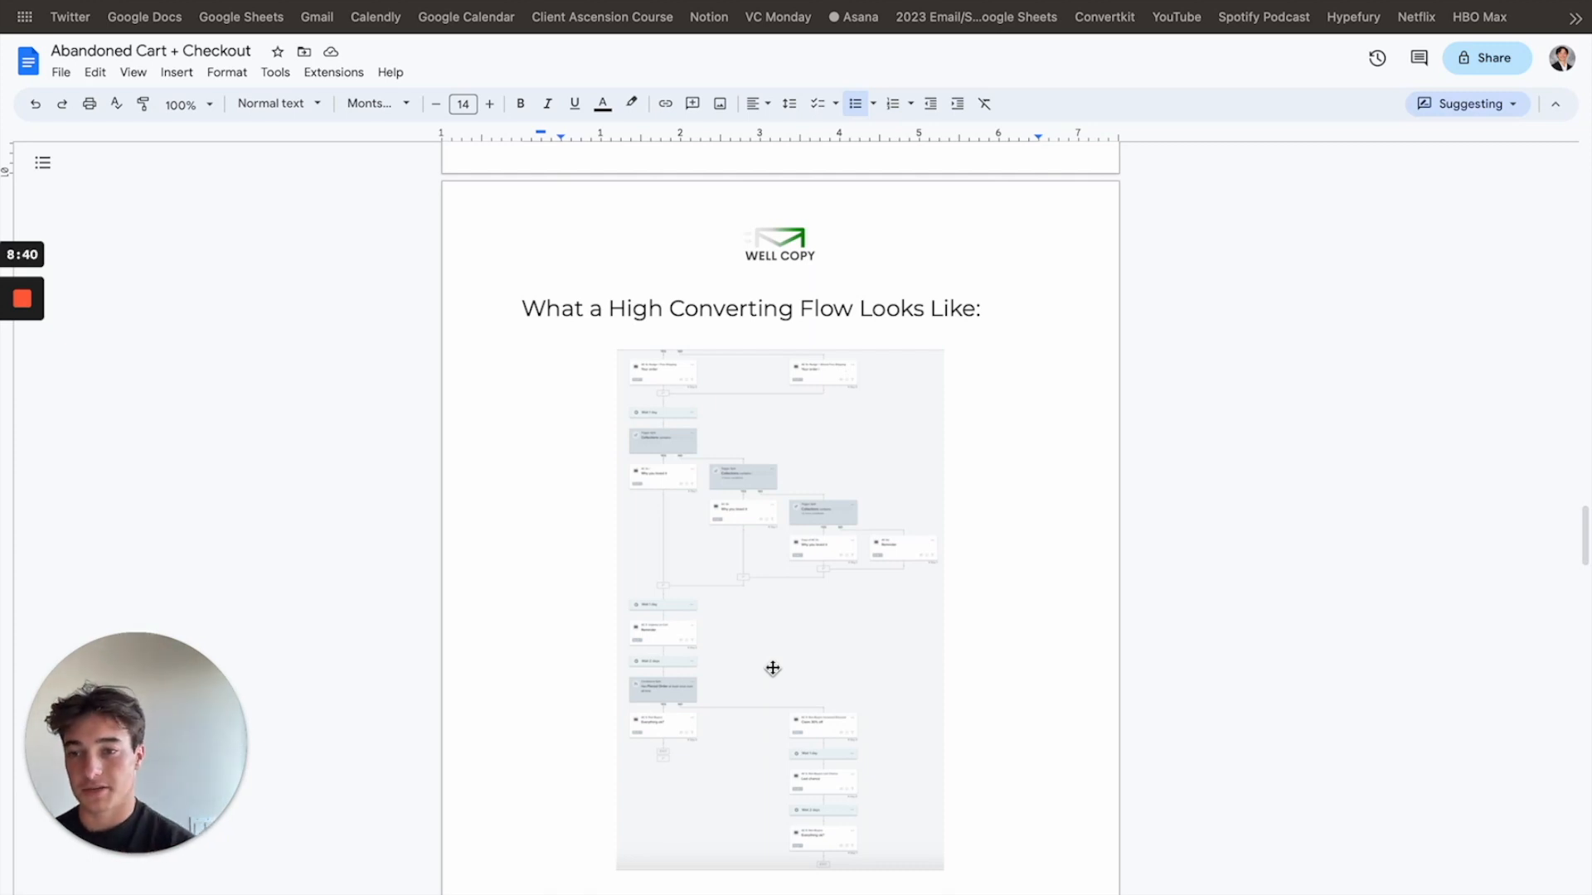
mouse_move(890, 586)
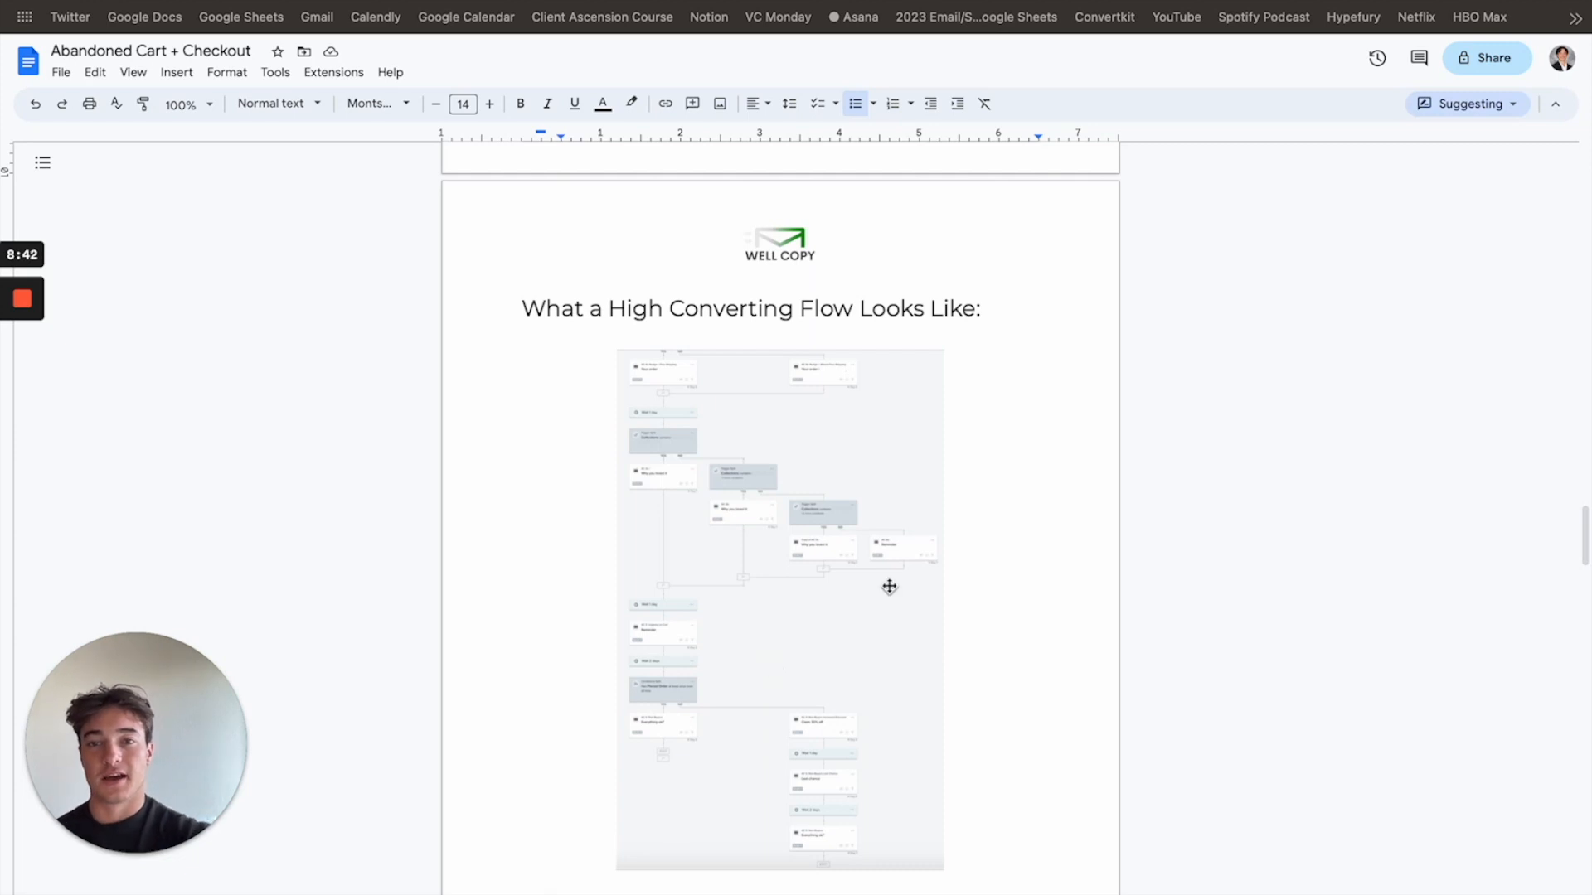
scroll(down, 3)
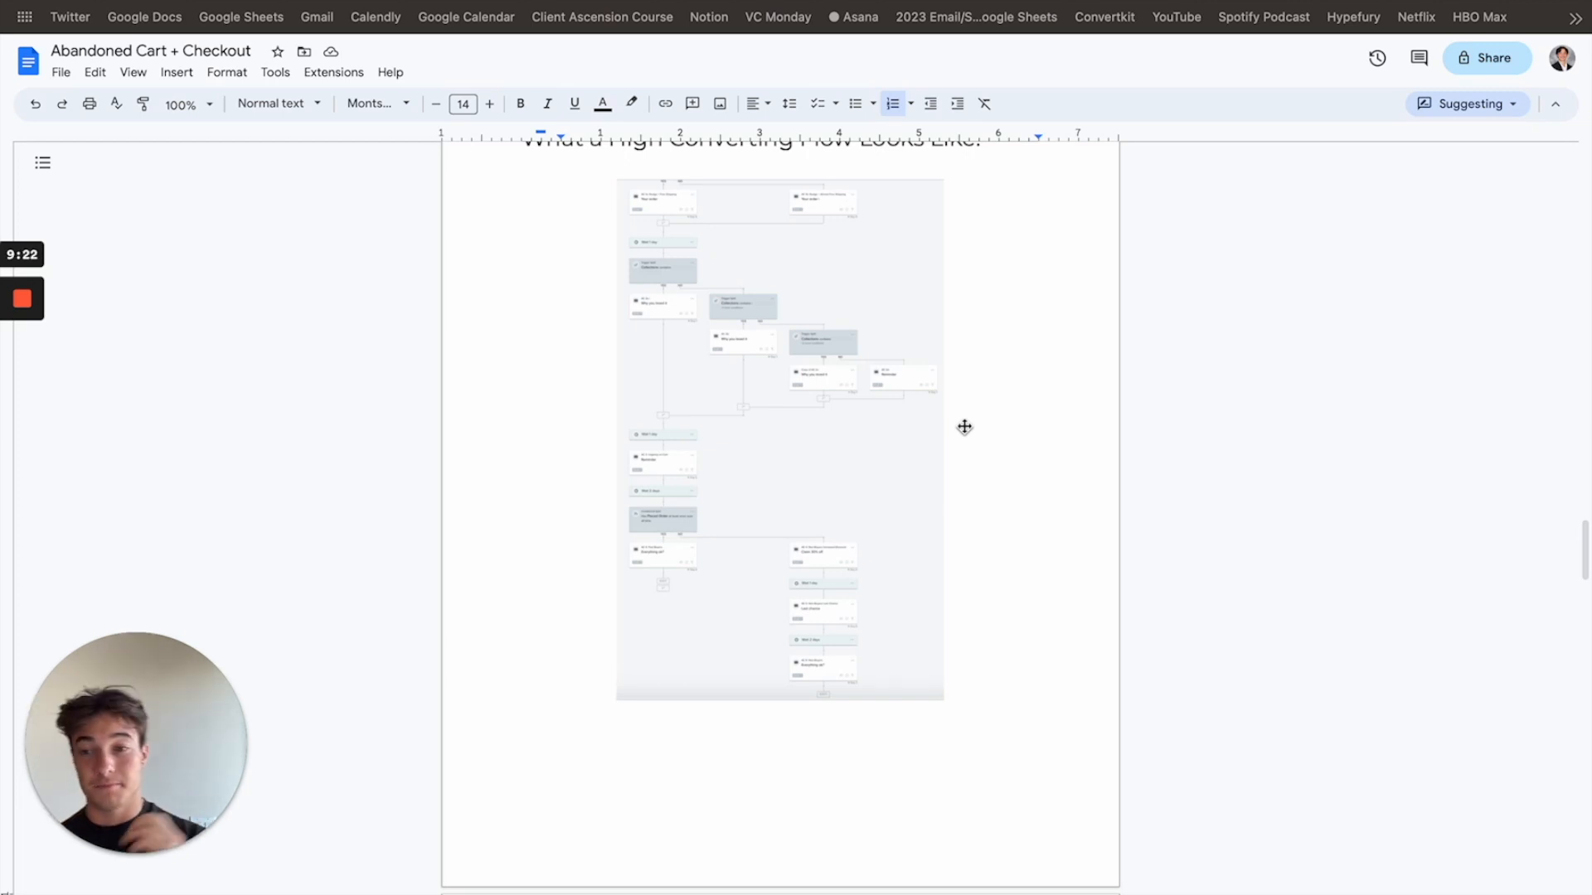
scroll(down, 3)
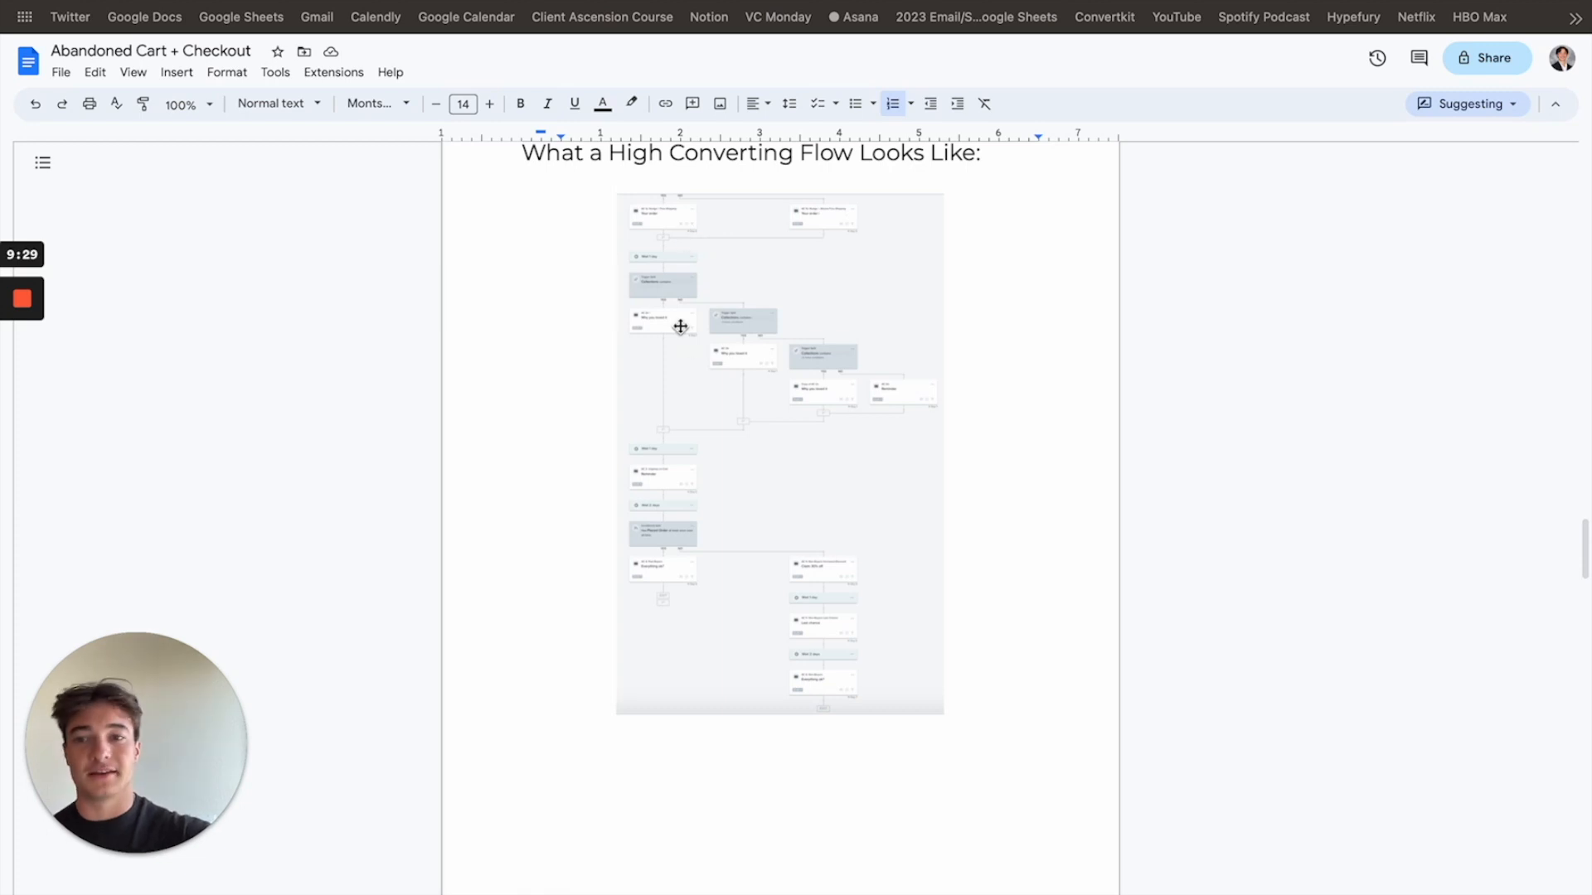
mouse_move(655, 477)
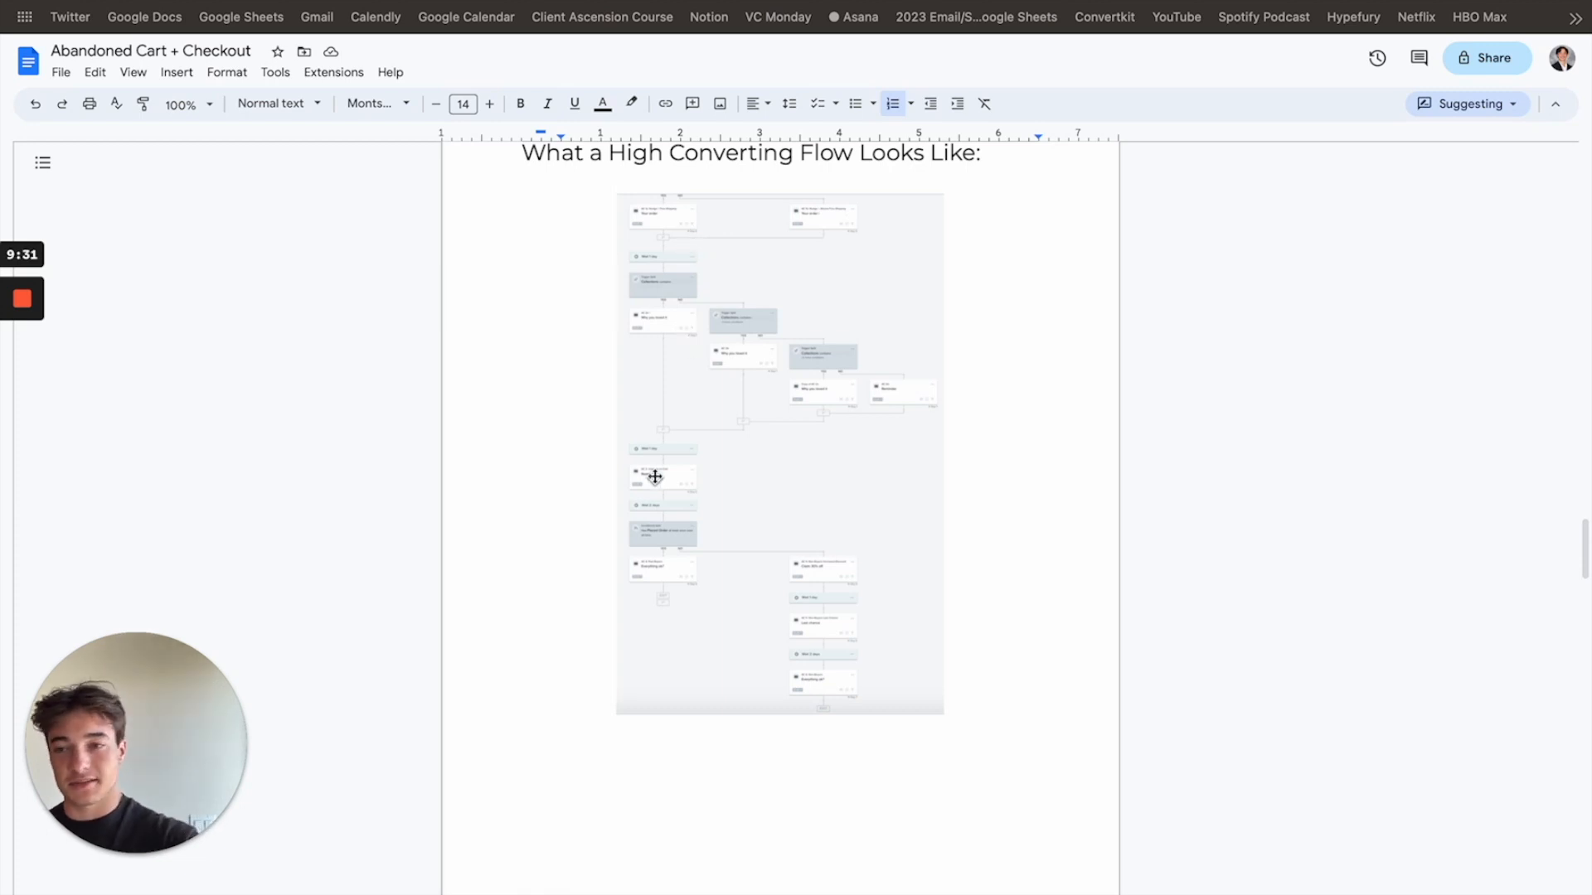
scroll(down, 3)
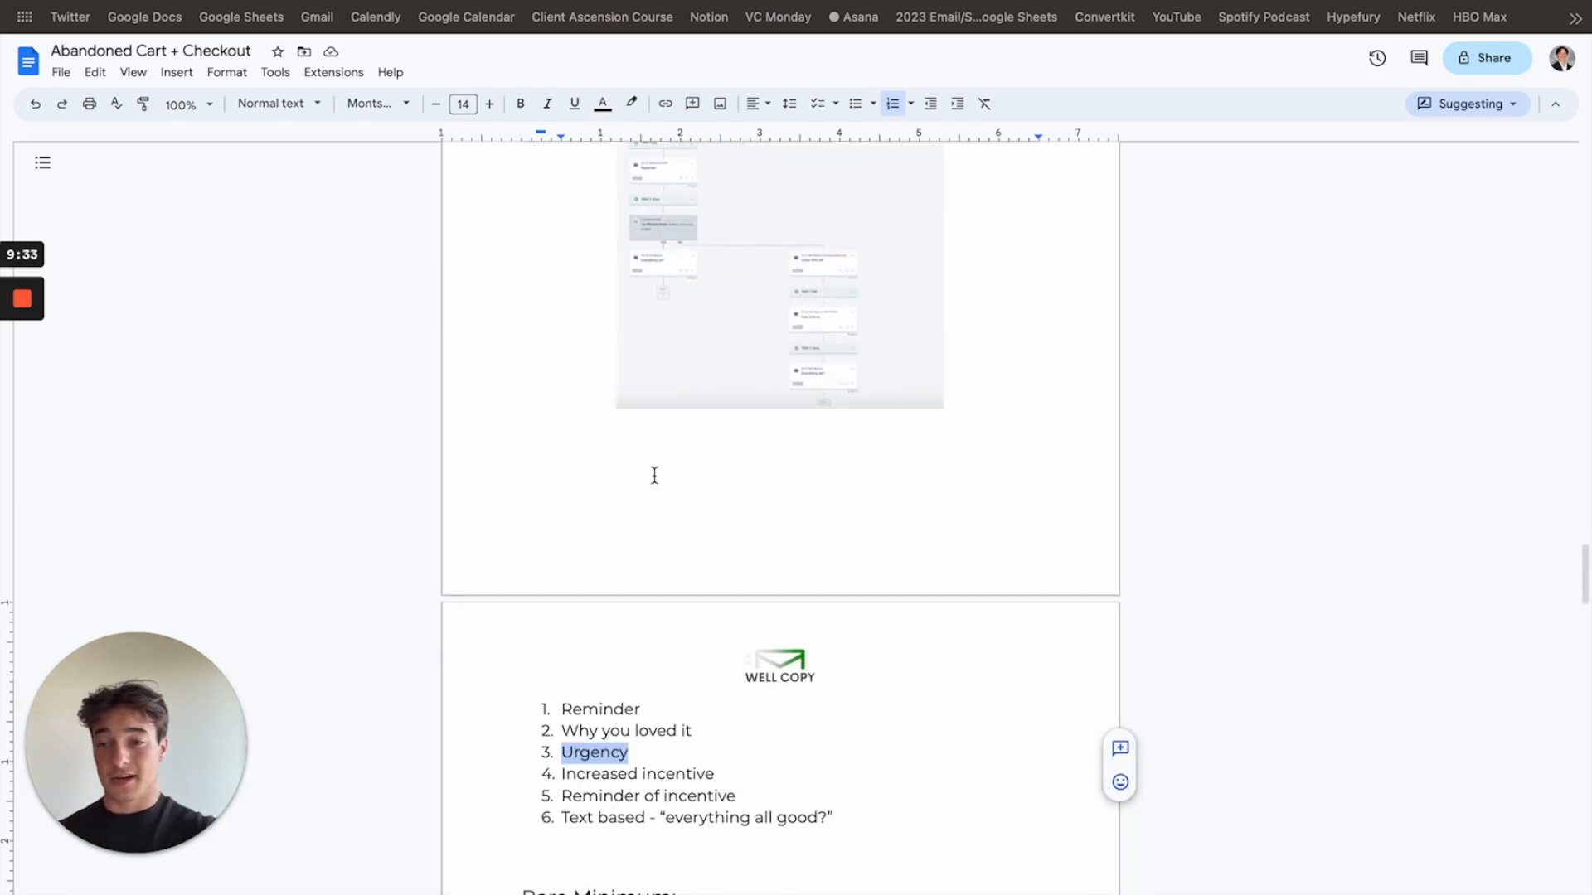
Step: Scroll past 'Increased incentive' to the Bare Minimum four-email flow chart
scroll(down, 3)
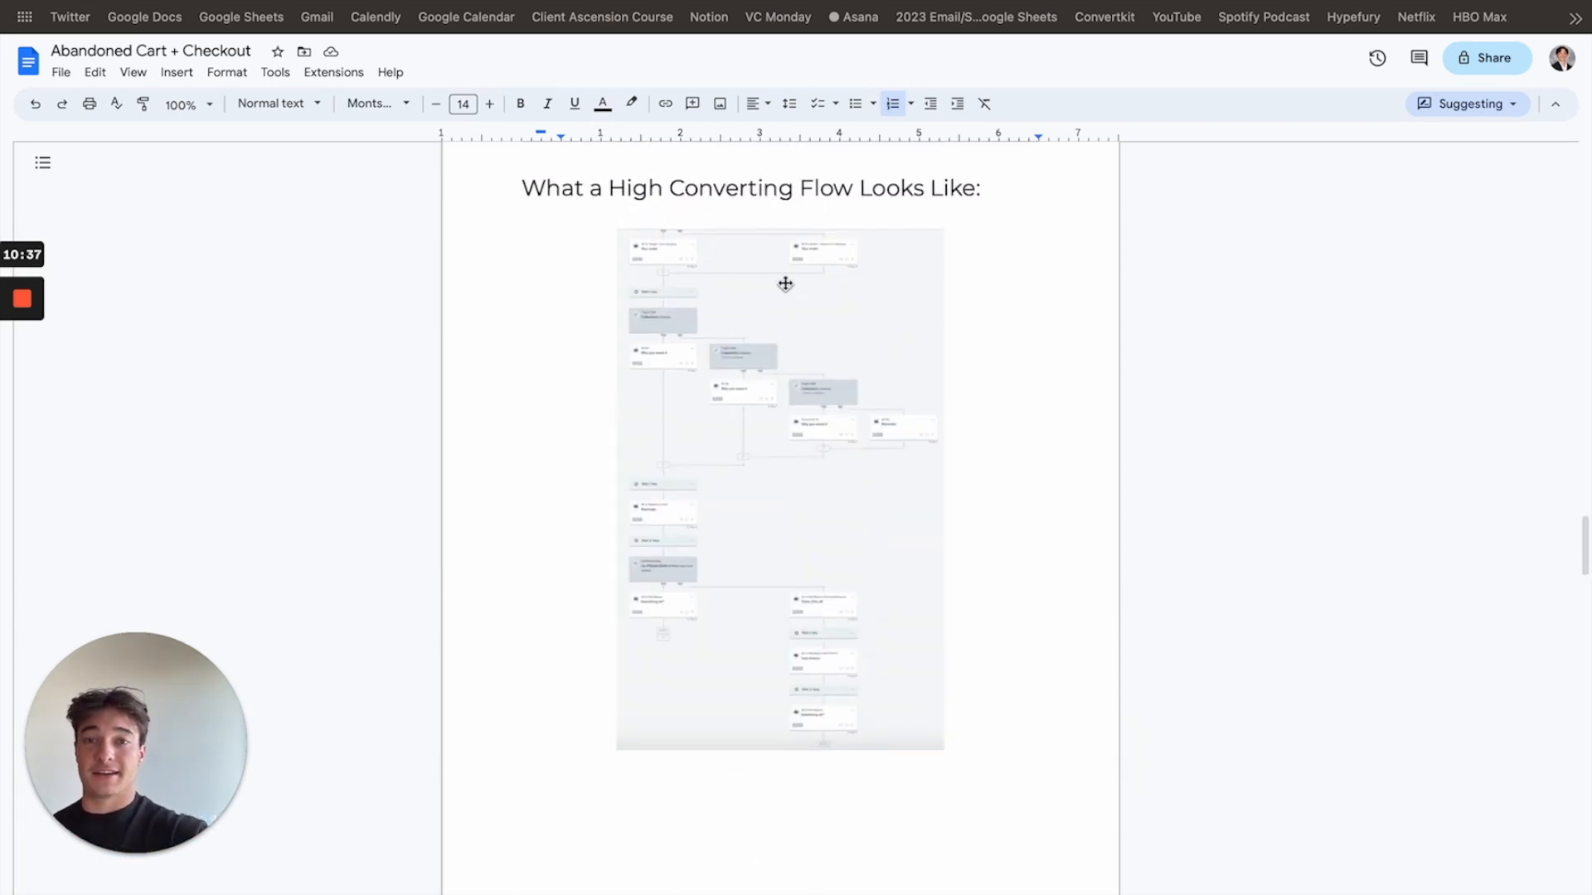
scroll(down, 3)
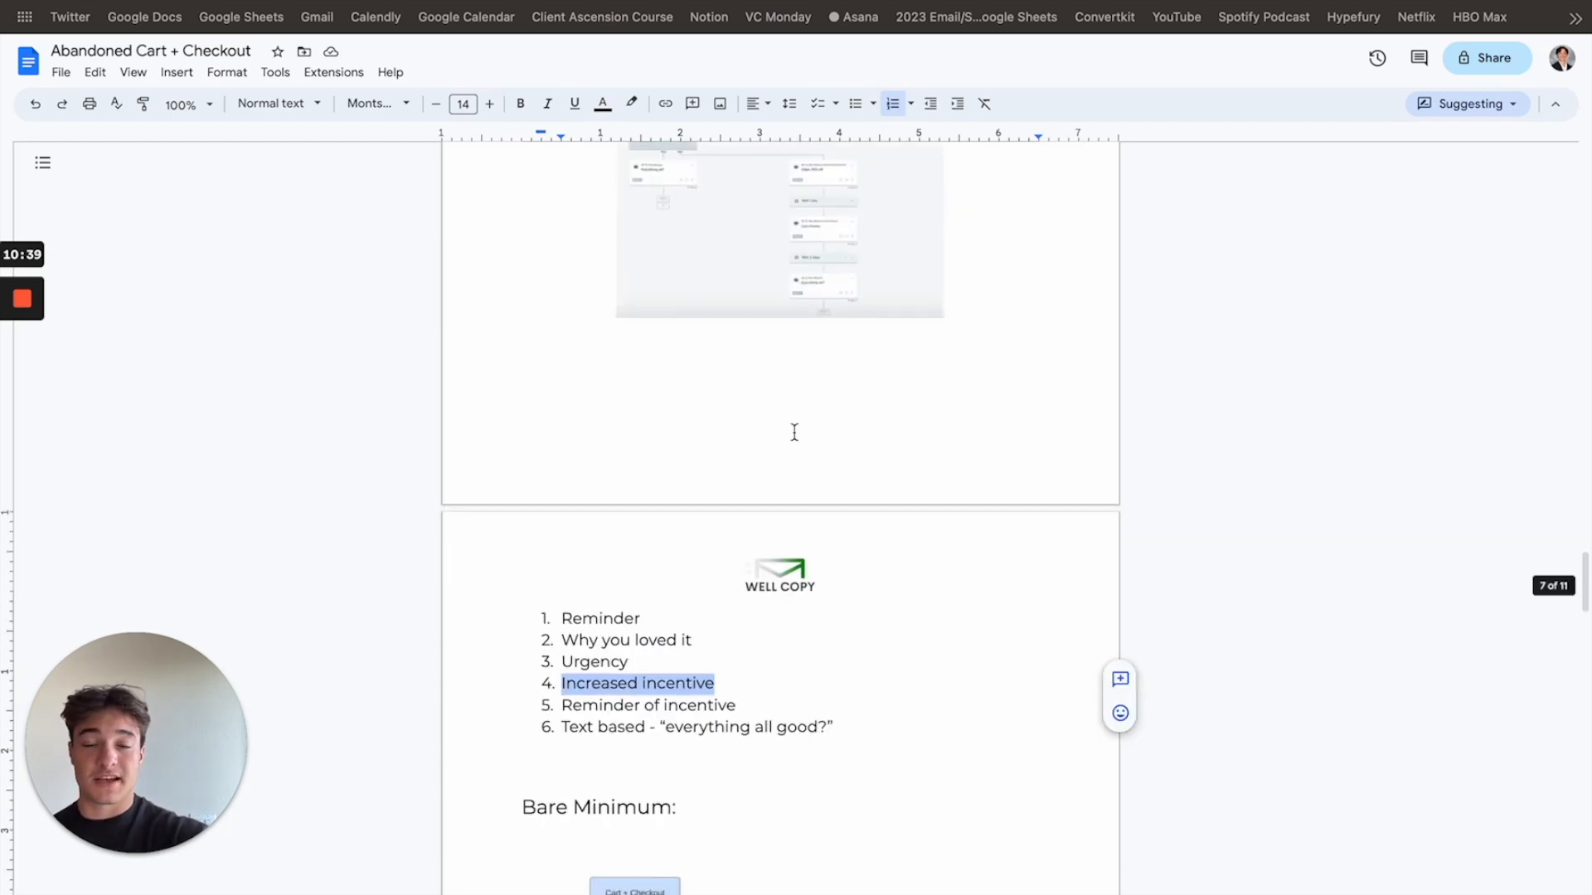
scroll(down, 3)
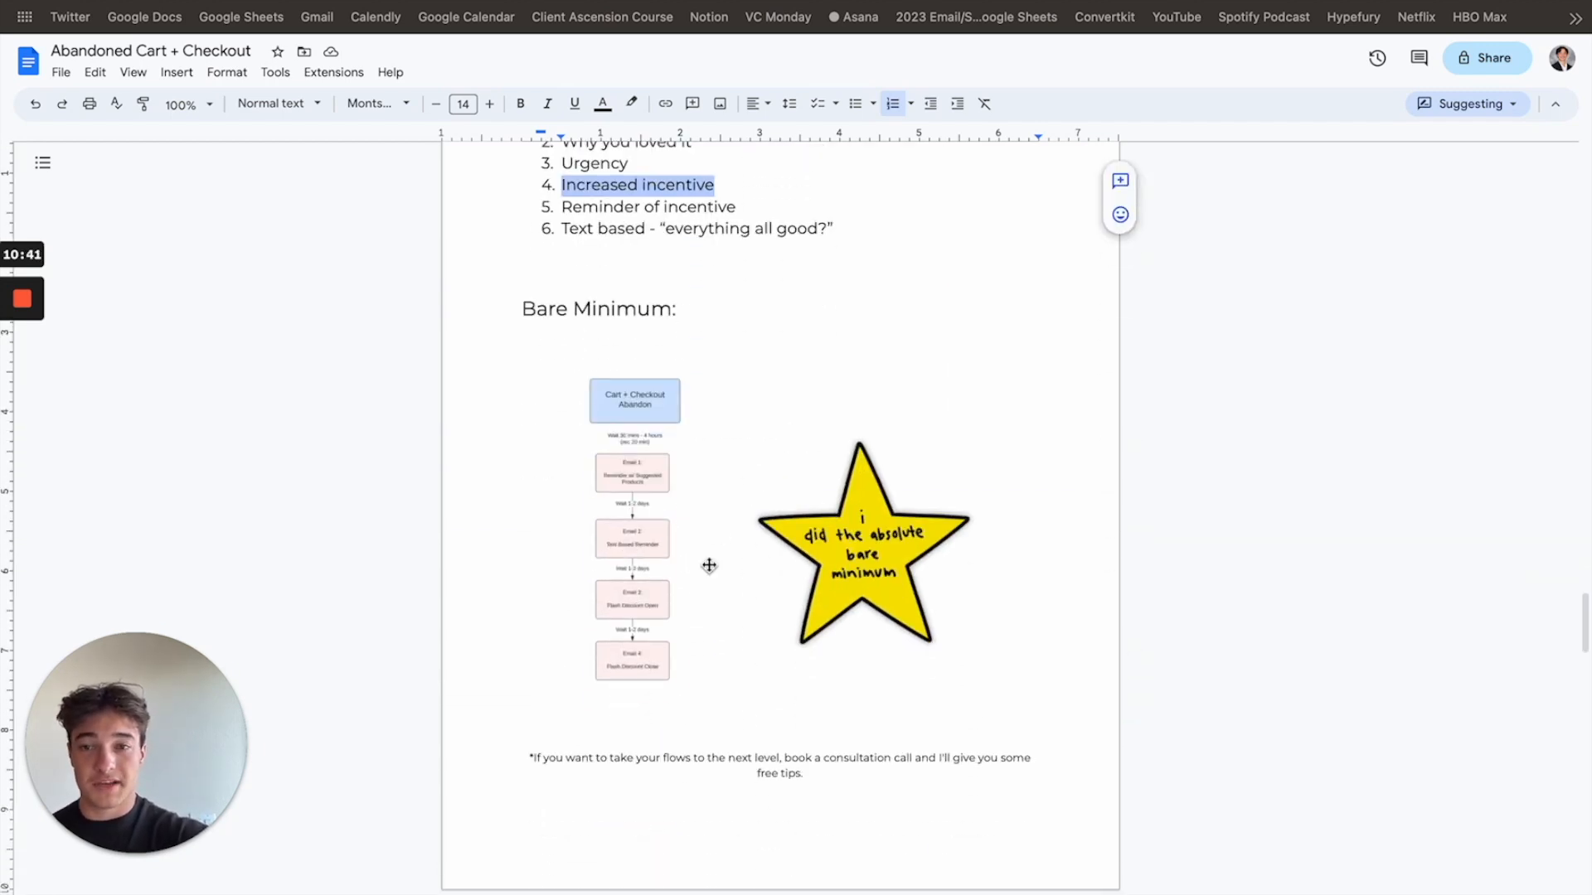
Step: Scroll past Bare Minimum to the Urban Outfitters and Public Rec email examples
scroll(down, 3)
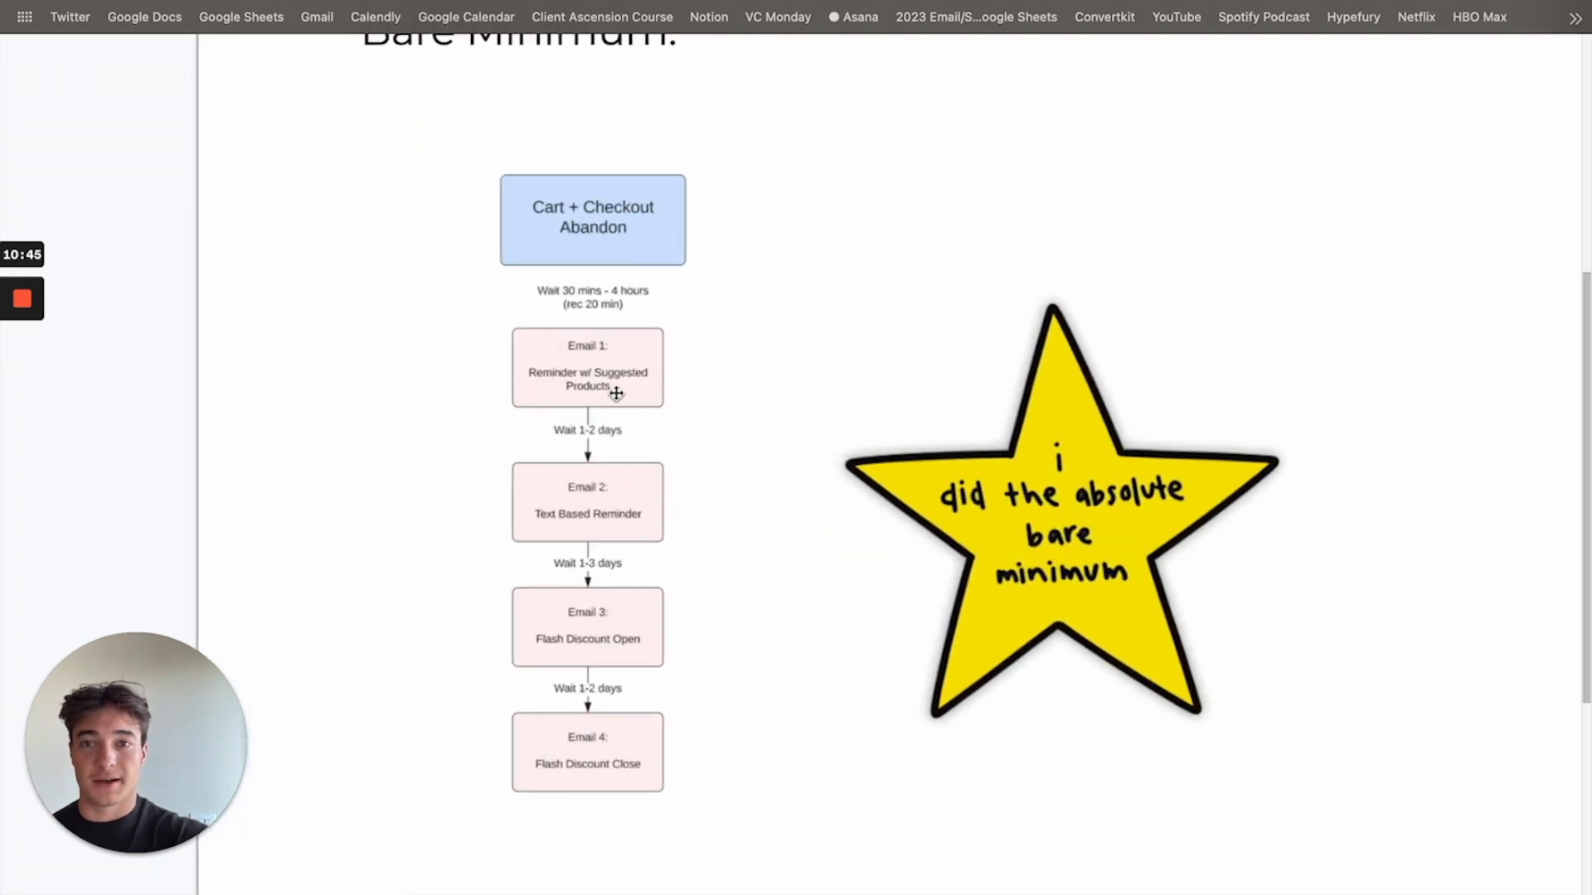
scroll(down, 3)
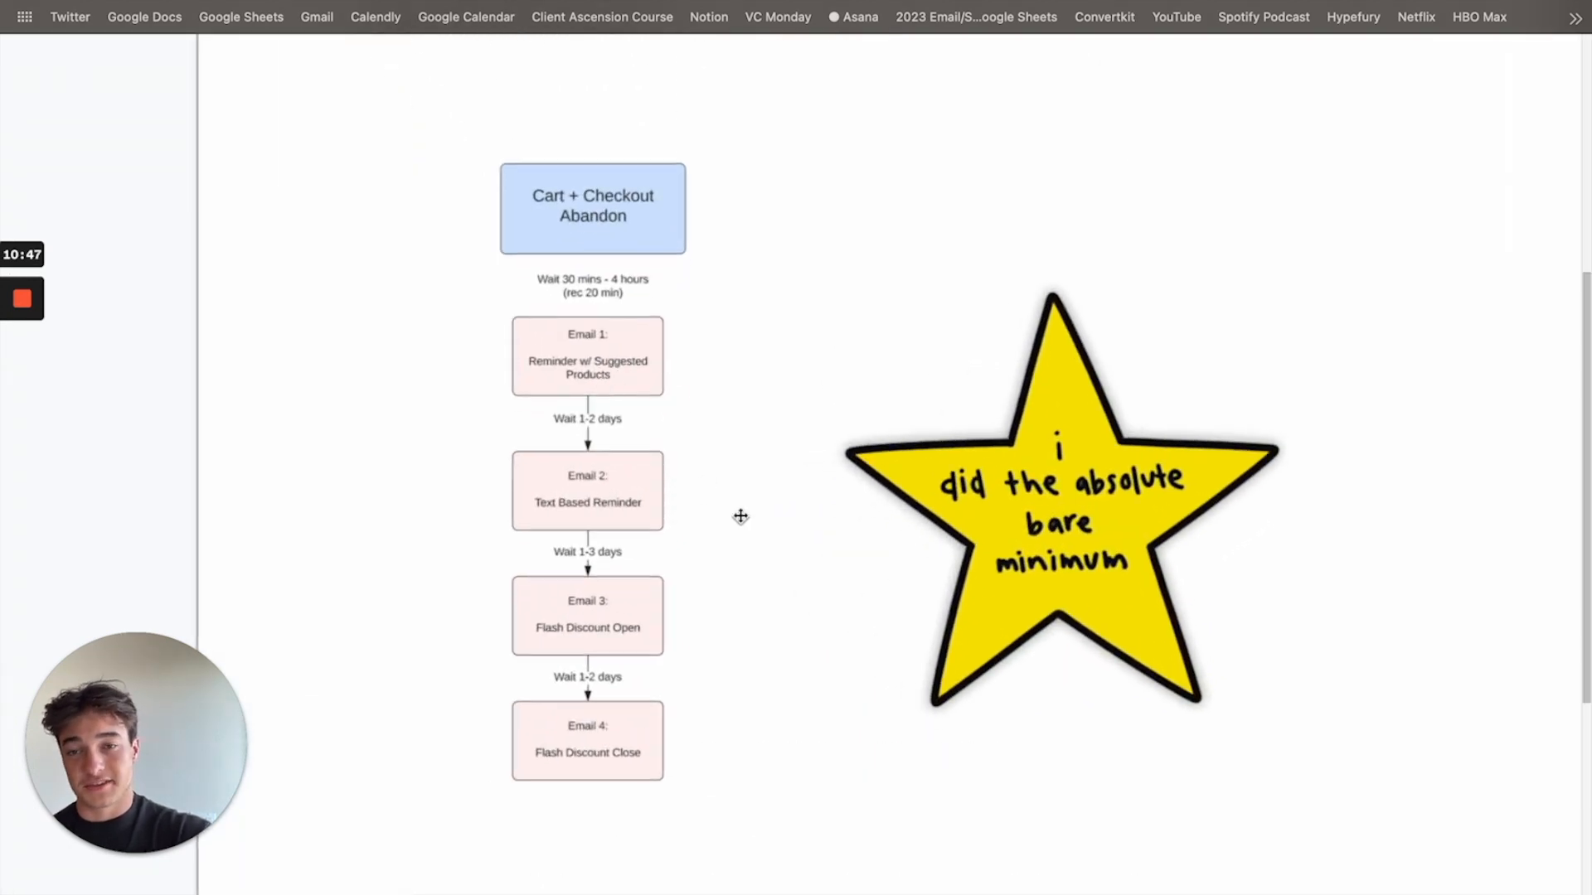
scroll(down, 3)
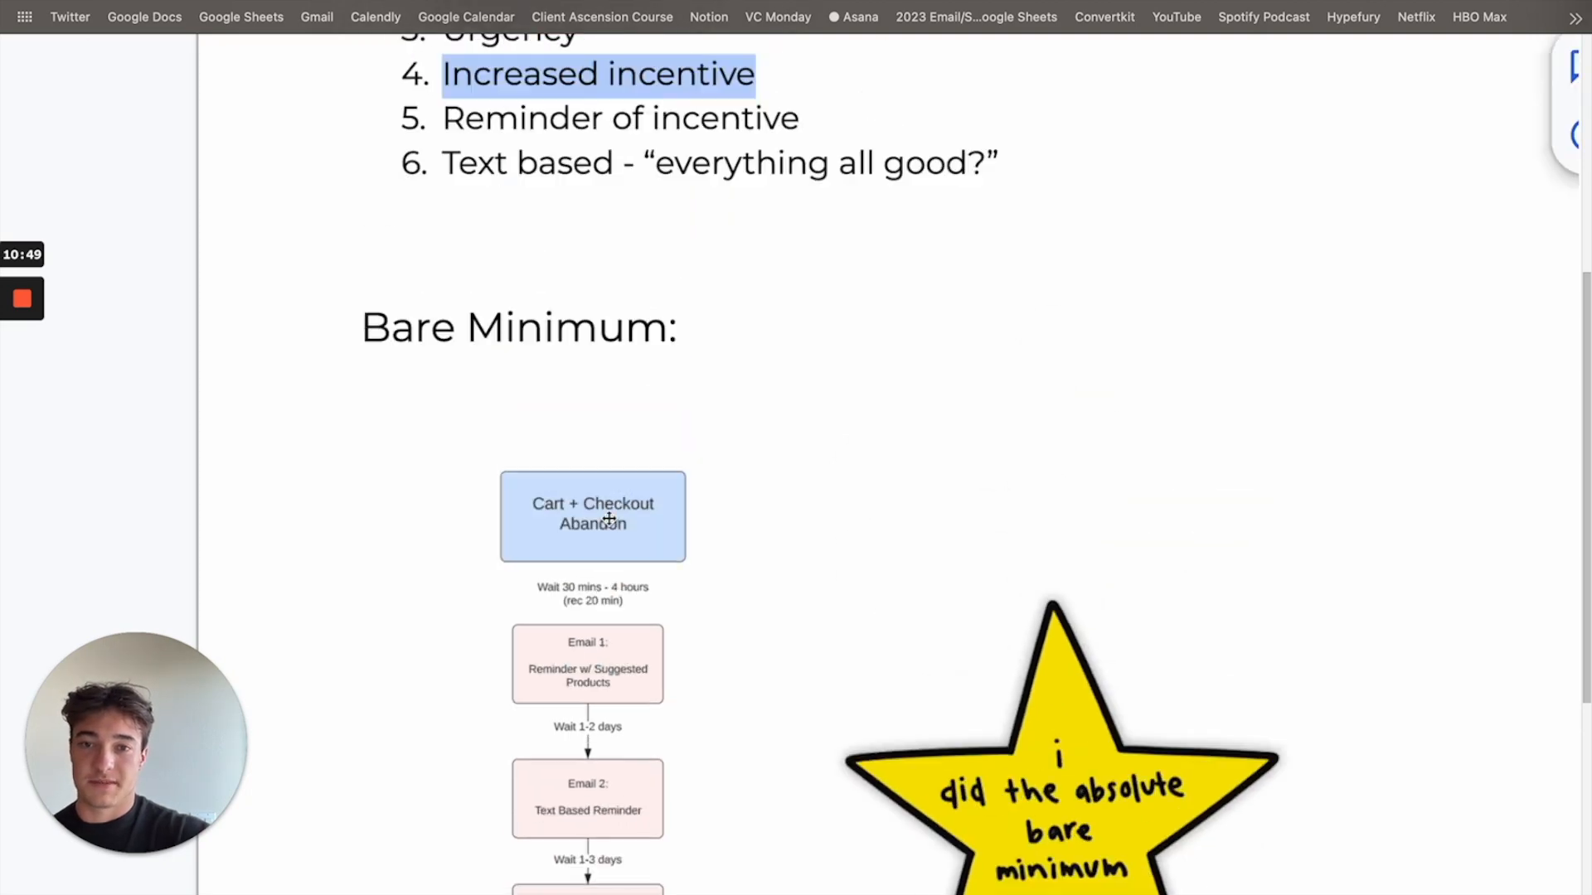
scroll(down, 3)
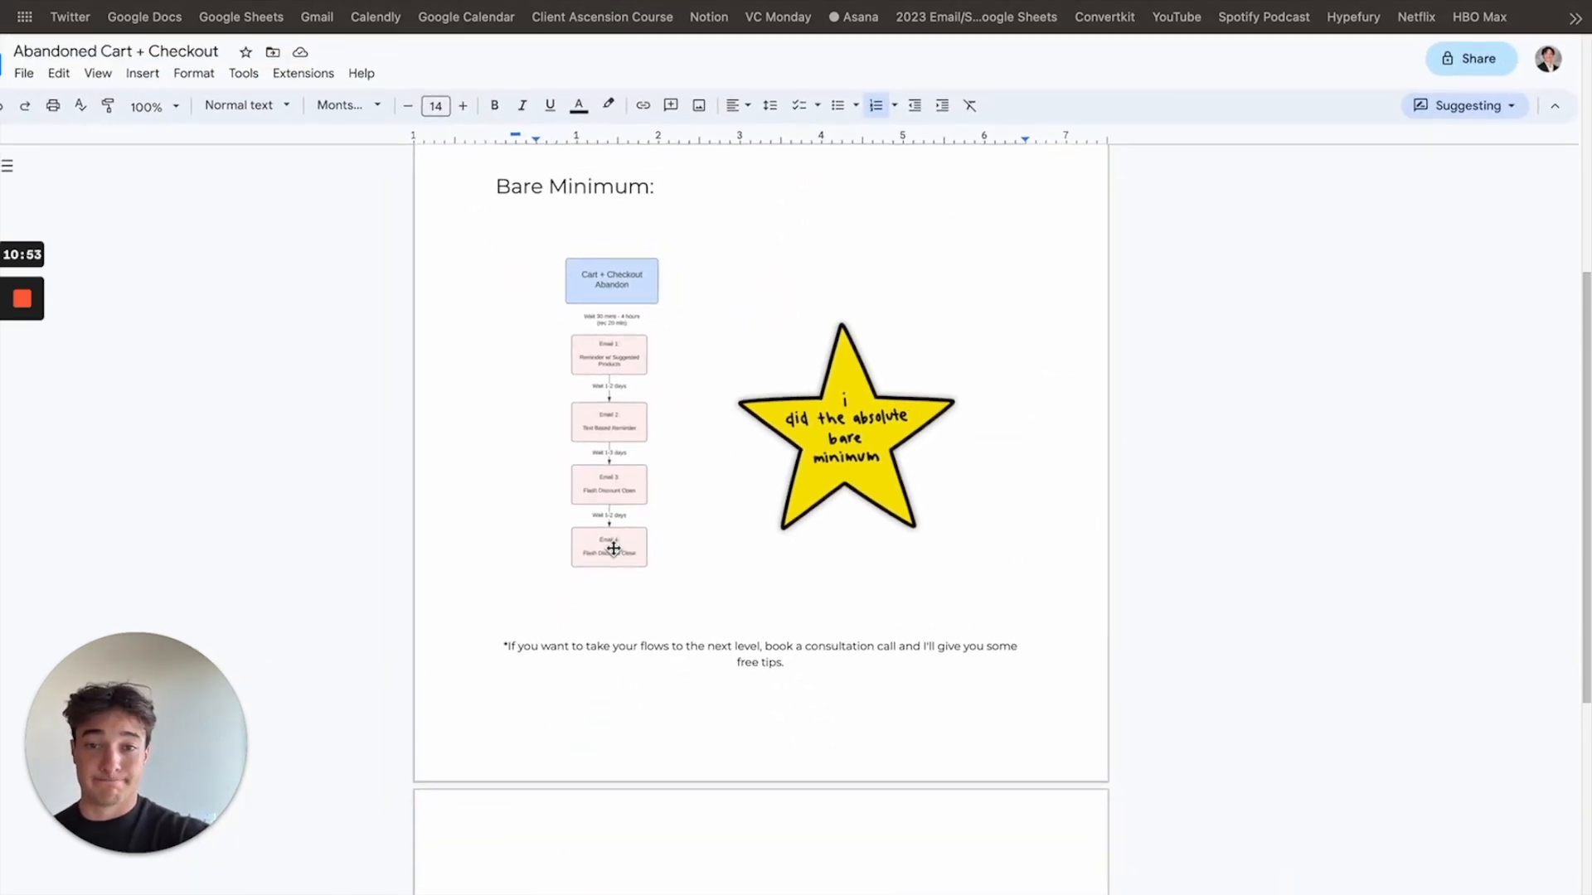
scroll(down, 3)
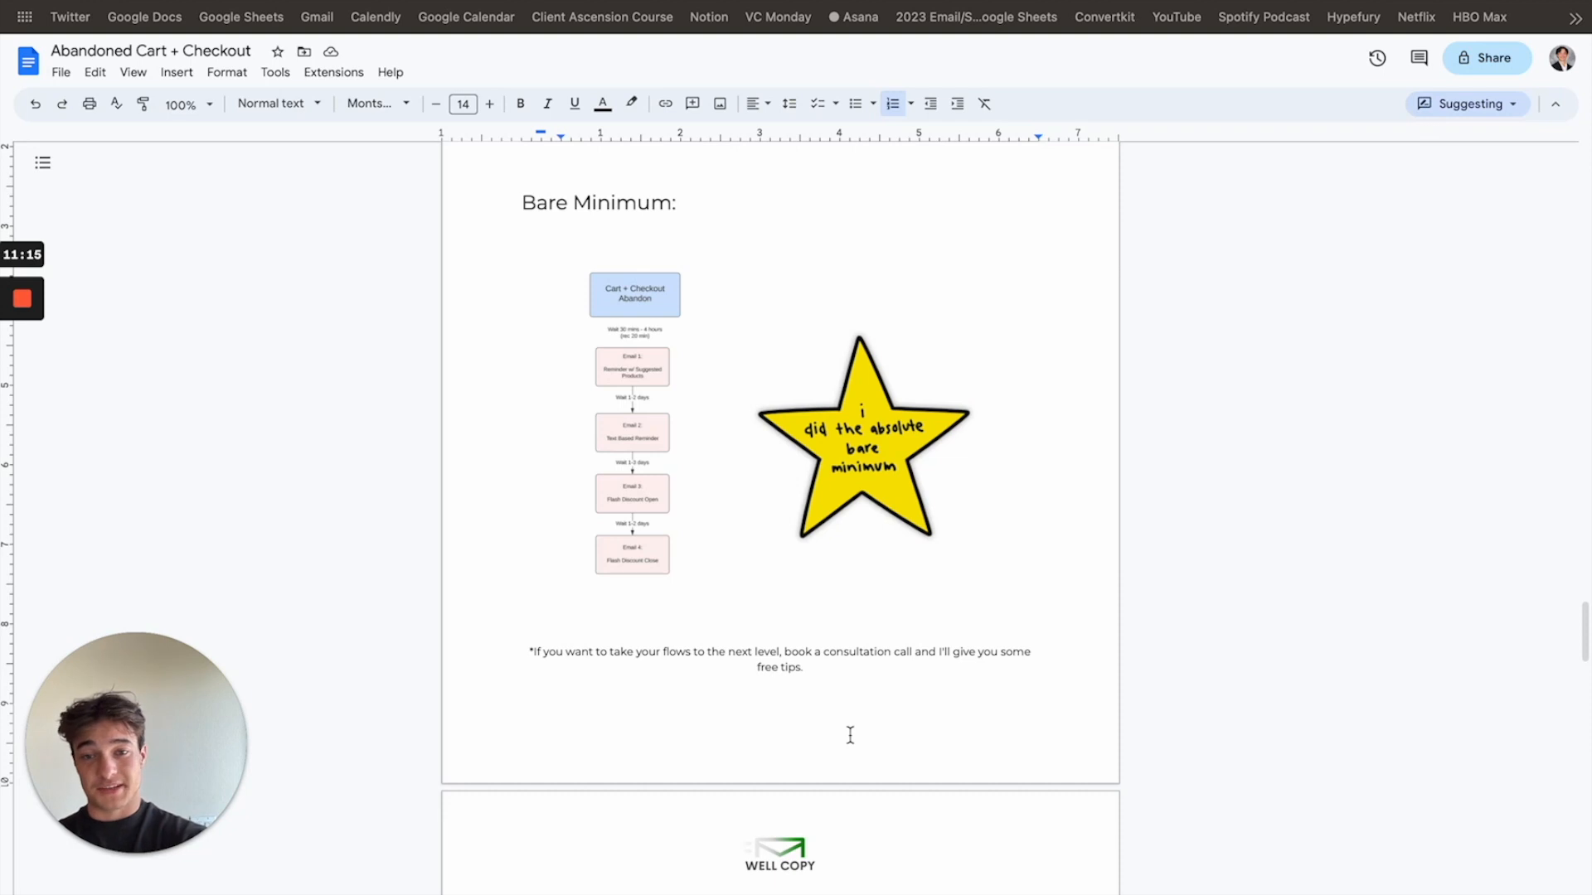
scroll(down, 3)
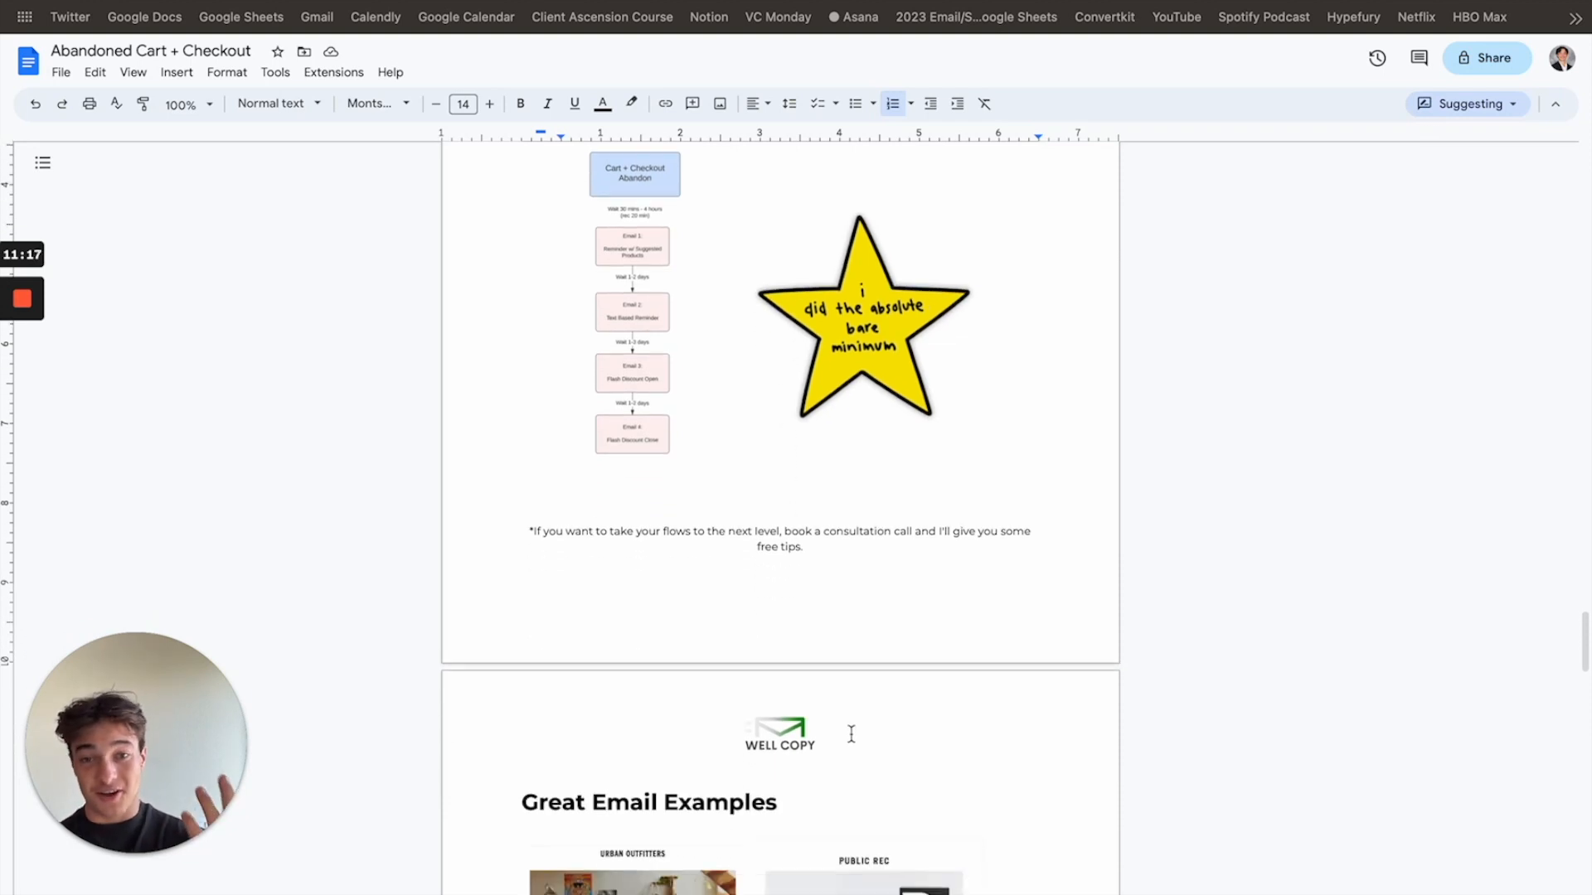
scroll(down, 3)
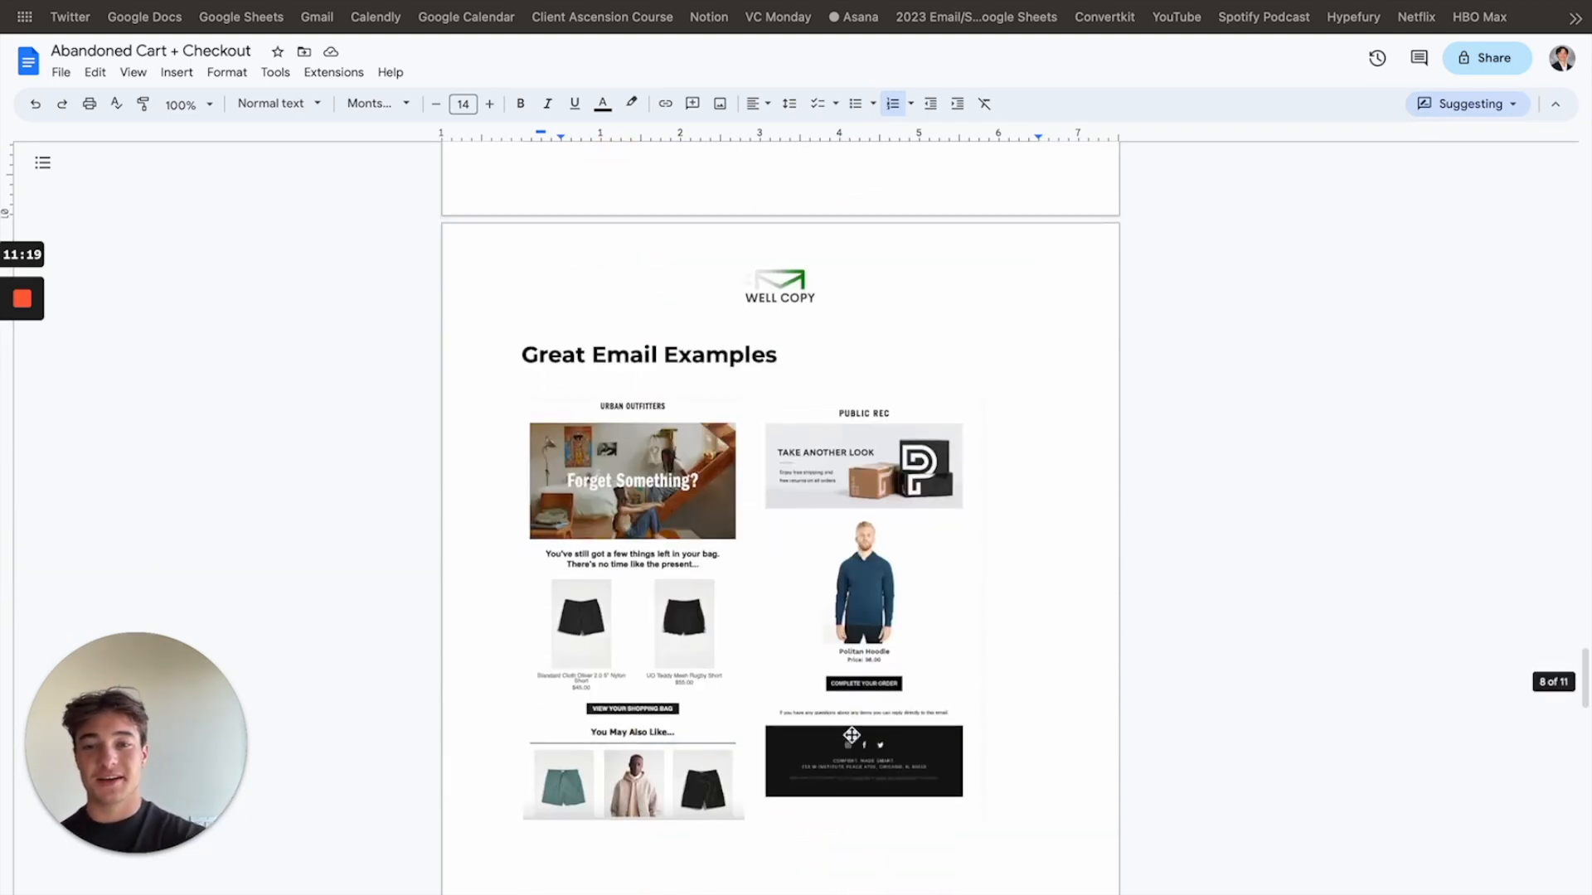
Step: Scroll below the email examples to the REALLY GOOD EMAILS link and its preview
scroll(down, 3)
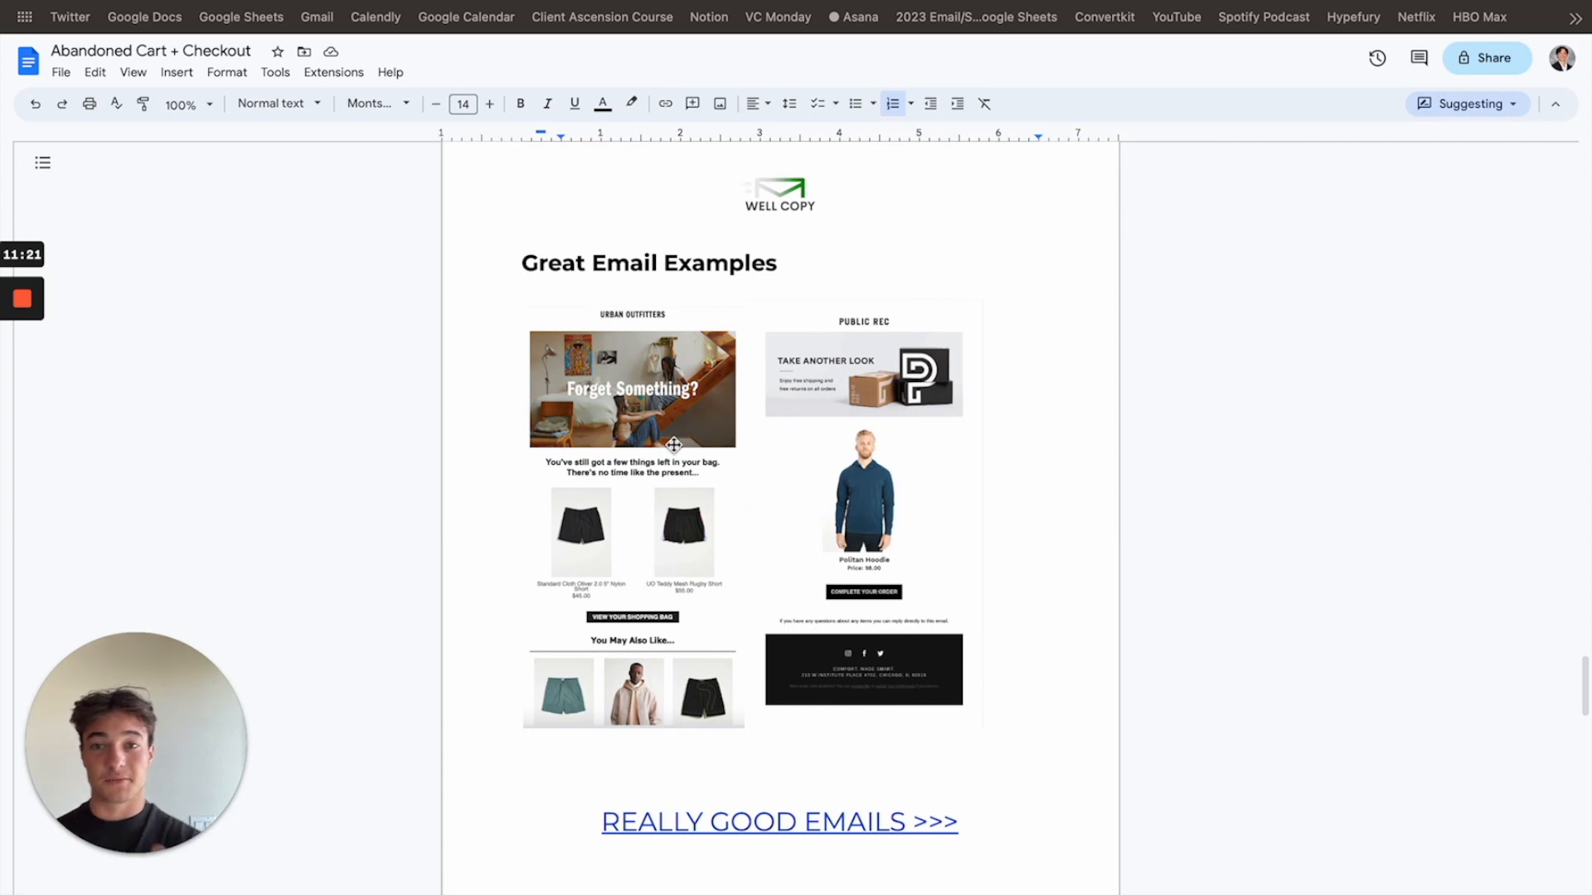
mouse_move(606, 267)
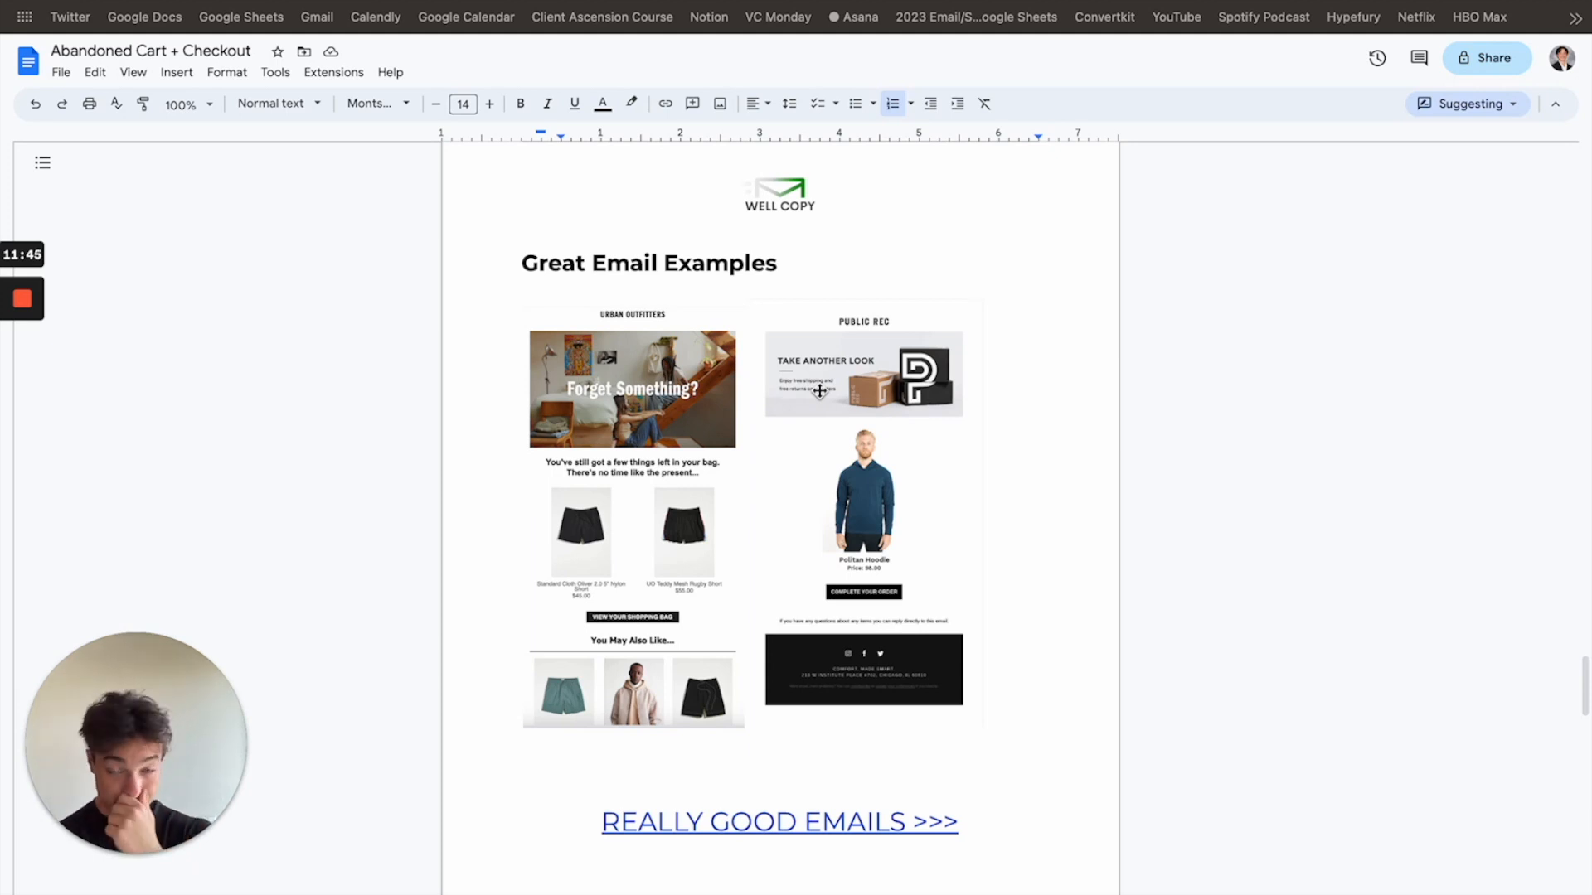
scroll(down, 3)
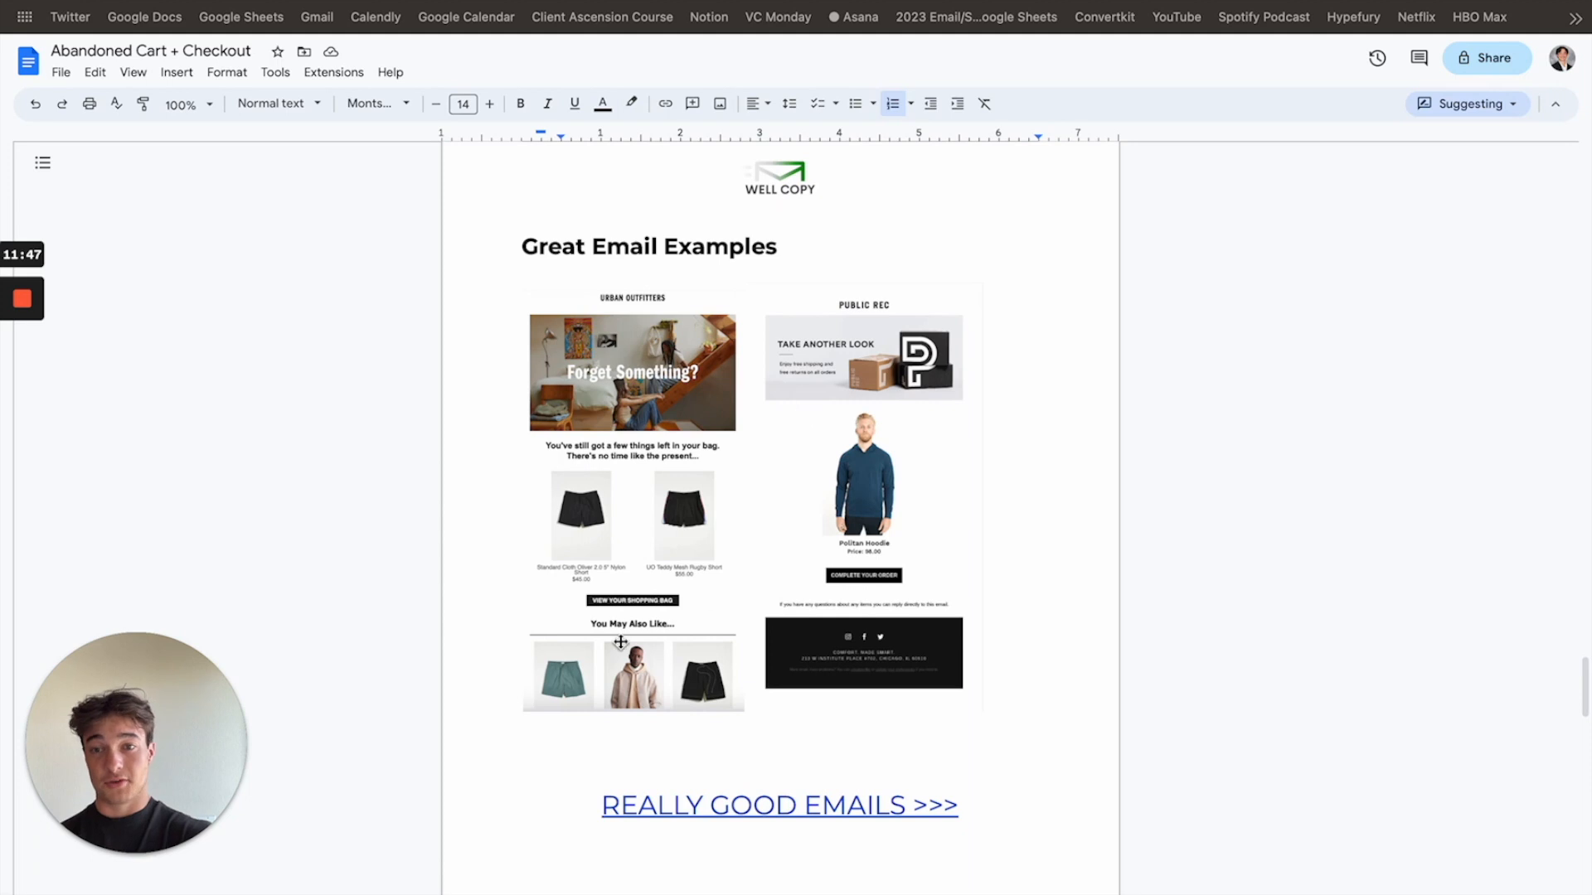
mouse_move(628, 701)
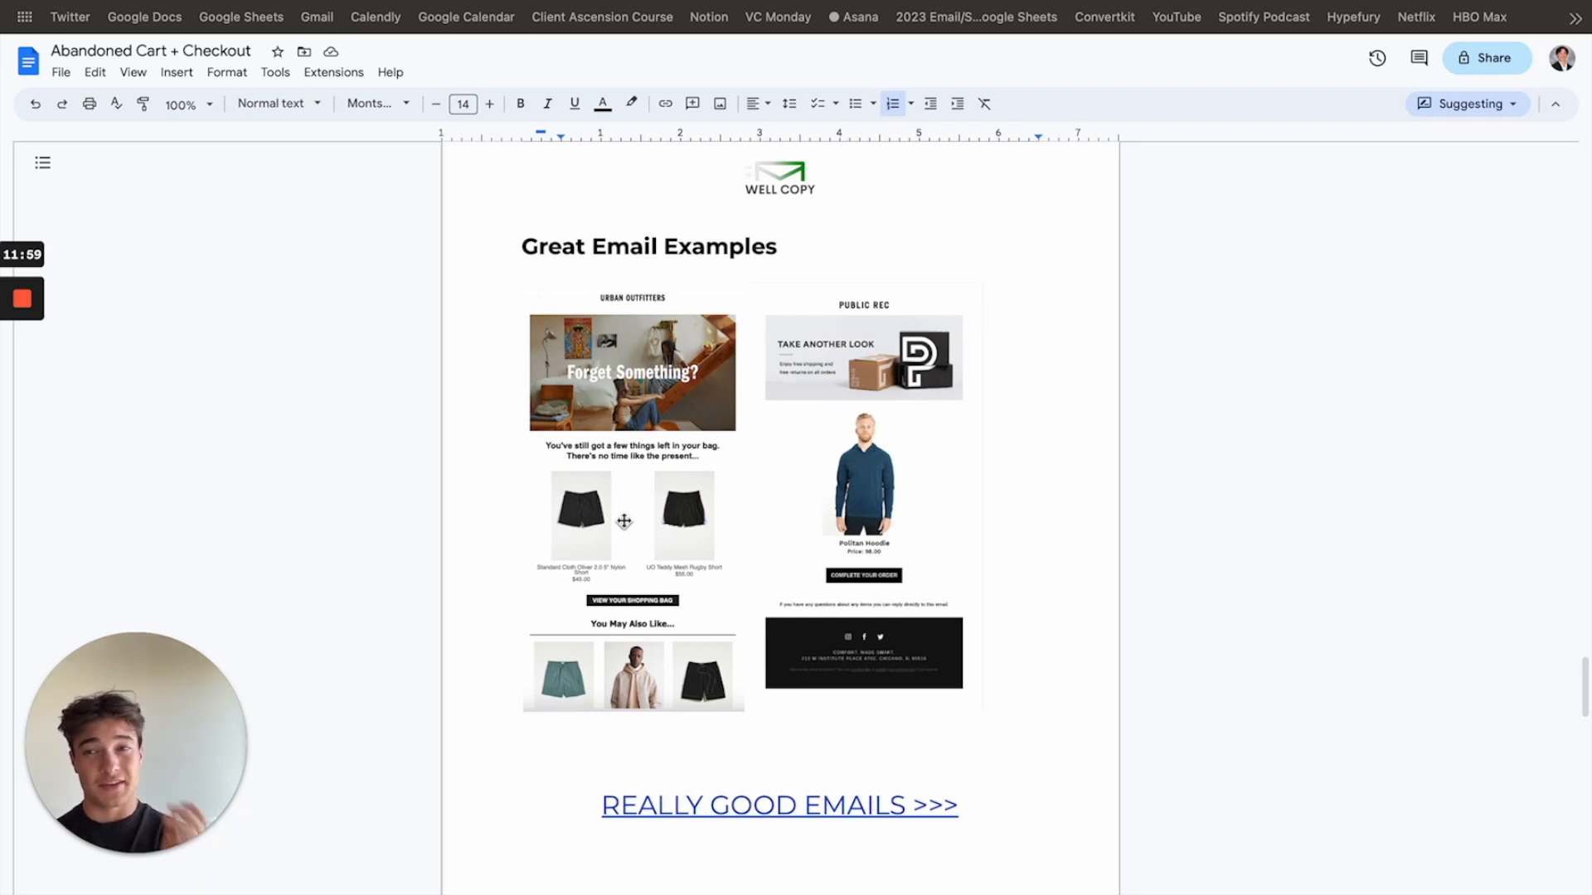
mouse_move(821, 293)
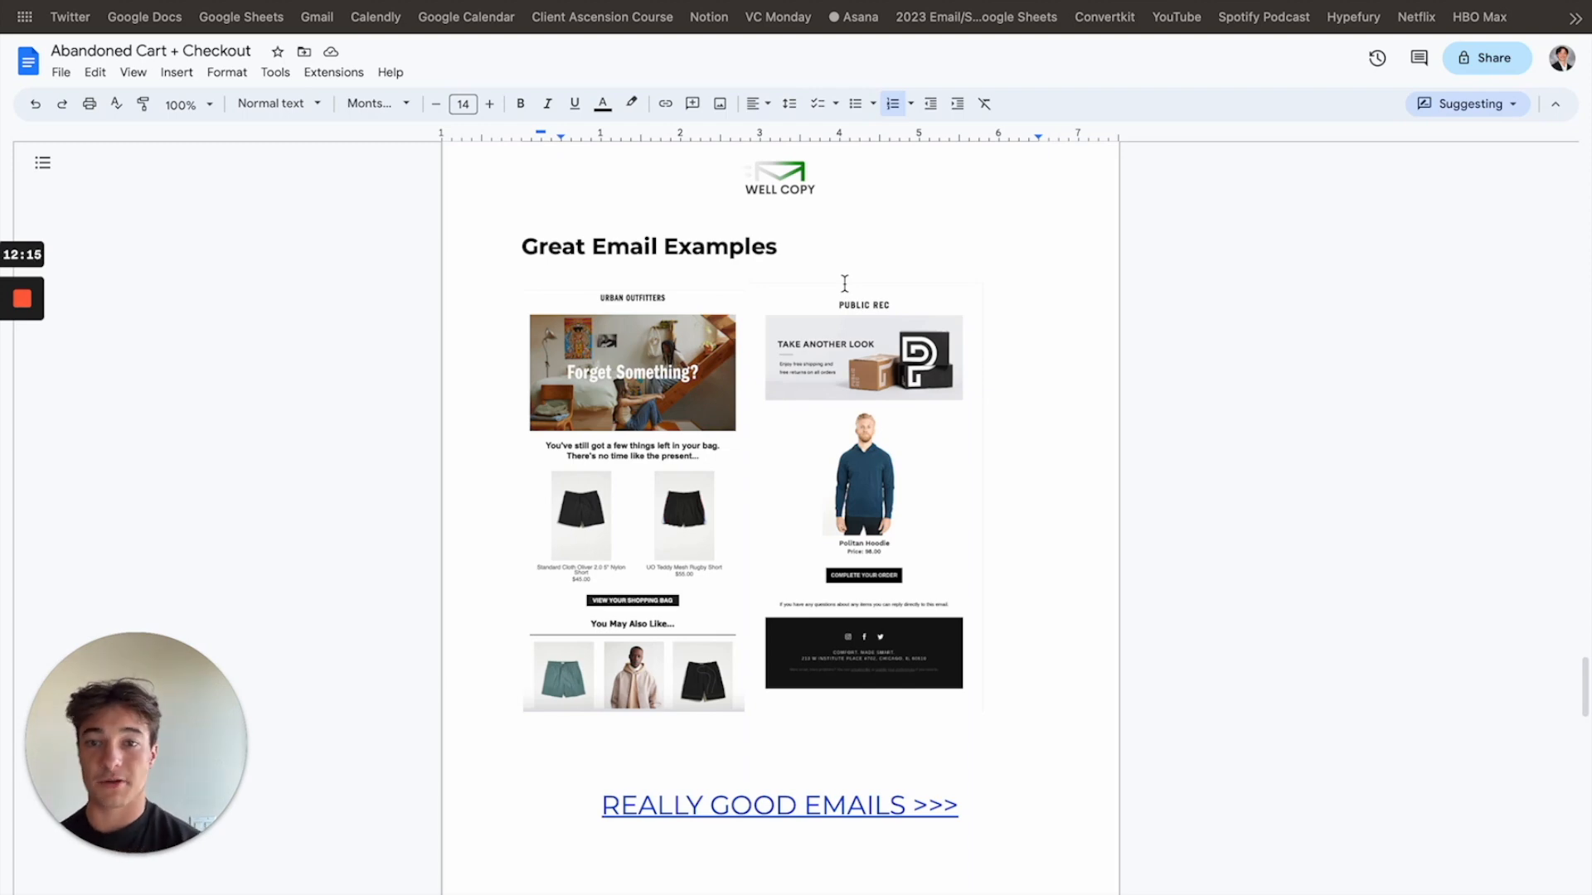
mouse_move(853, 612)
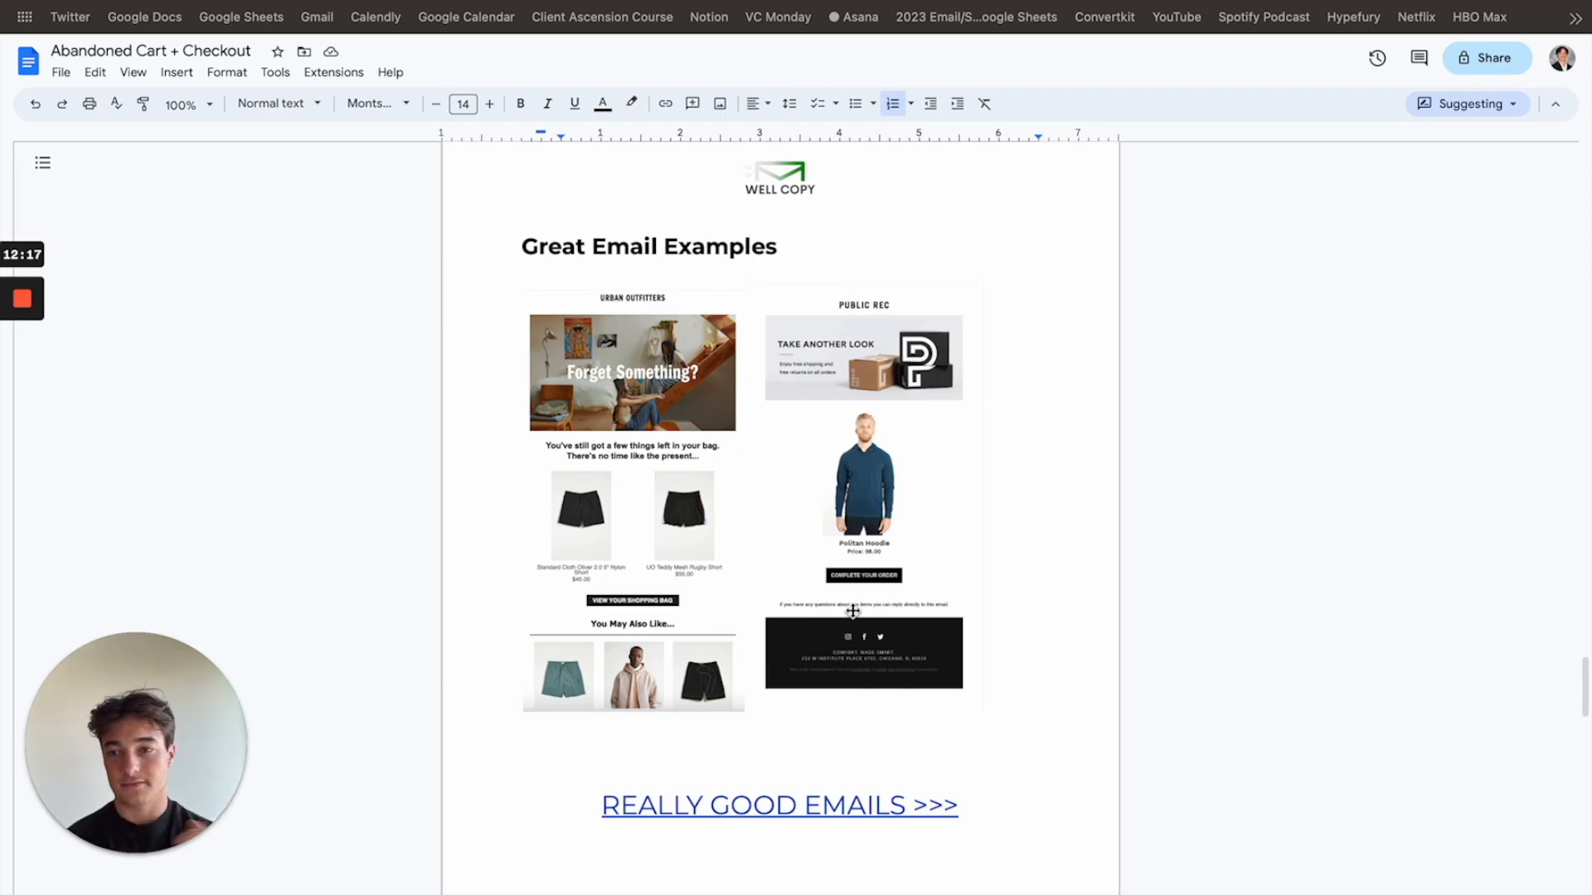
scroll(down, 3)
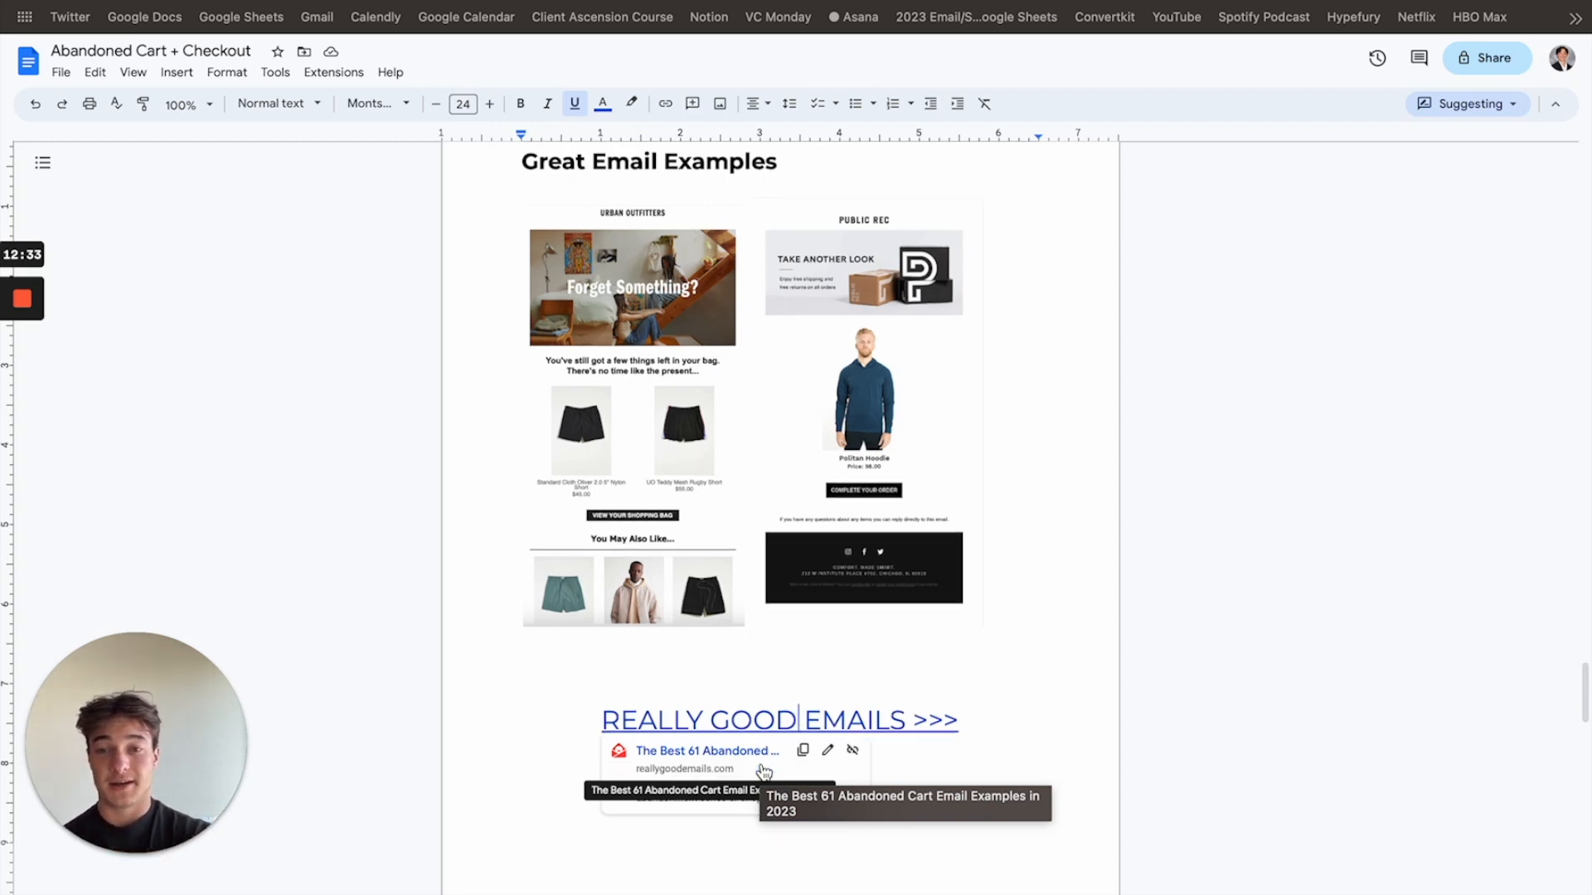
Step: Scroll to the What to Test checklist and Numbers to Shoot For benchmarks
scroll(down, 3)
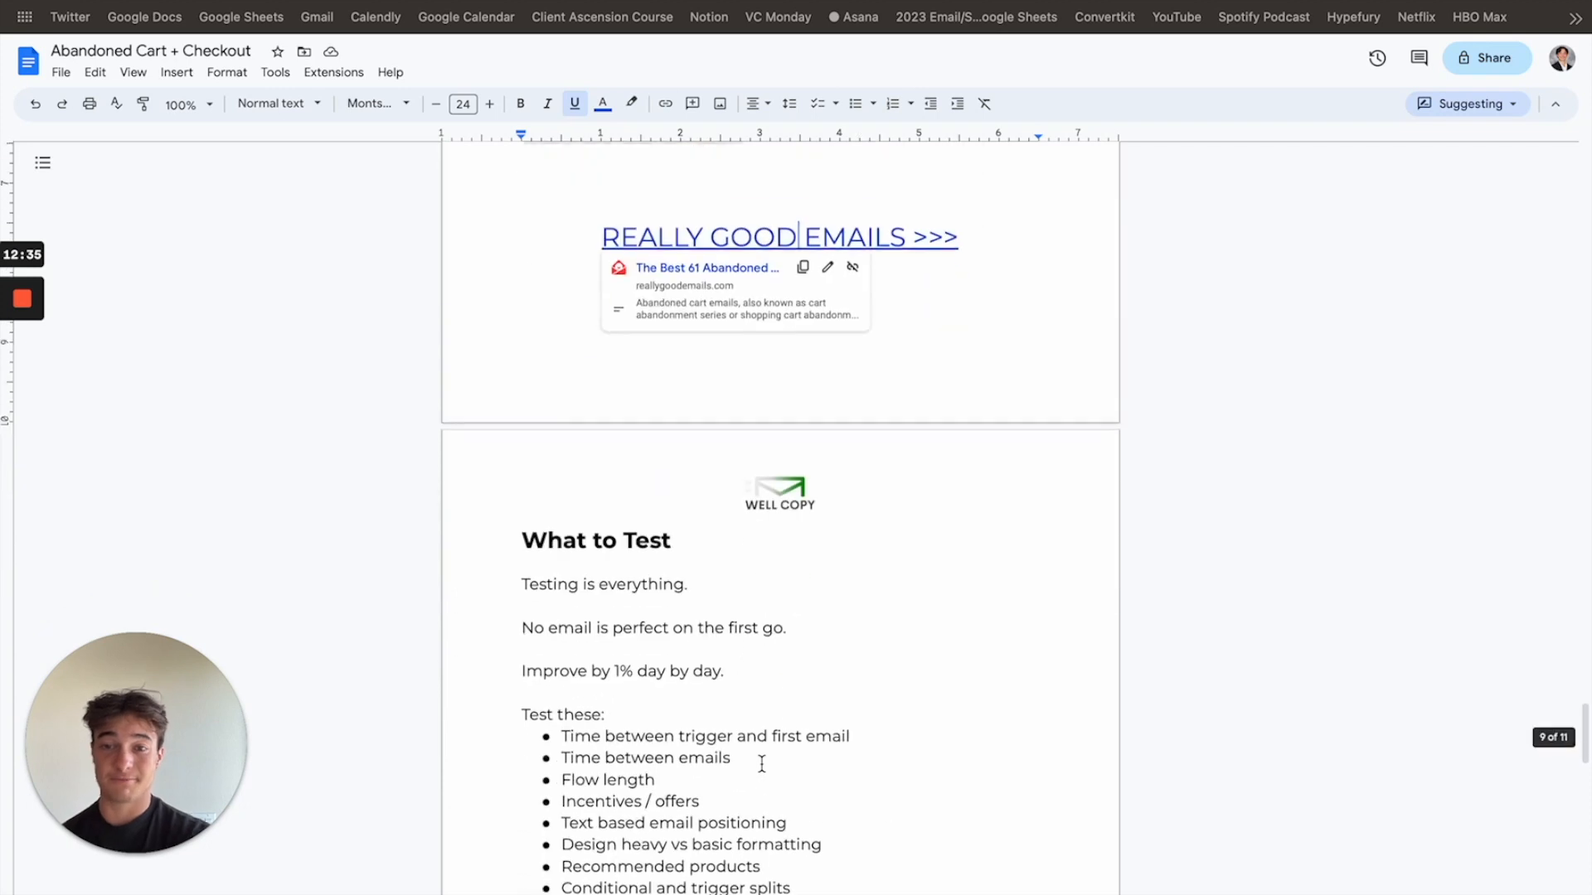
scroll(down, 3)
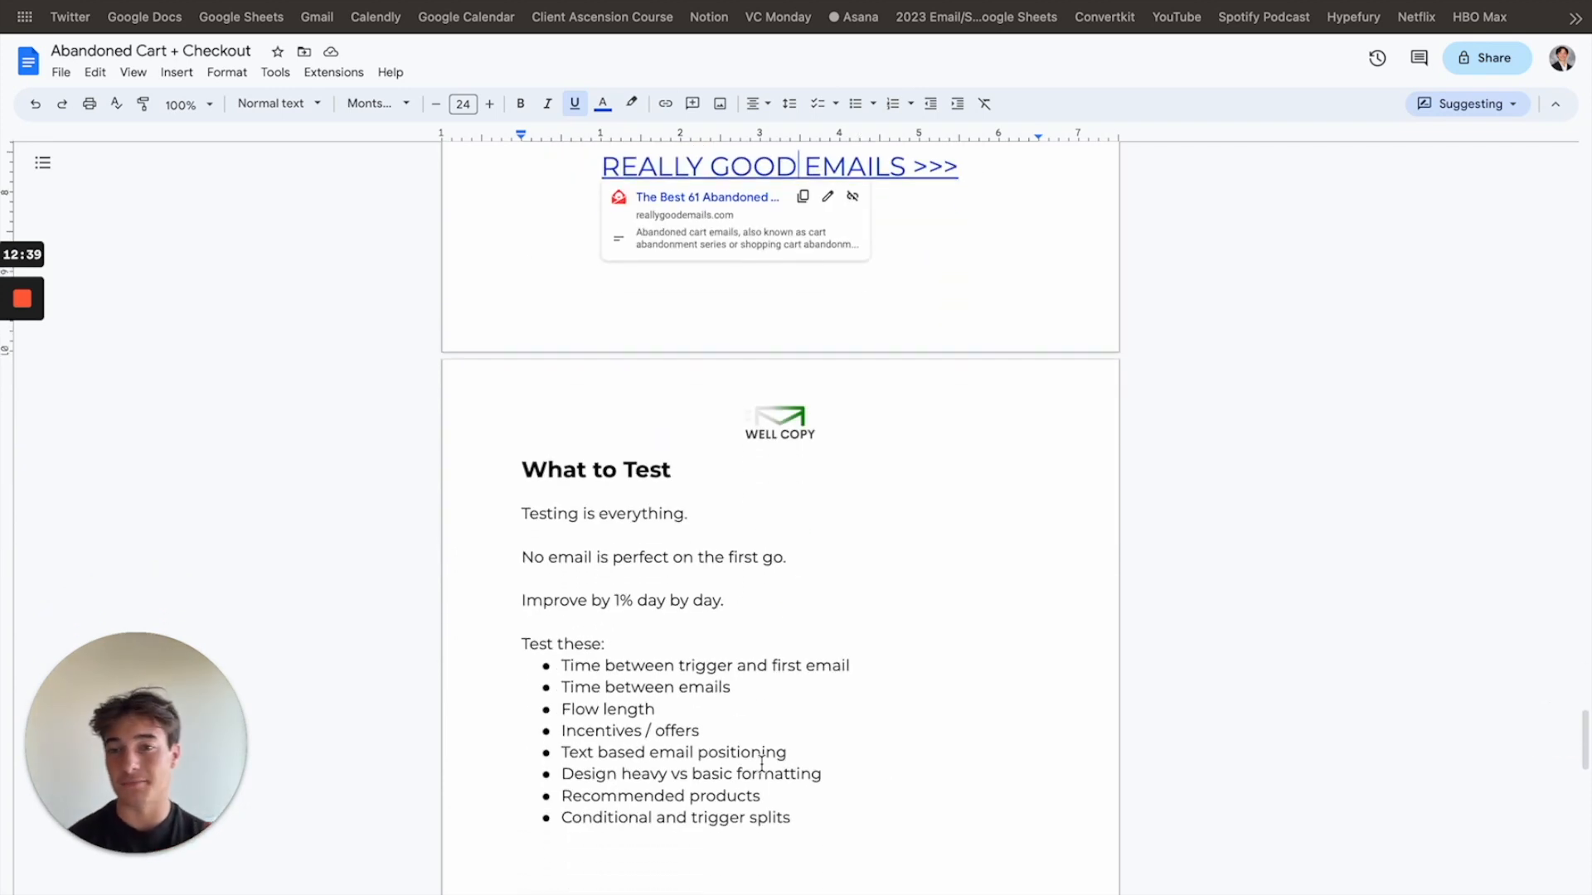
scroll(down, 3)
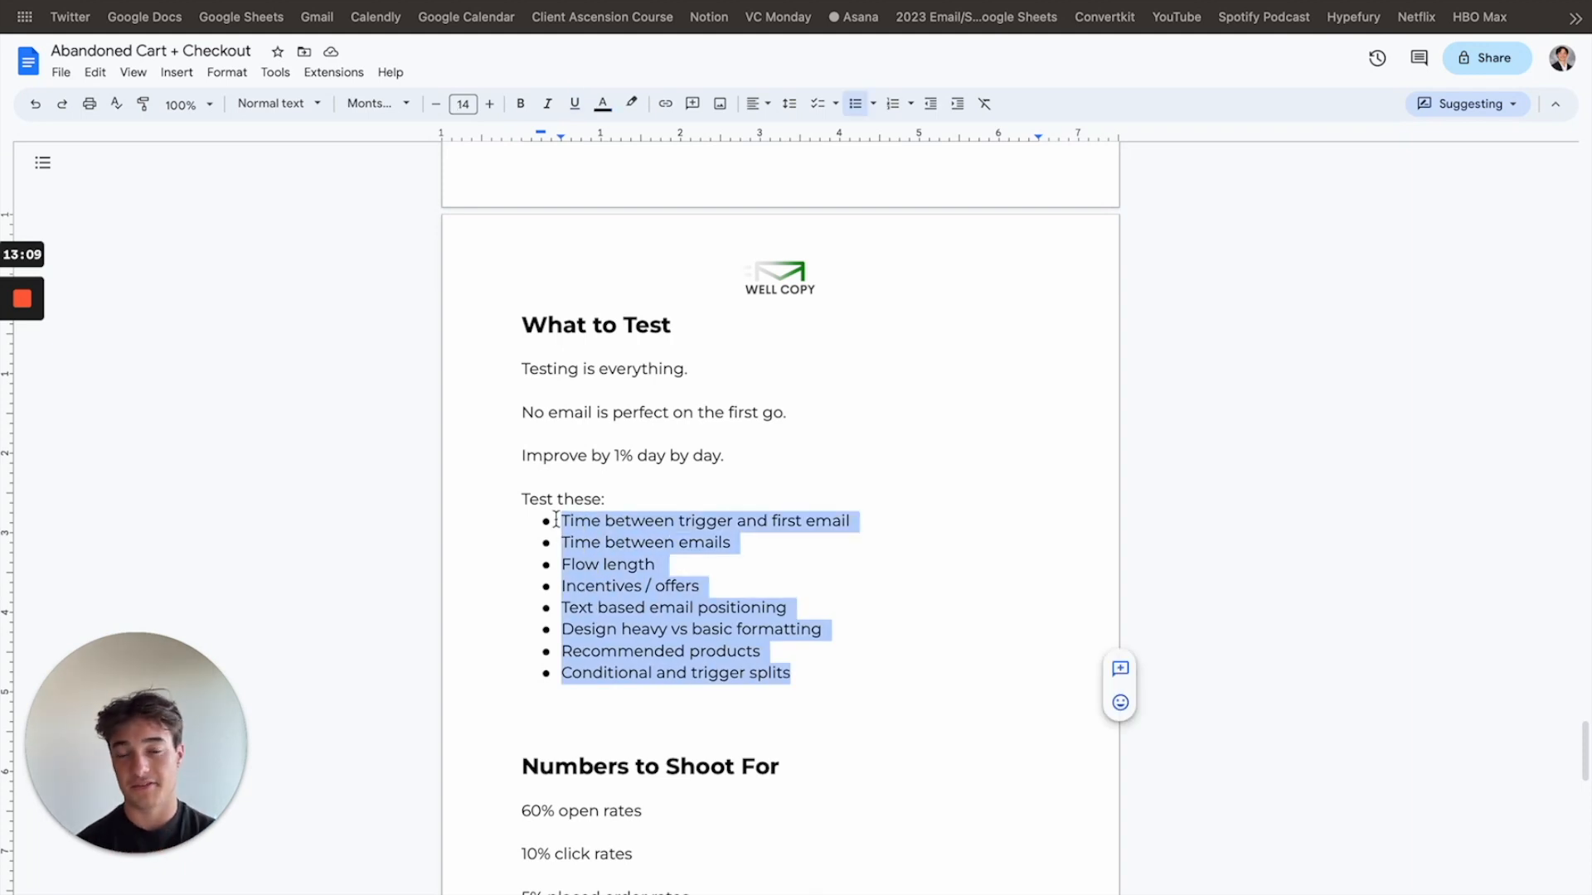
mouse_move(713, 542)
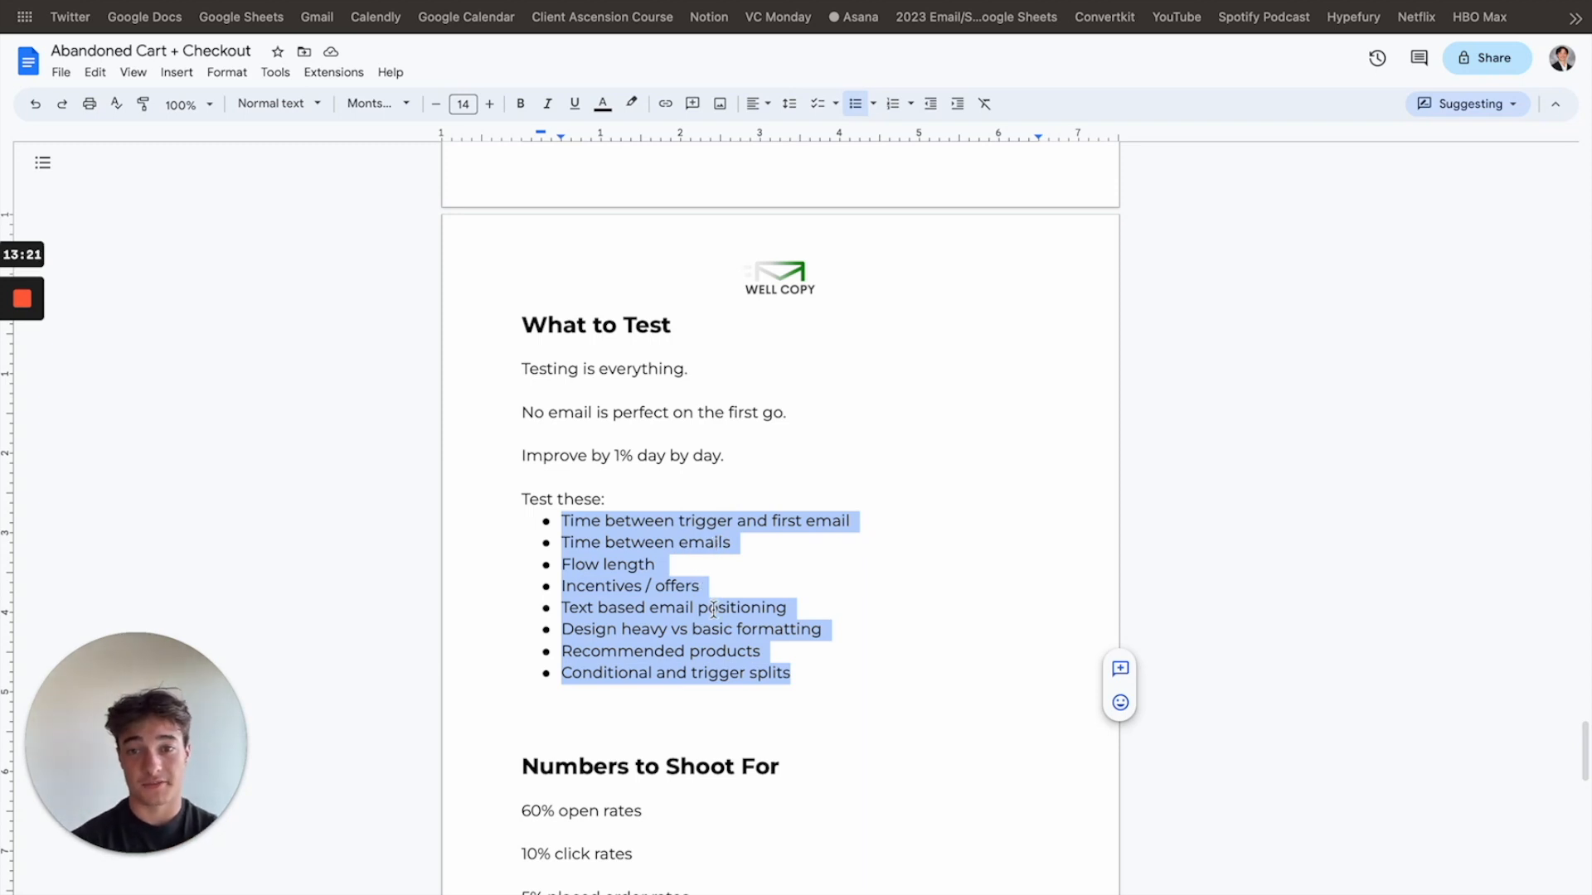
click(711, 607)
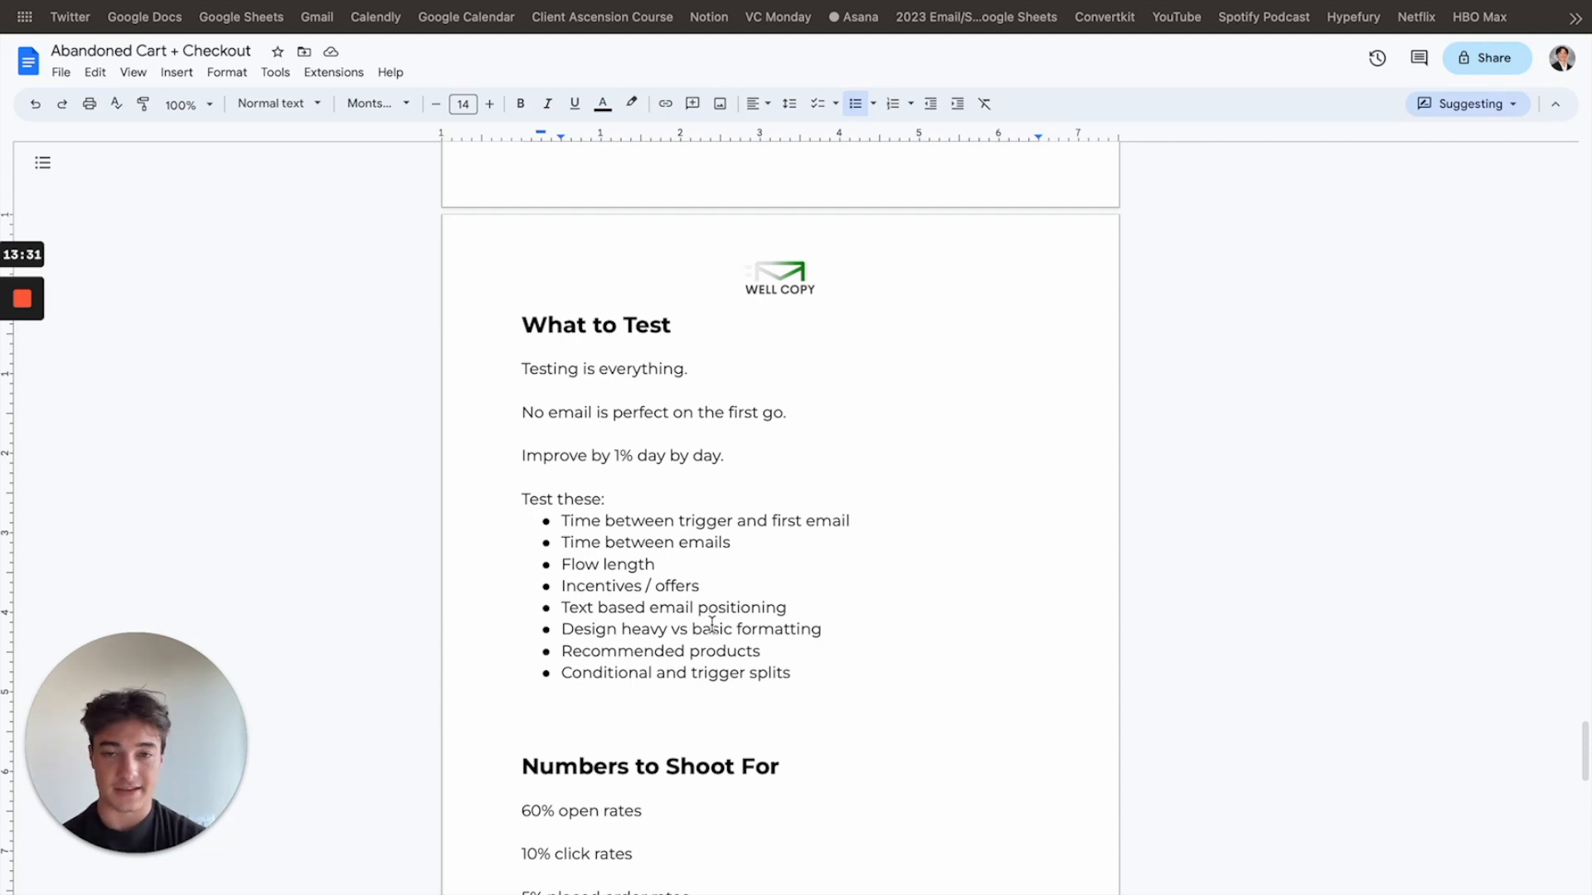
scroll(down, 3)
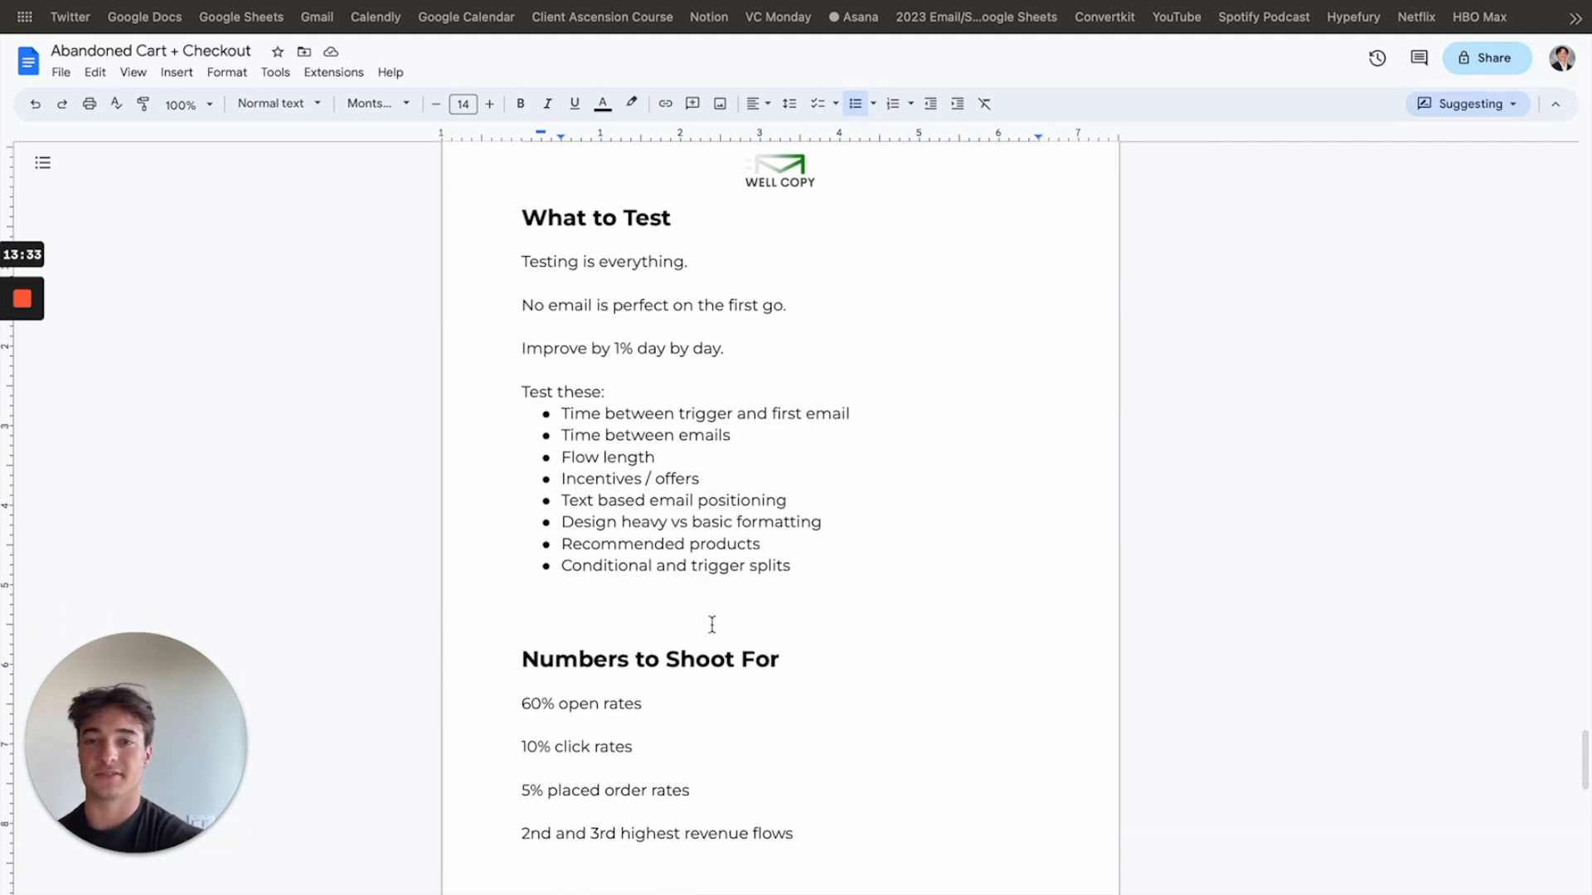
Step: Select the blank line under 10% click rates, then return to the flow diagram
triple_click(650, 659)
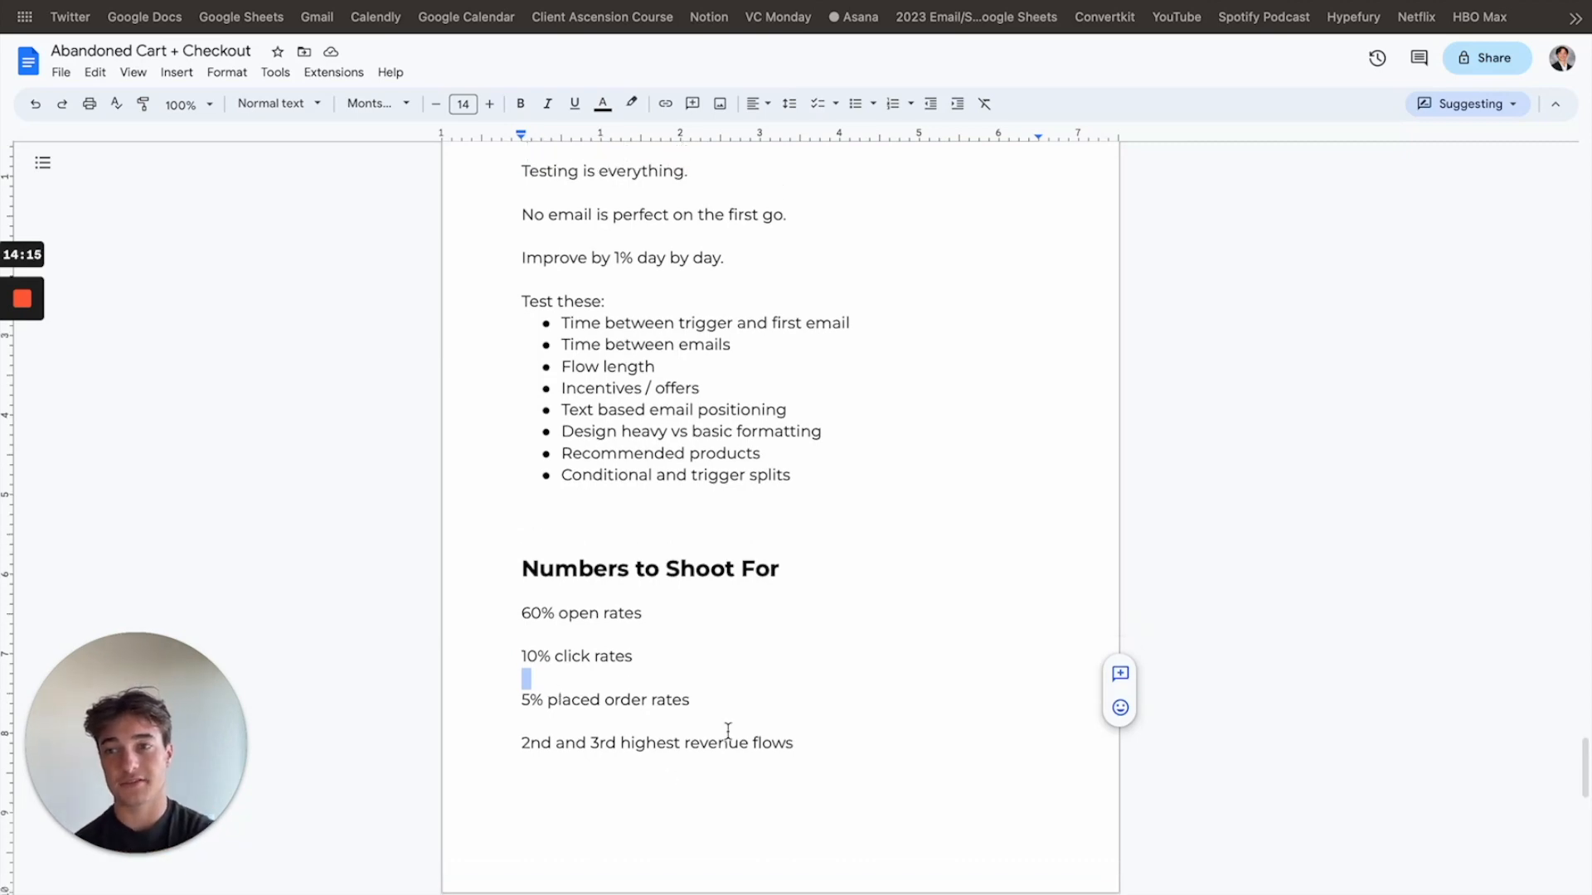
scroll(down, 3)
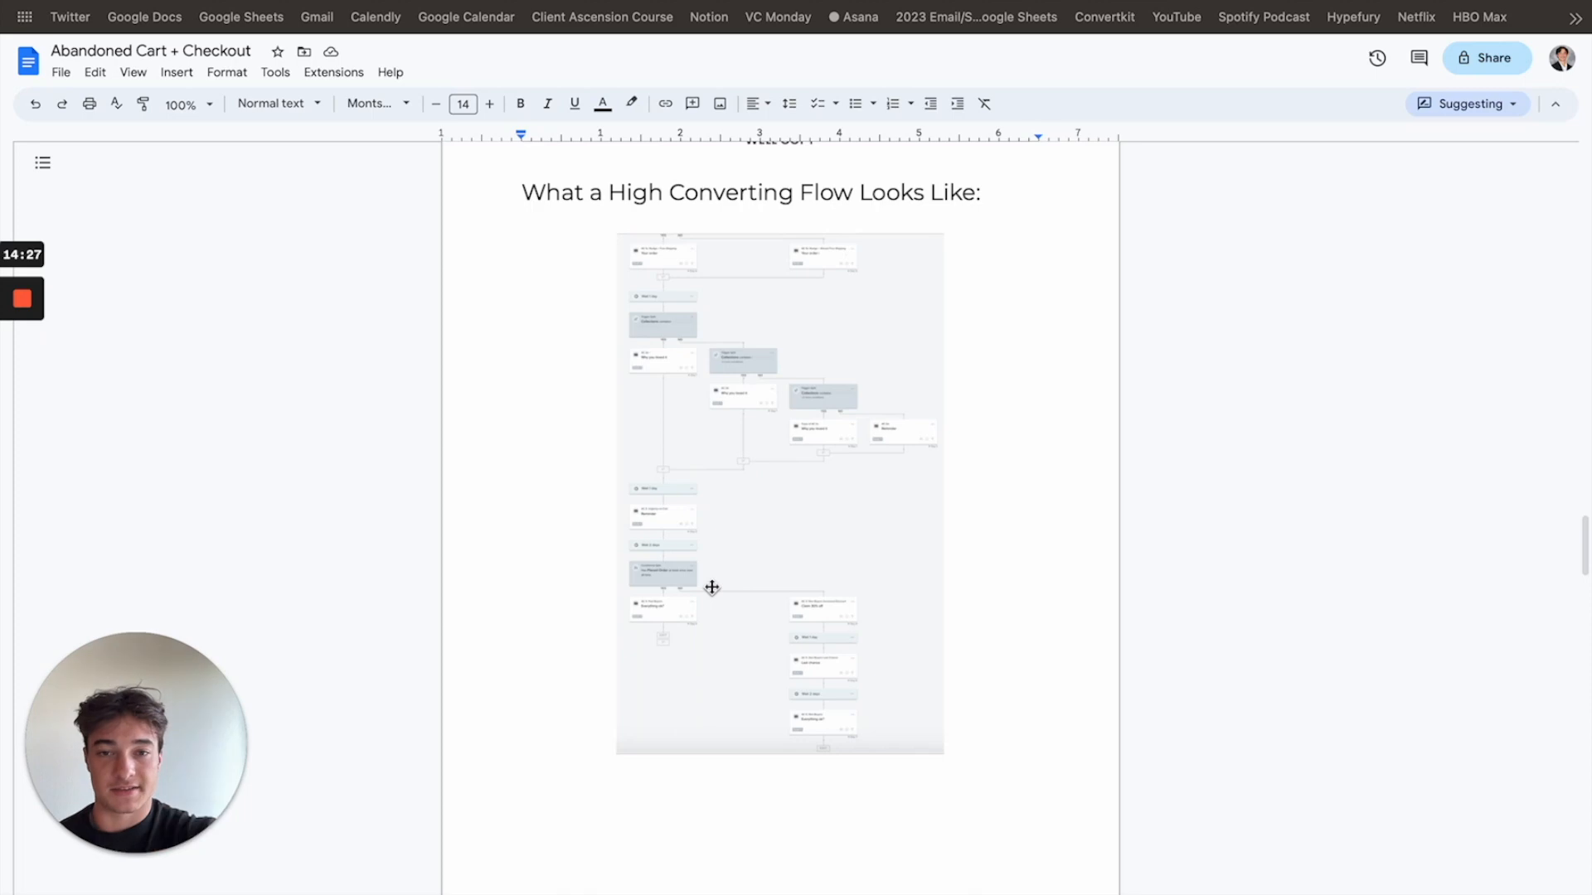
Step: Scroll past Great Email Examples to the 'What to Test' checklist and 'Numbers to Shoot For' benchmarks
scroll(down, 3)
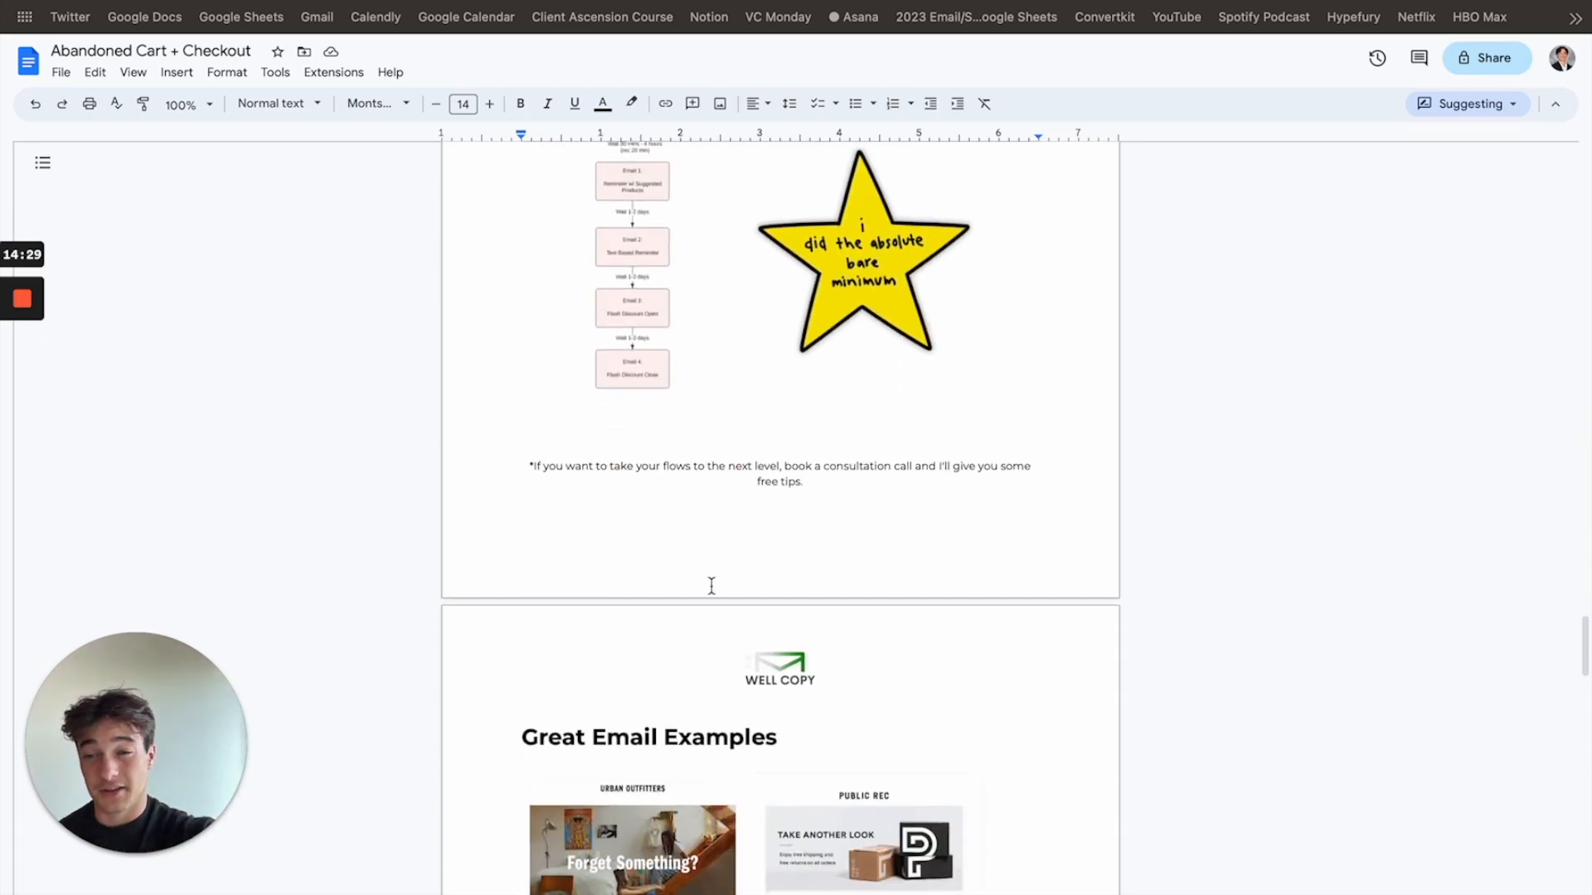
scroll(down, 3)
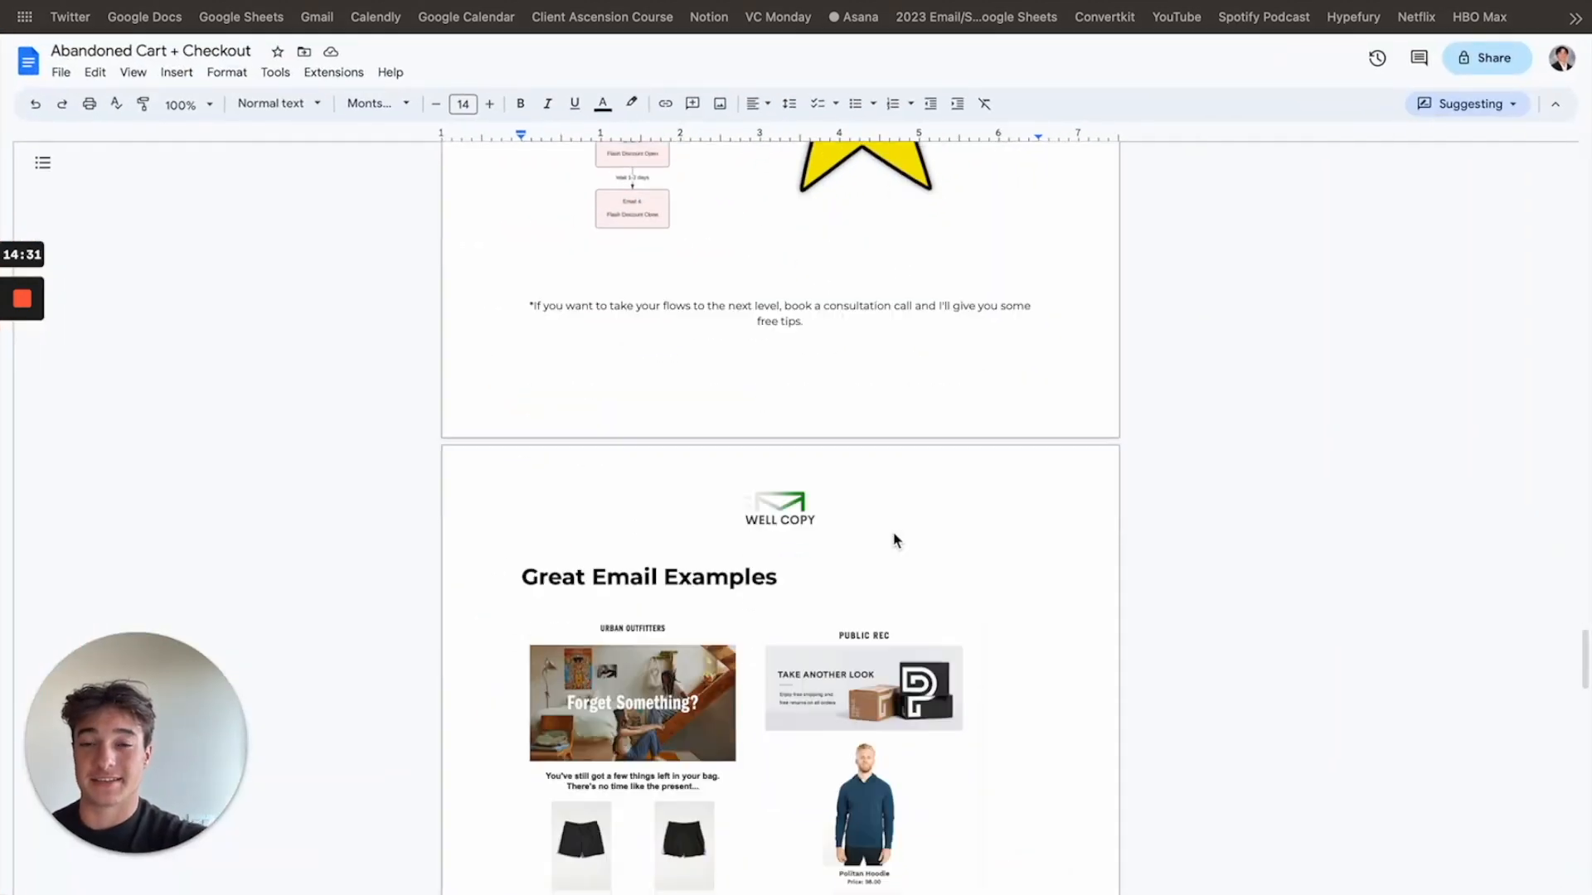
scroll(down, 3)
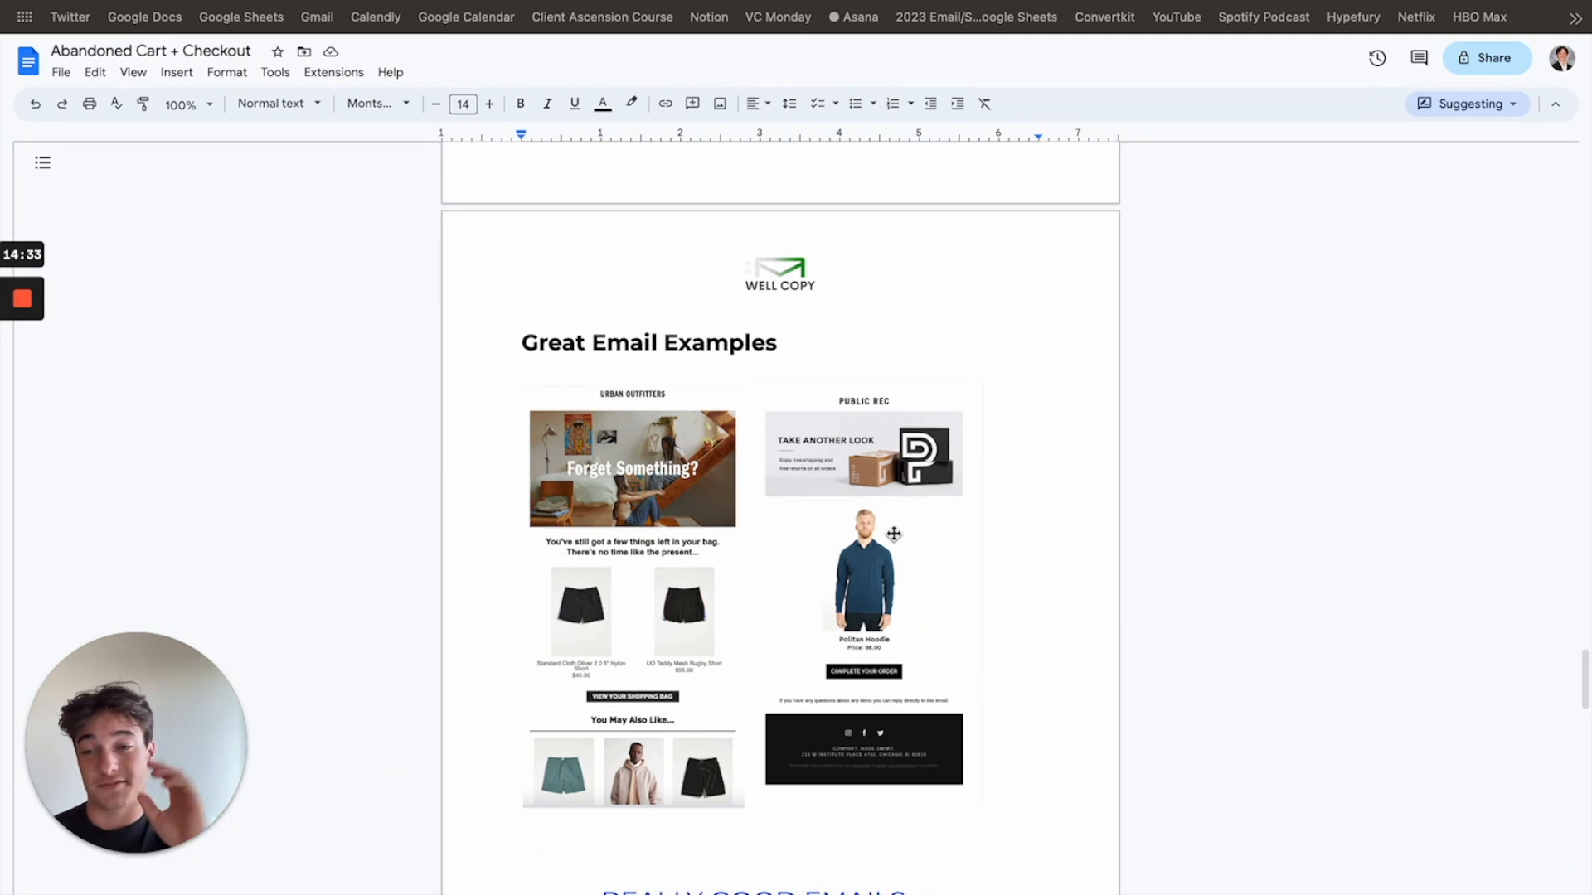
scroll(down, 3)
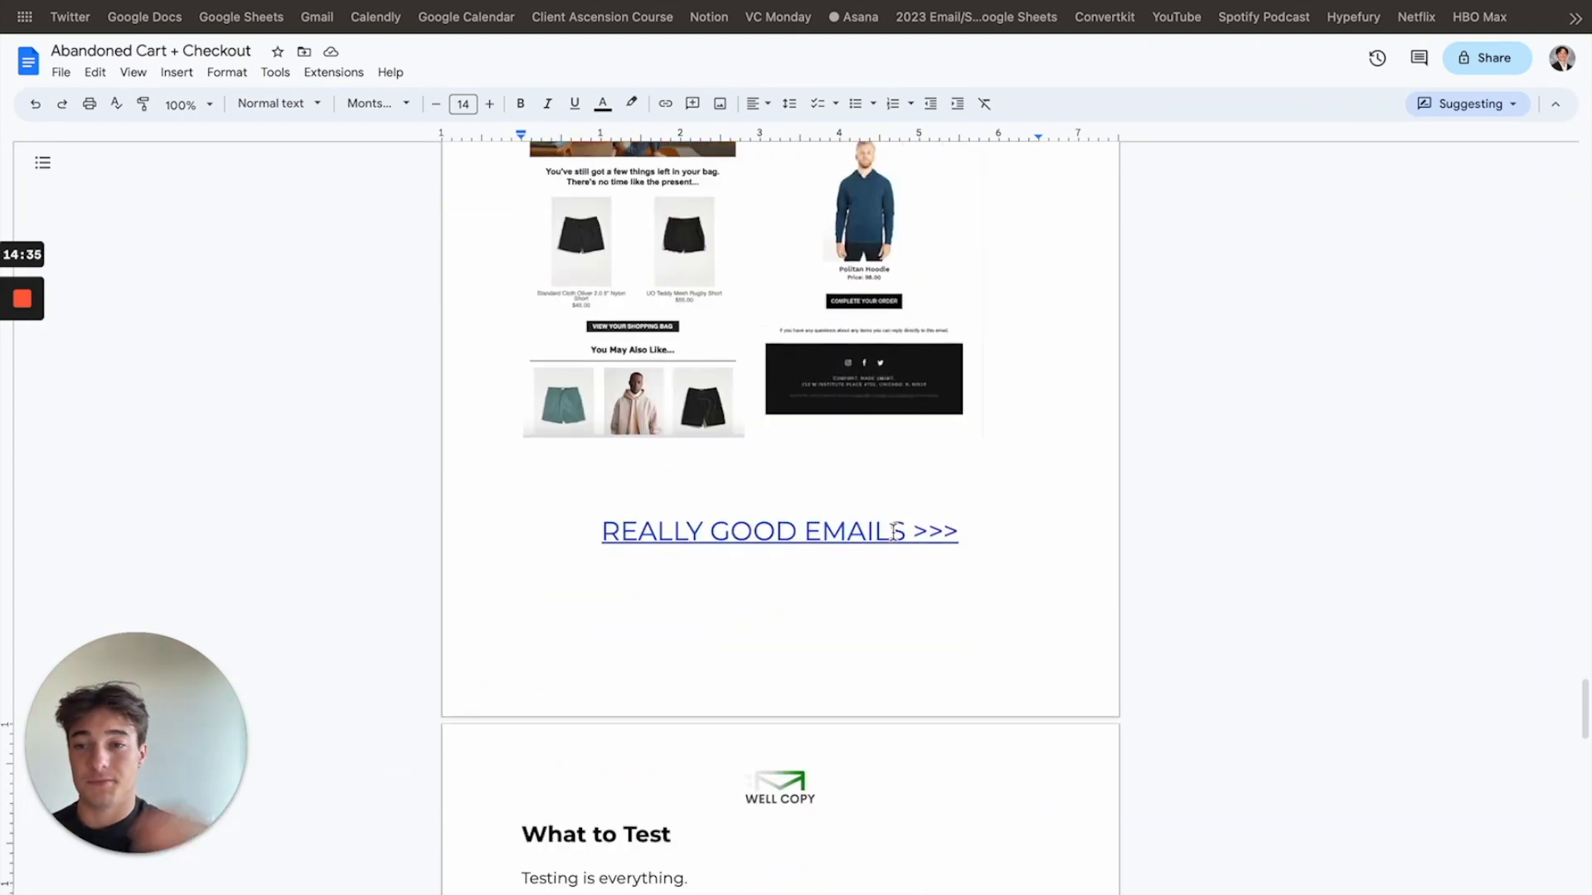
scroll(down, 3)
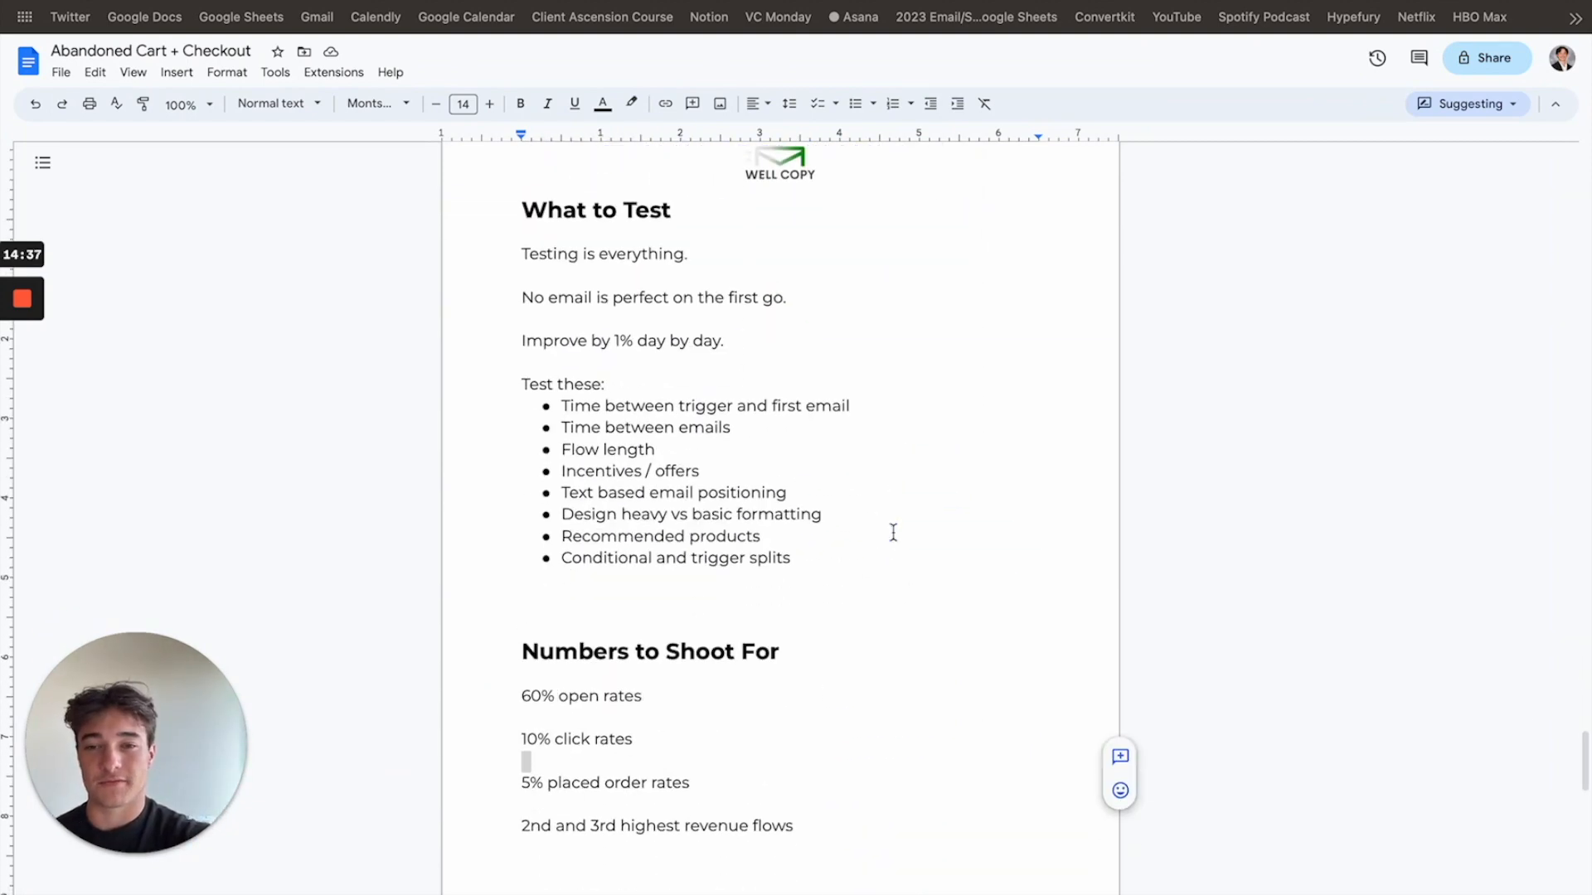